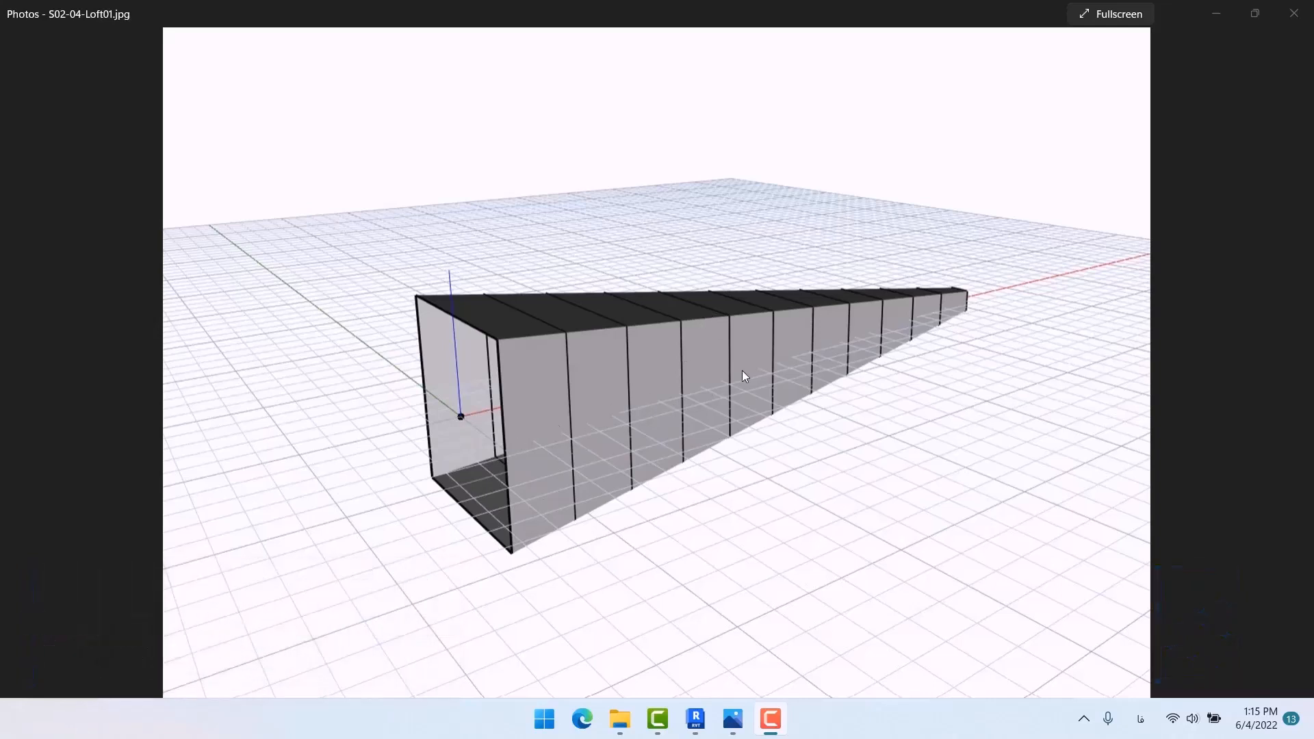
pyautogui.moveTo(836, 351)
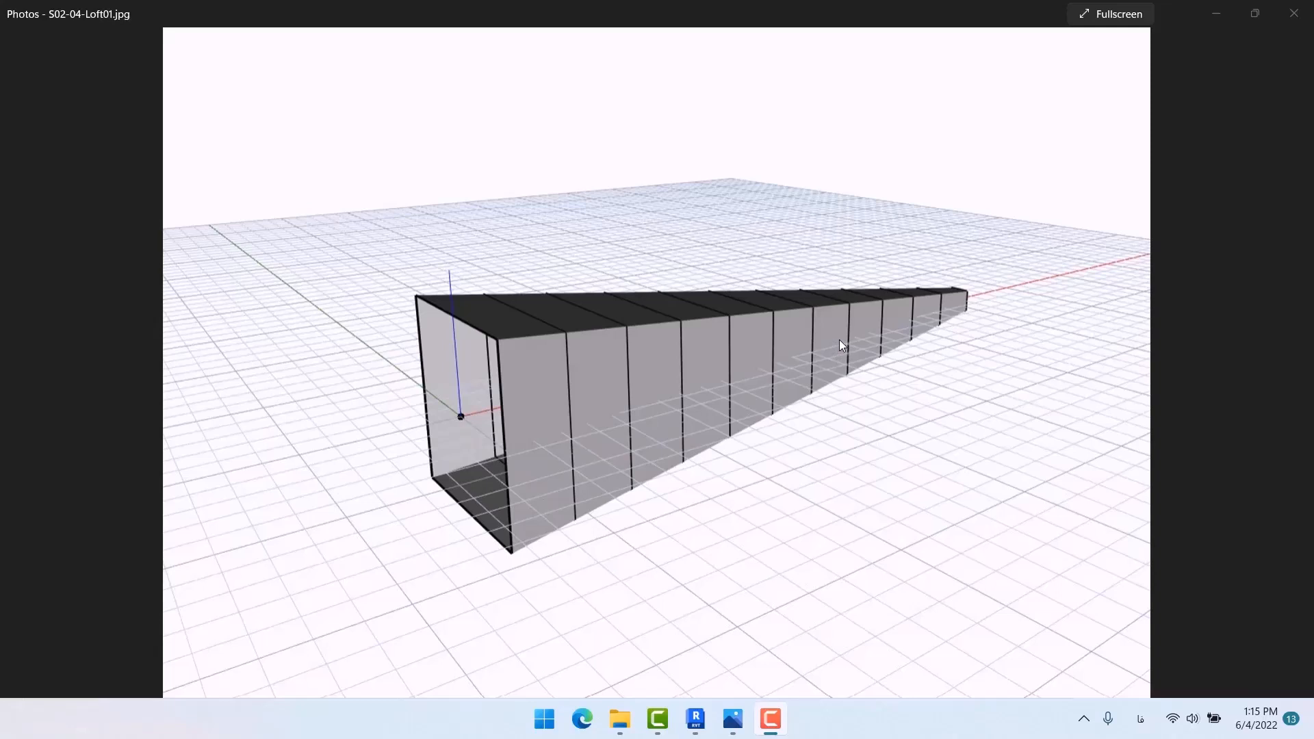
pyautogui.moveTo(694, 720)
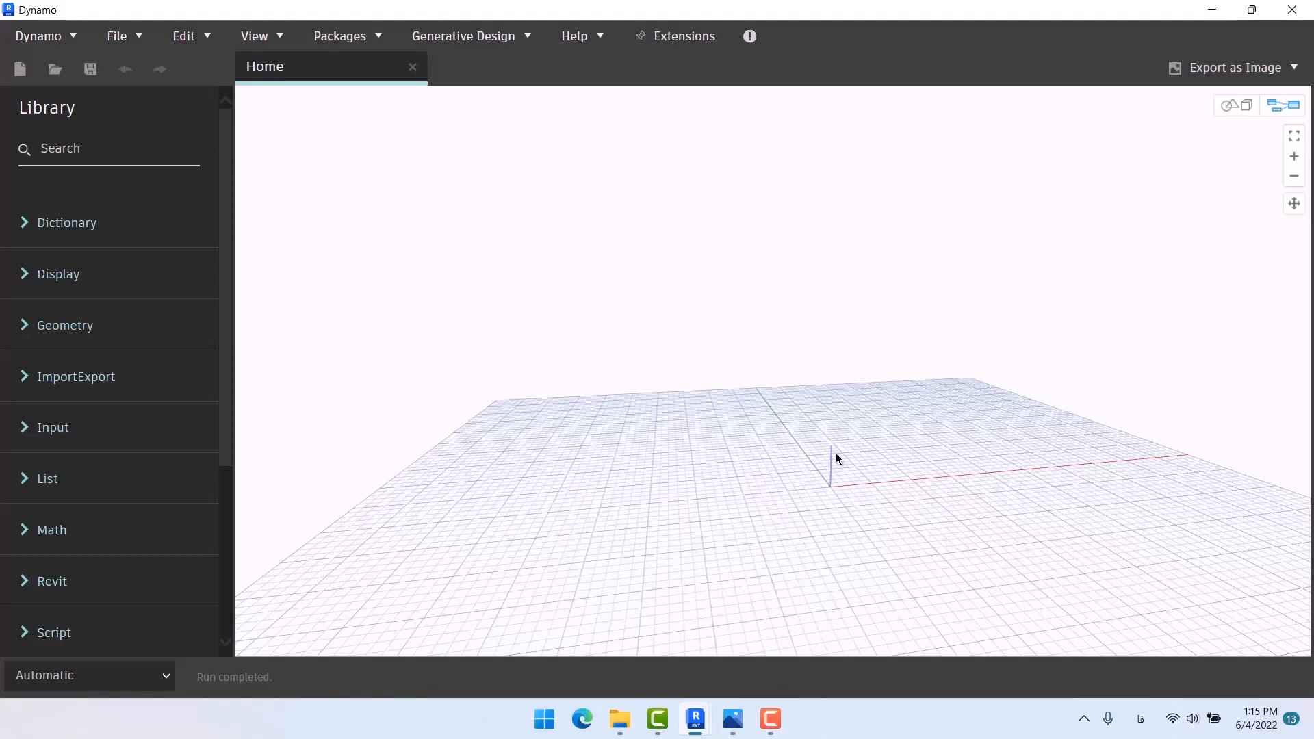
pyautogui.moveTo(731, 719)
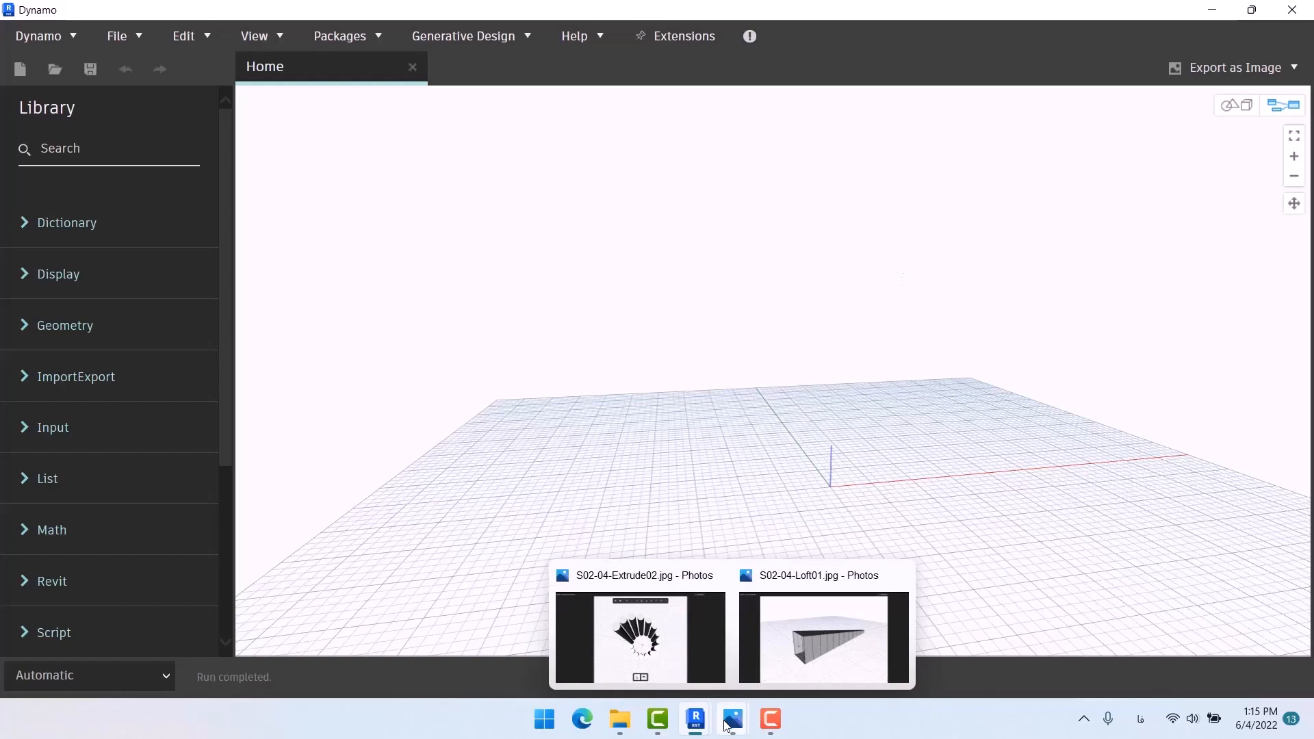
# Step: Add Rectangle.ByWidthLength and a Plane.ByOriginNormal node supplying its plane
pyautogui.click(823, 638)
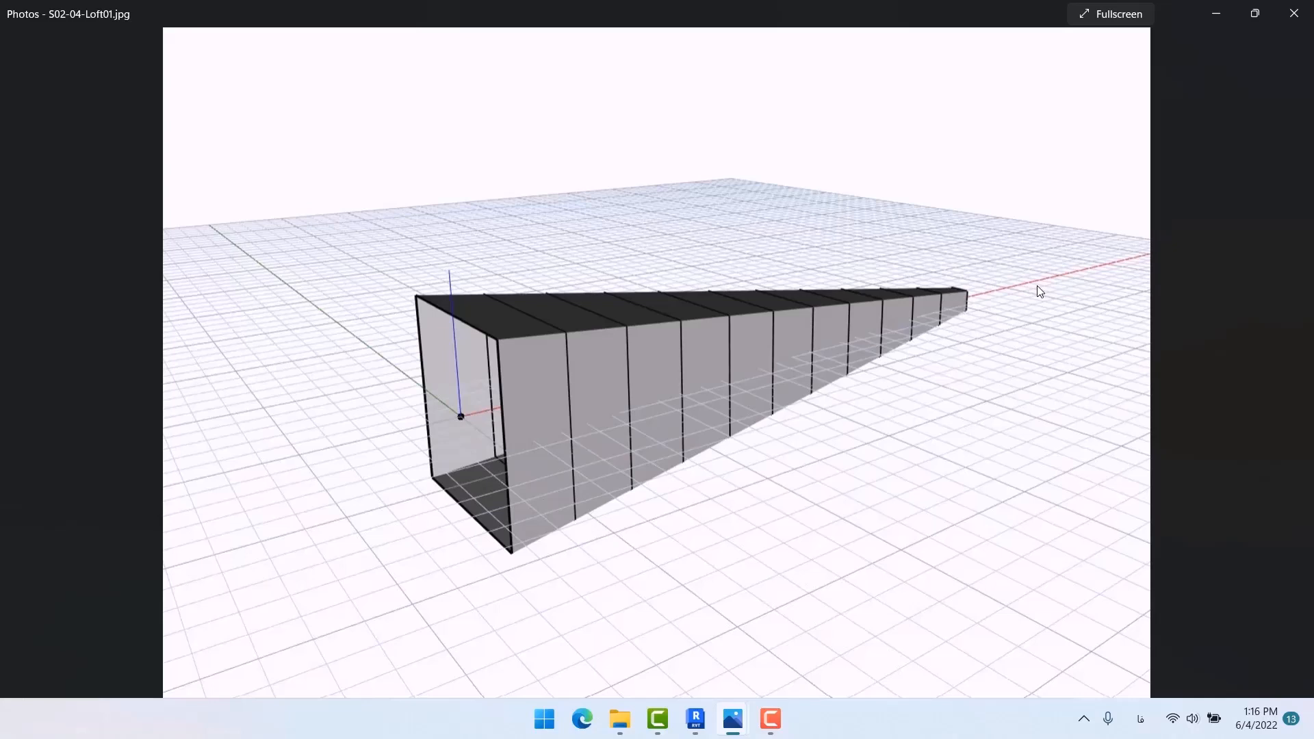
pyautogui.moveTo(594, 300)
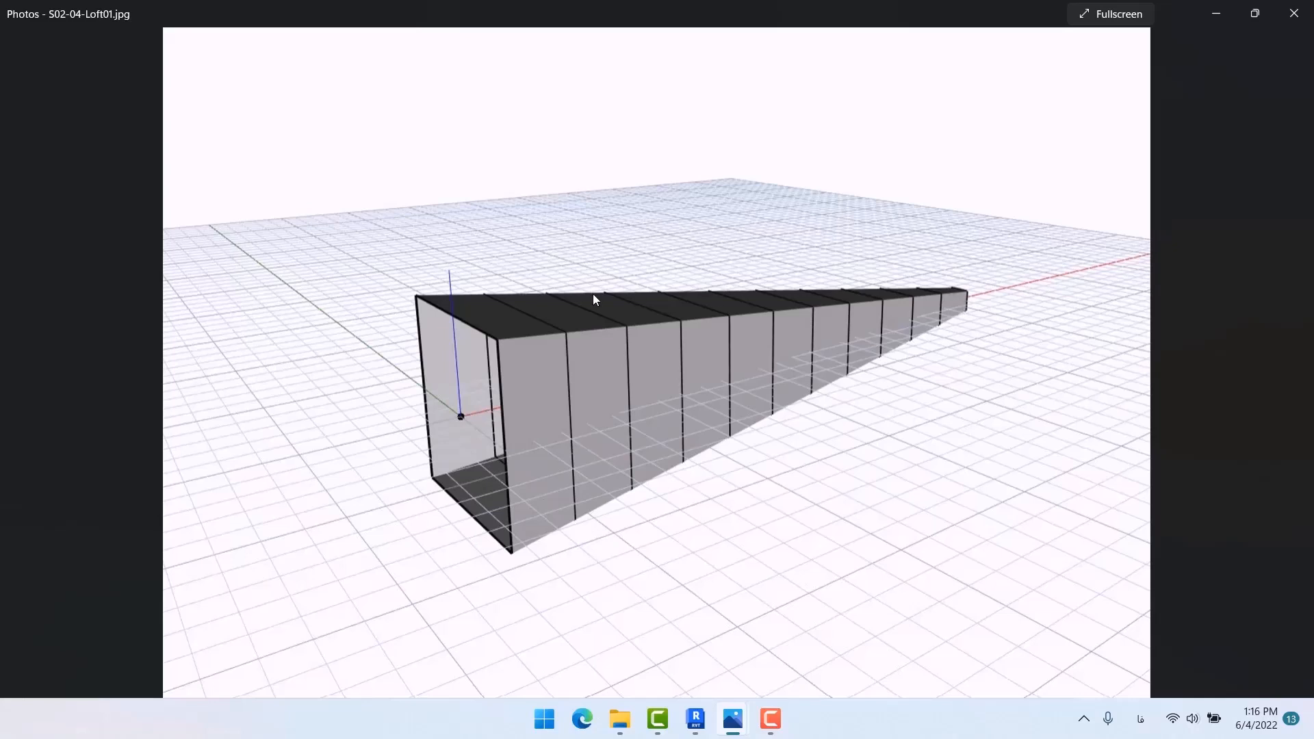
pyautogui.moveTo(891, 330)
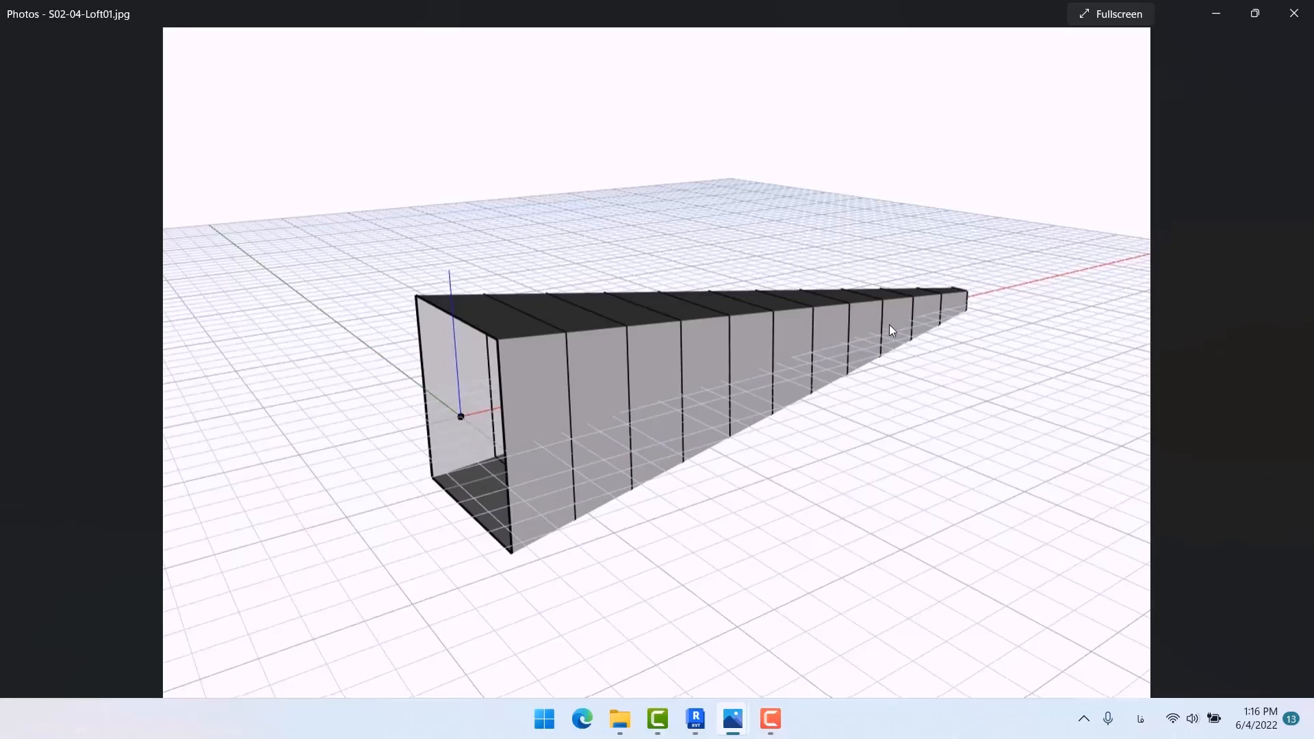
pyautogui.moveTo(861, 325)
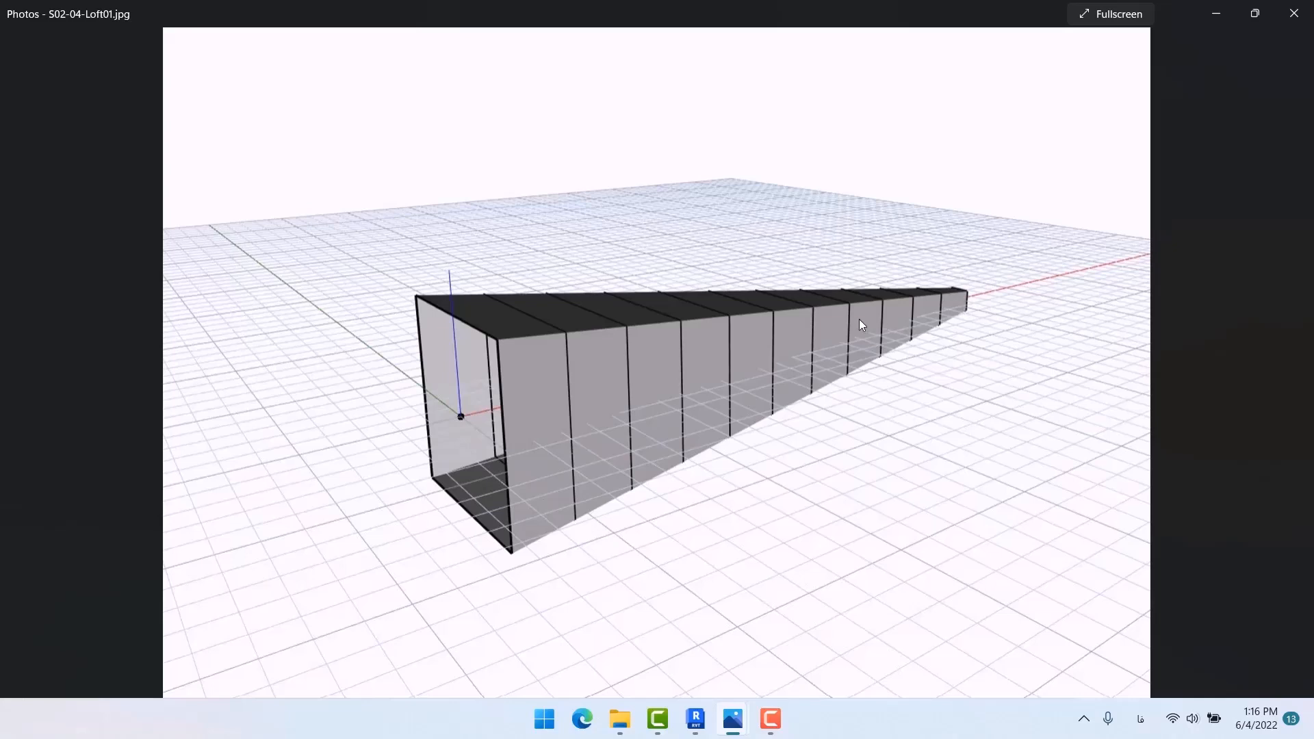
pyautogui.moveTo(953, 298)
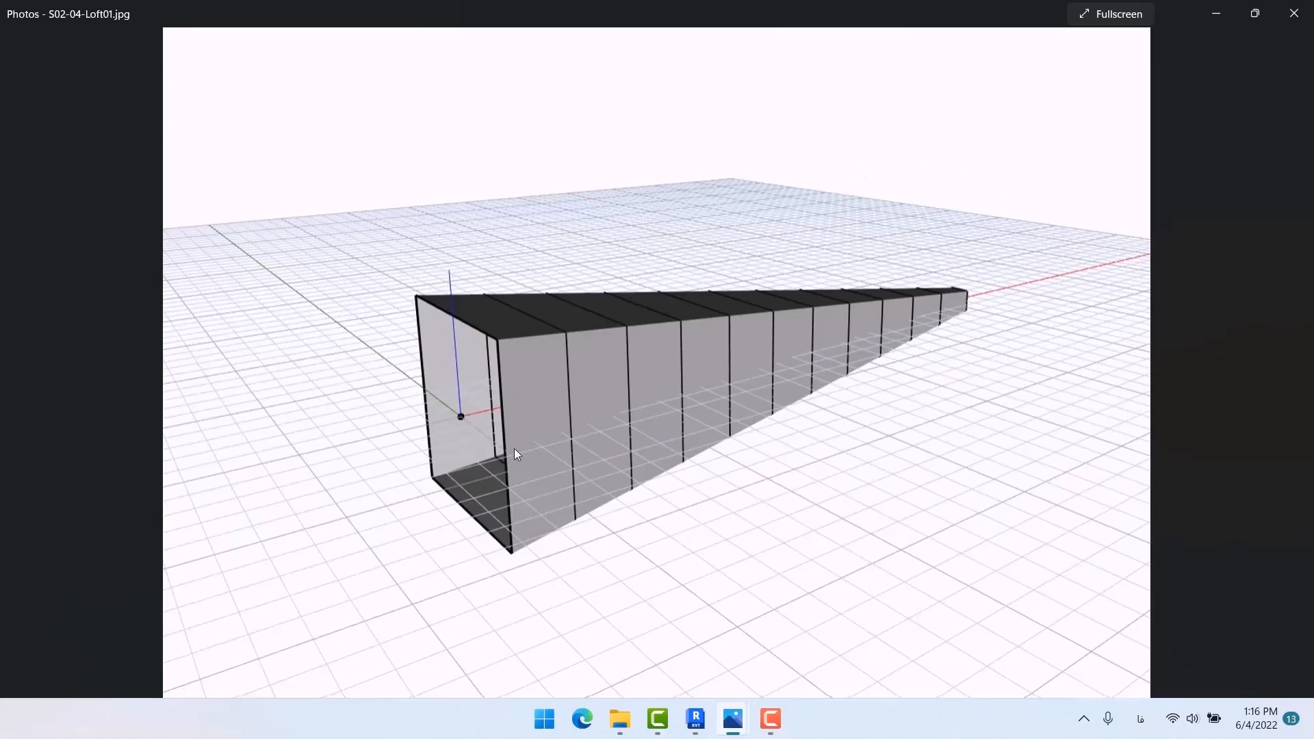
pyautogui.moveTo(964, 308)
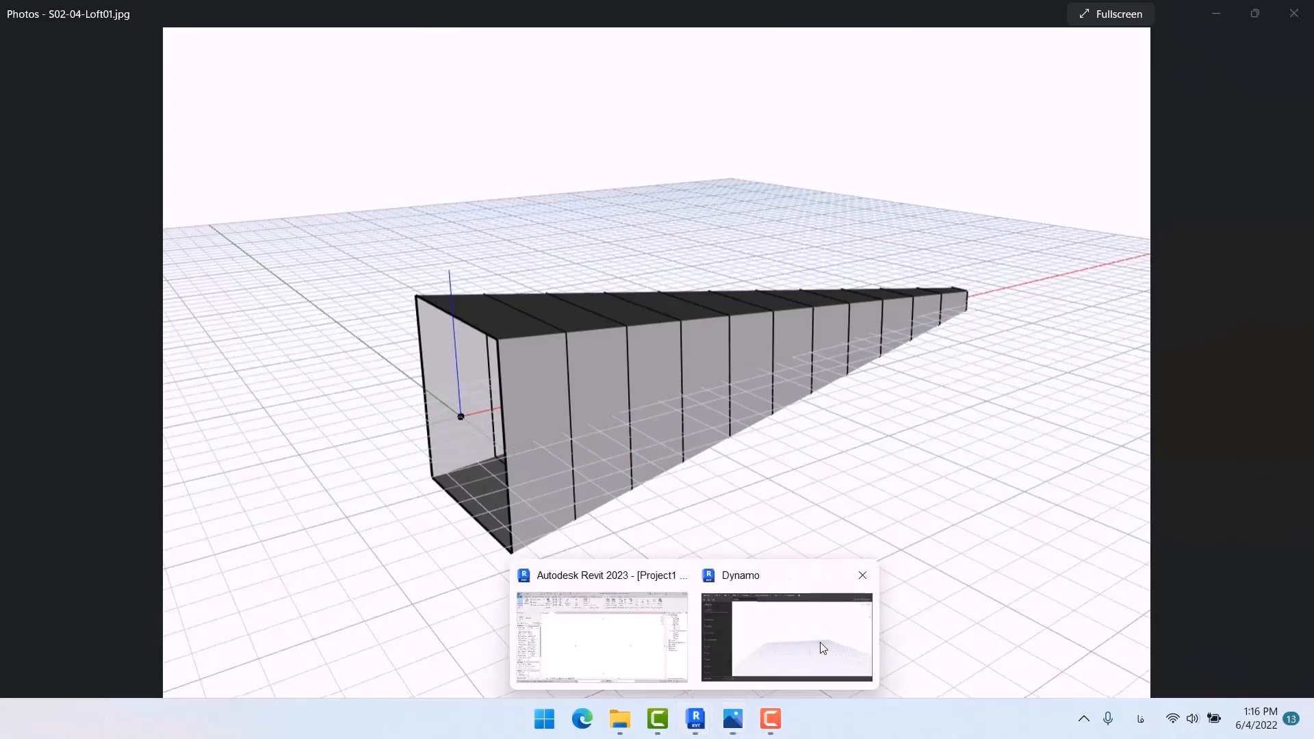
pyautogui.click(784, 635)
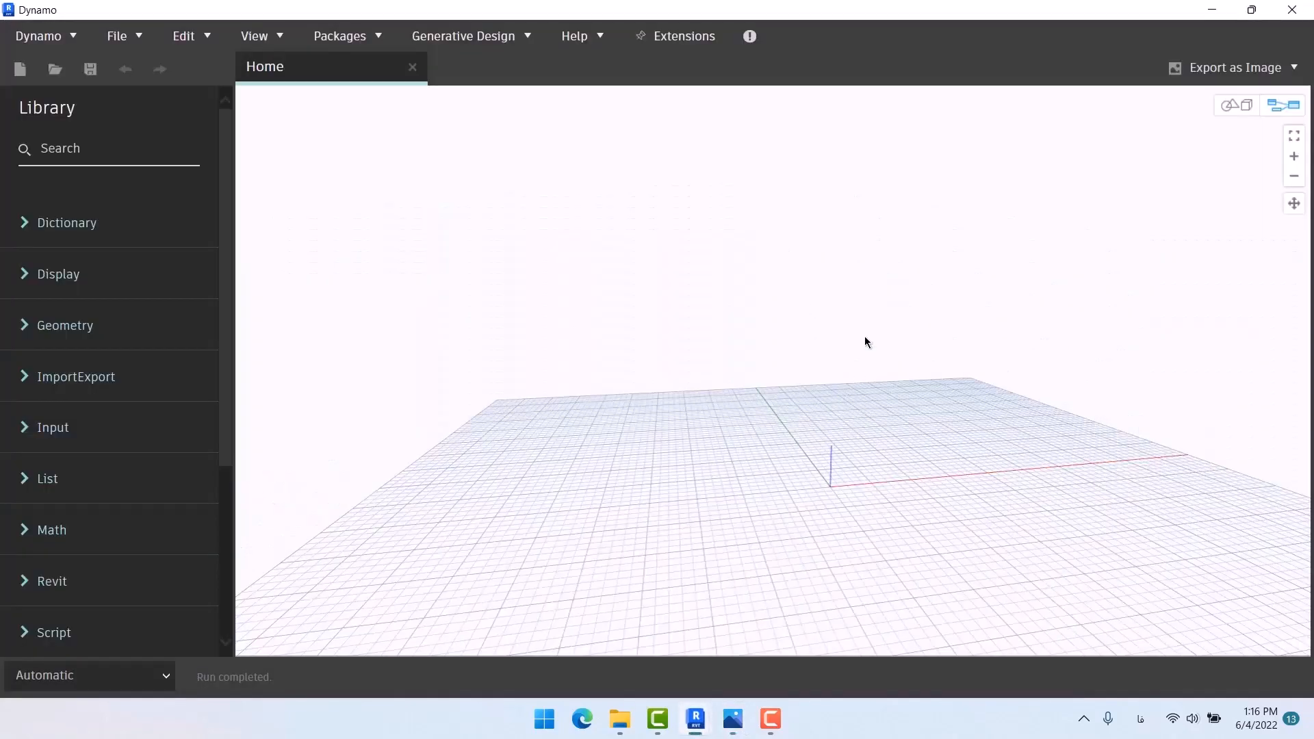
pyautogui.doubleClick(866, 343)
pyautogui.write('rec')
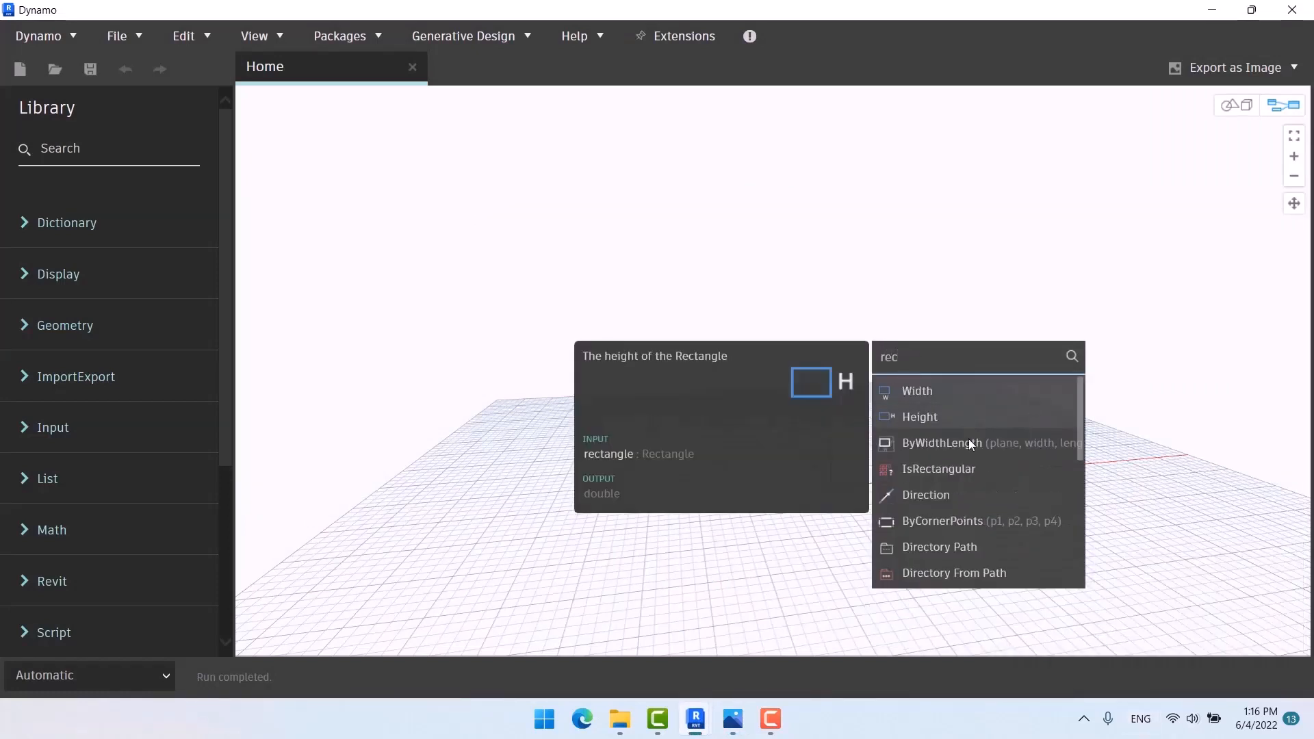
pyautogui.click(946, 443)
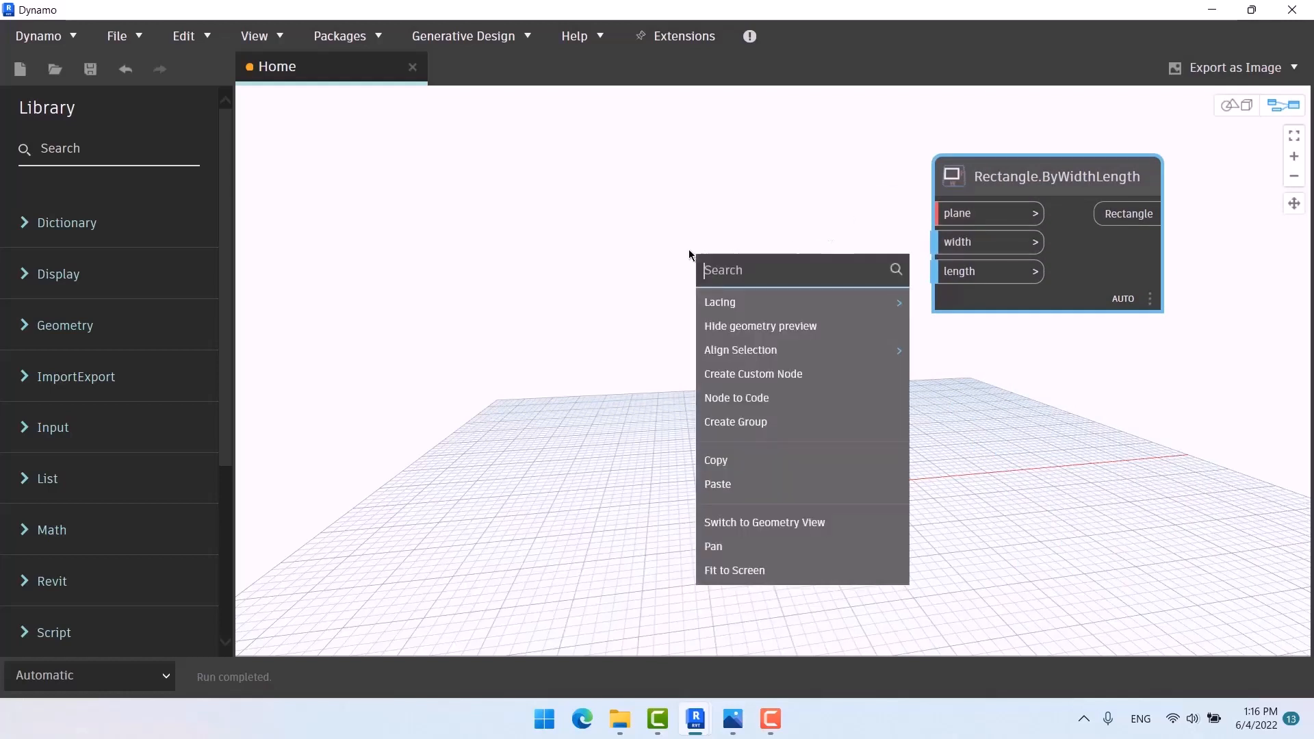
pyautogui.write('plan')
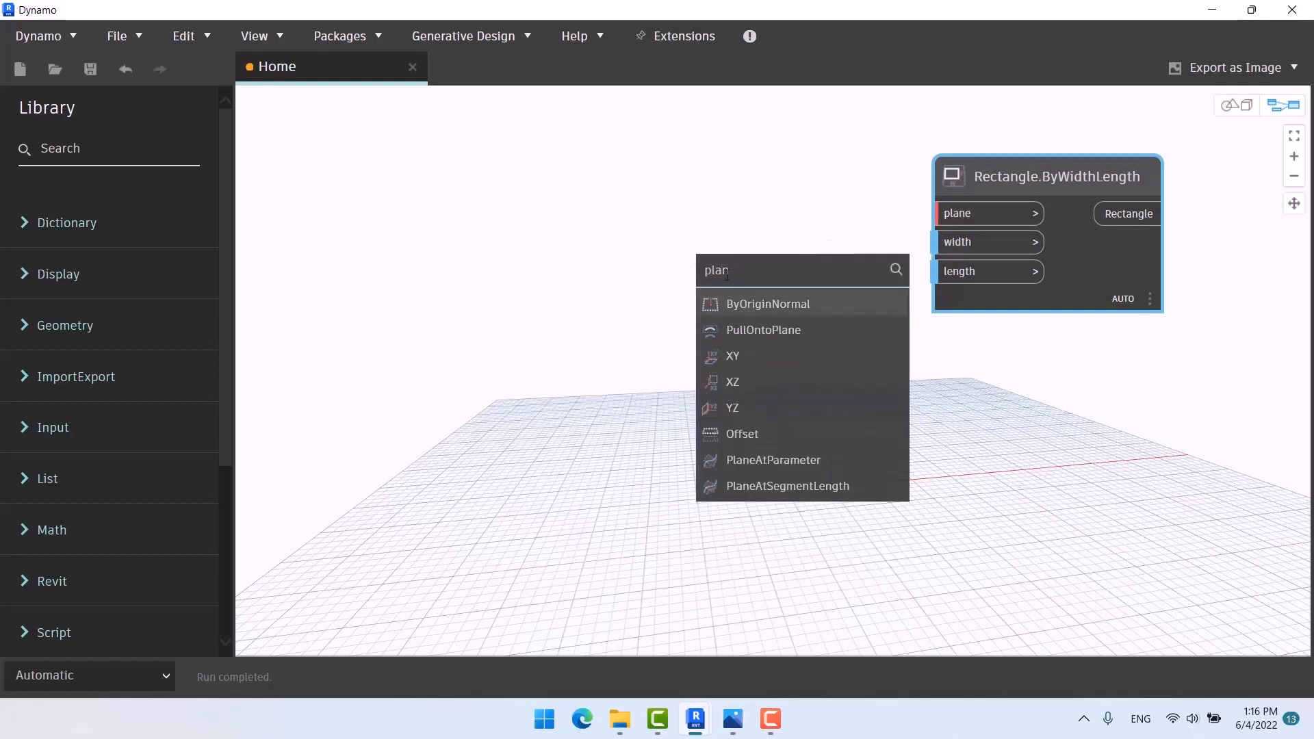
pyautogui.click(766, 303)
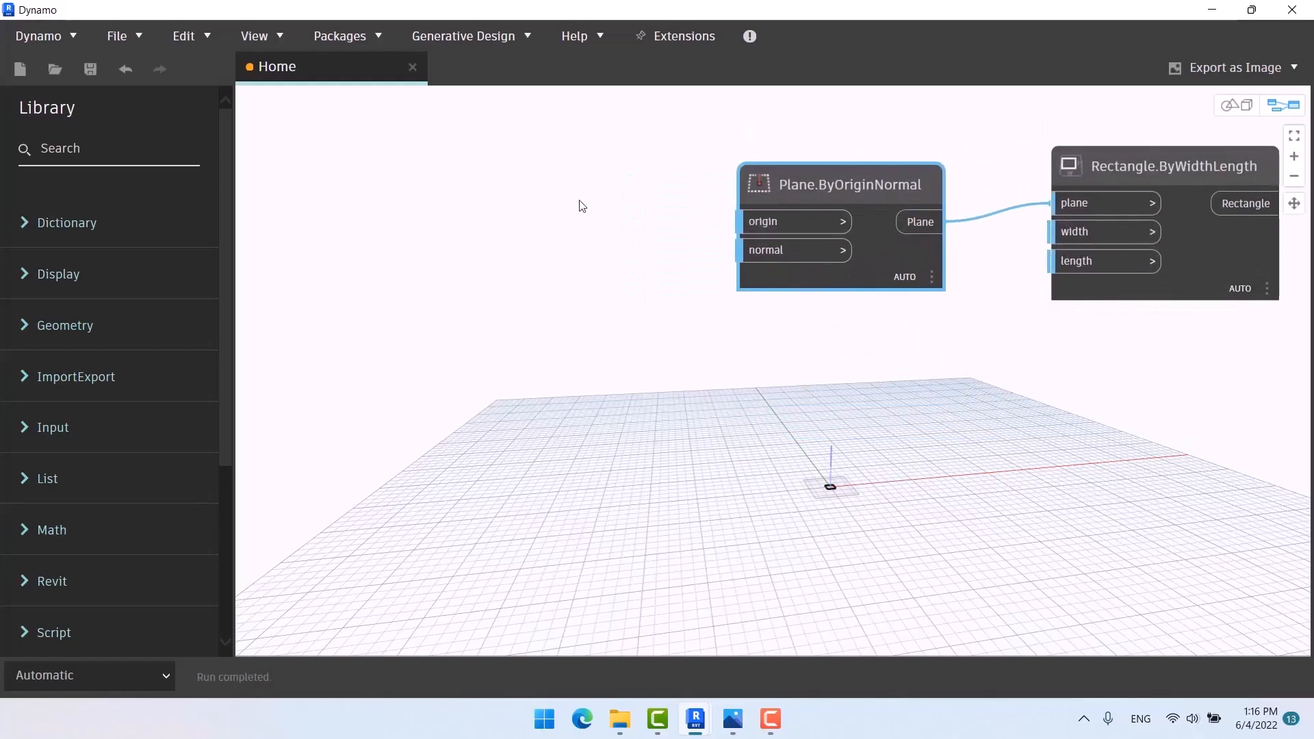
pyautogui.moveTo(763, 221)
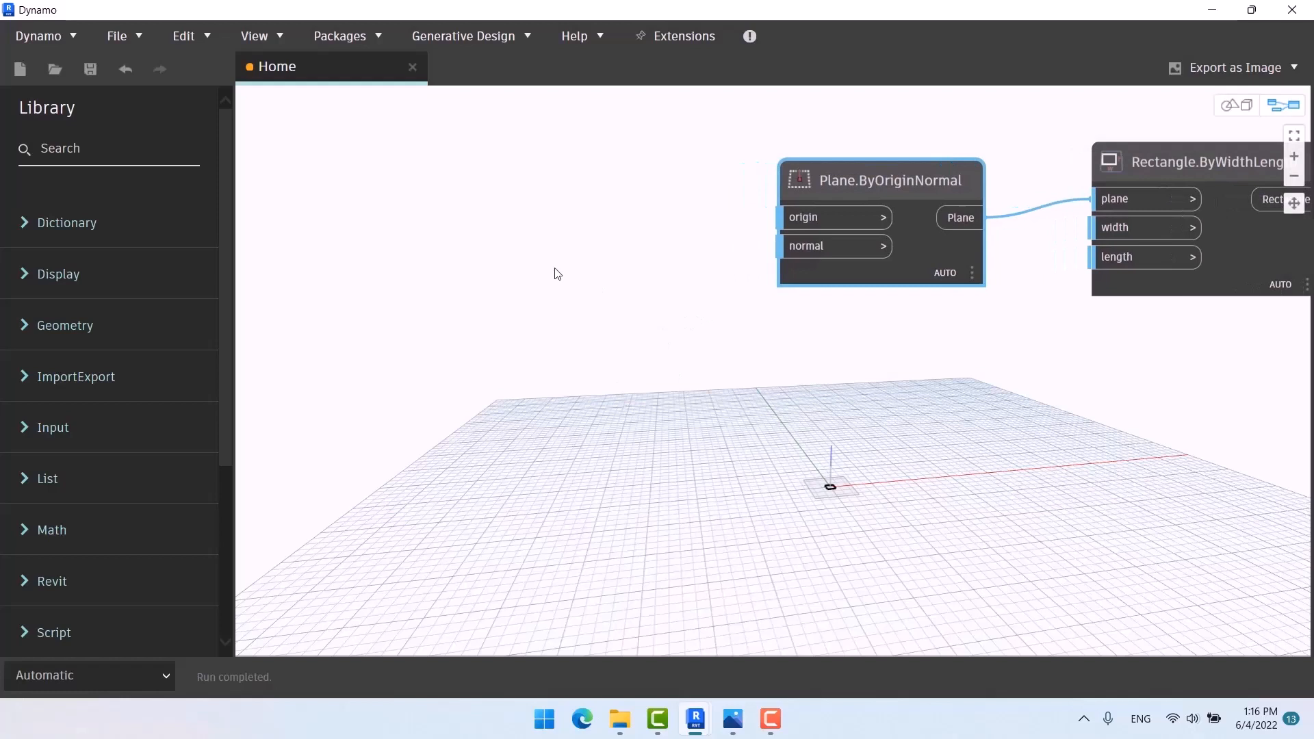
# Step: Add a Point.ByCoordinates node to the graph
pyautogui.write('poi')
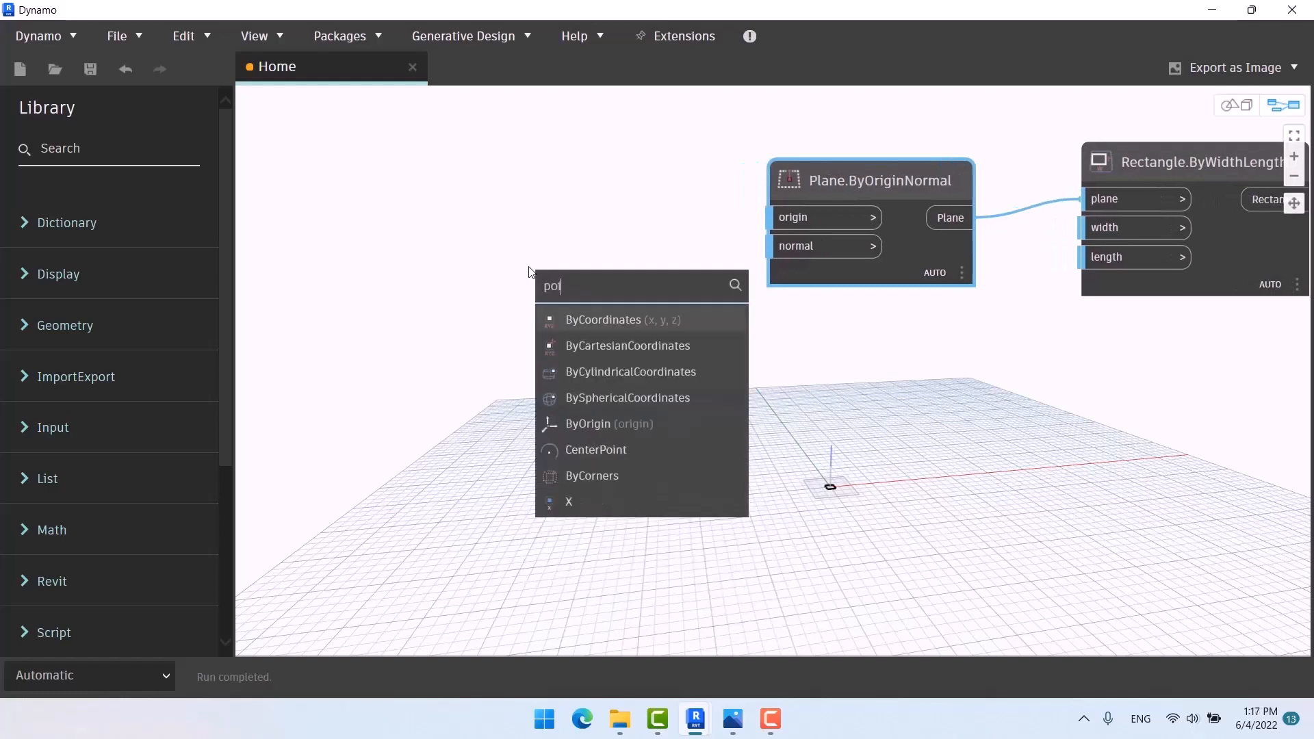
pyautogui.click(604, 320)
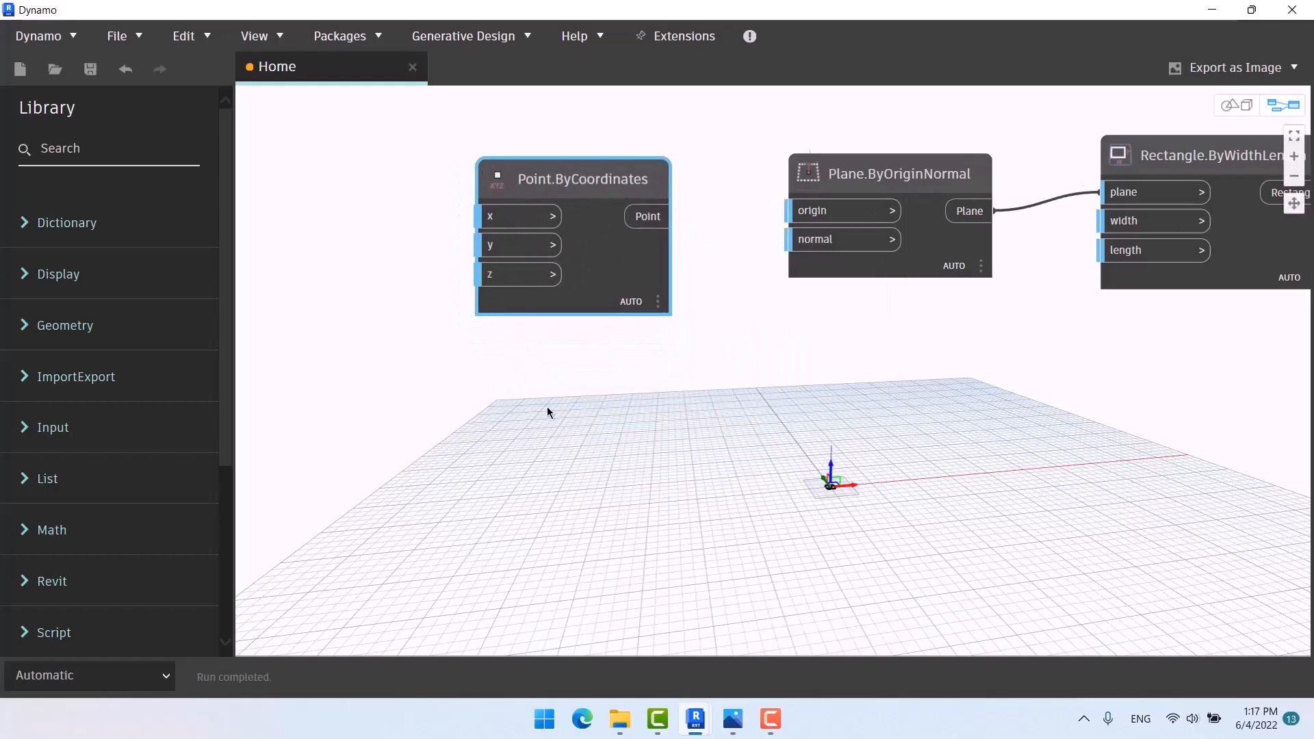
pyautogui.moveTo(731, 719)
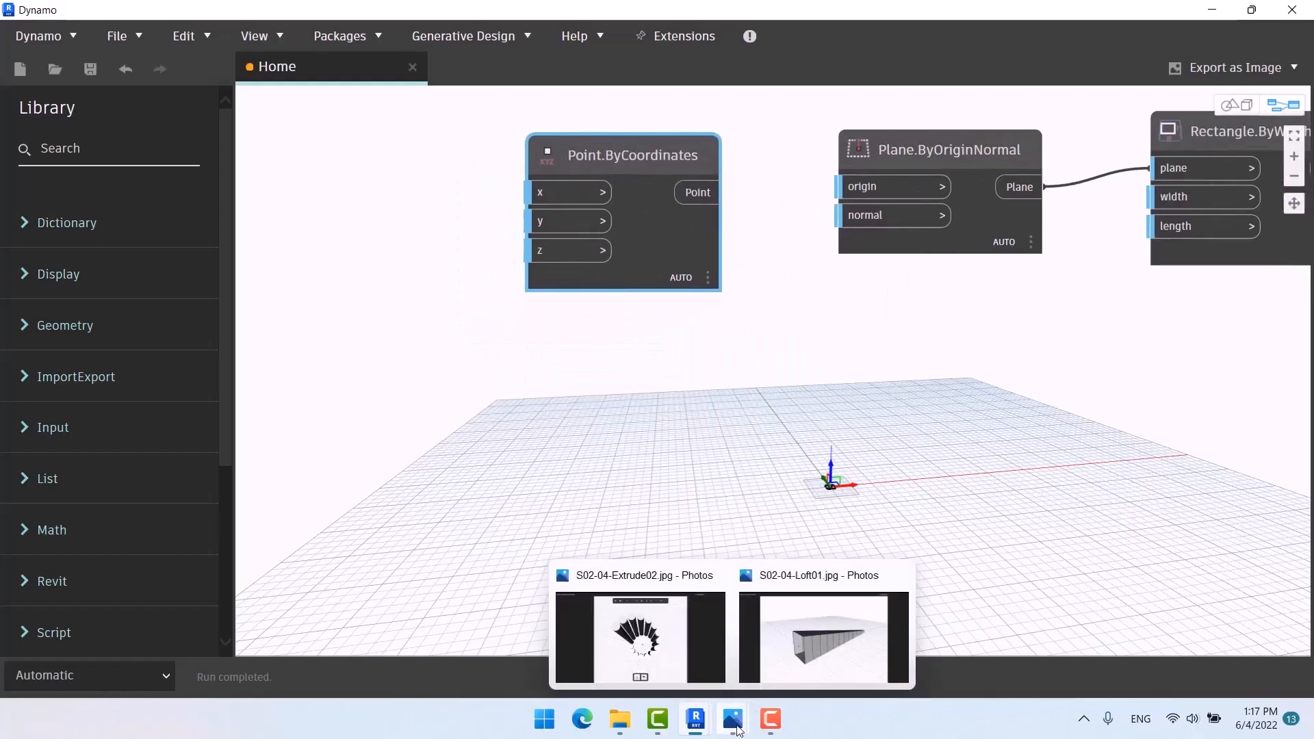
pyautogui.click(822, 638)
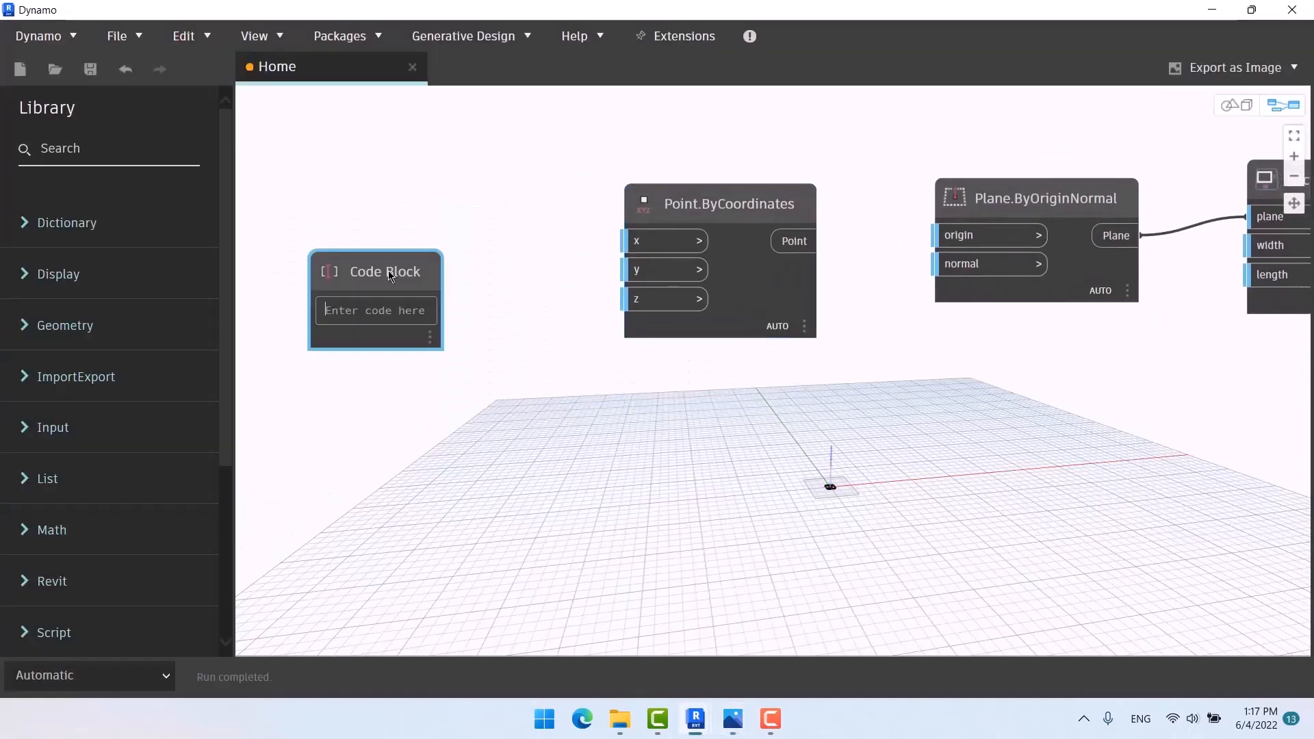
pyautogui.moveTo(383, 271)
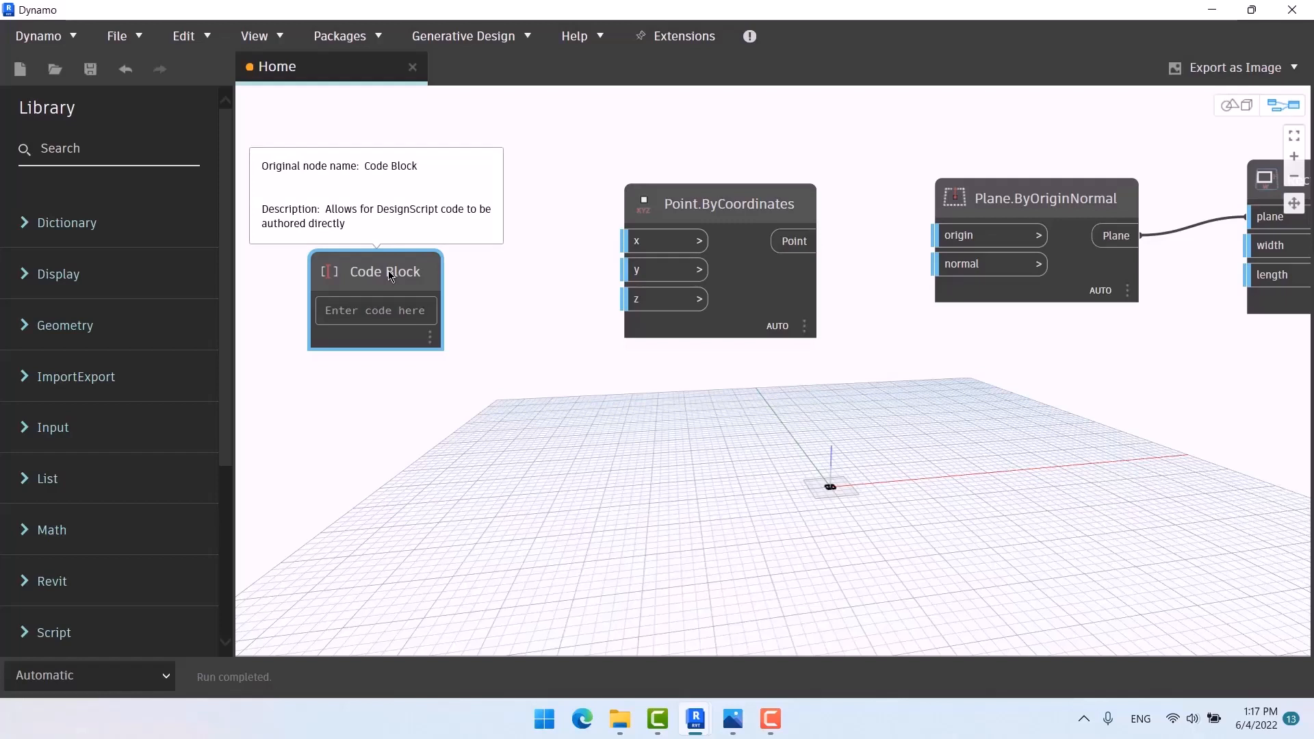
# Step: Feed a 0..30..#10 Code Block range into the point's x input
pyautogui.write('0..30..')
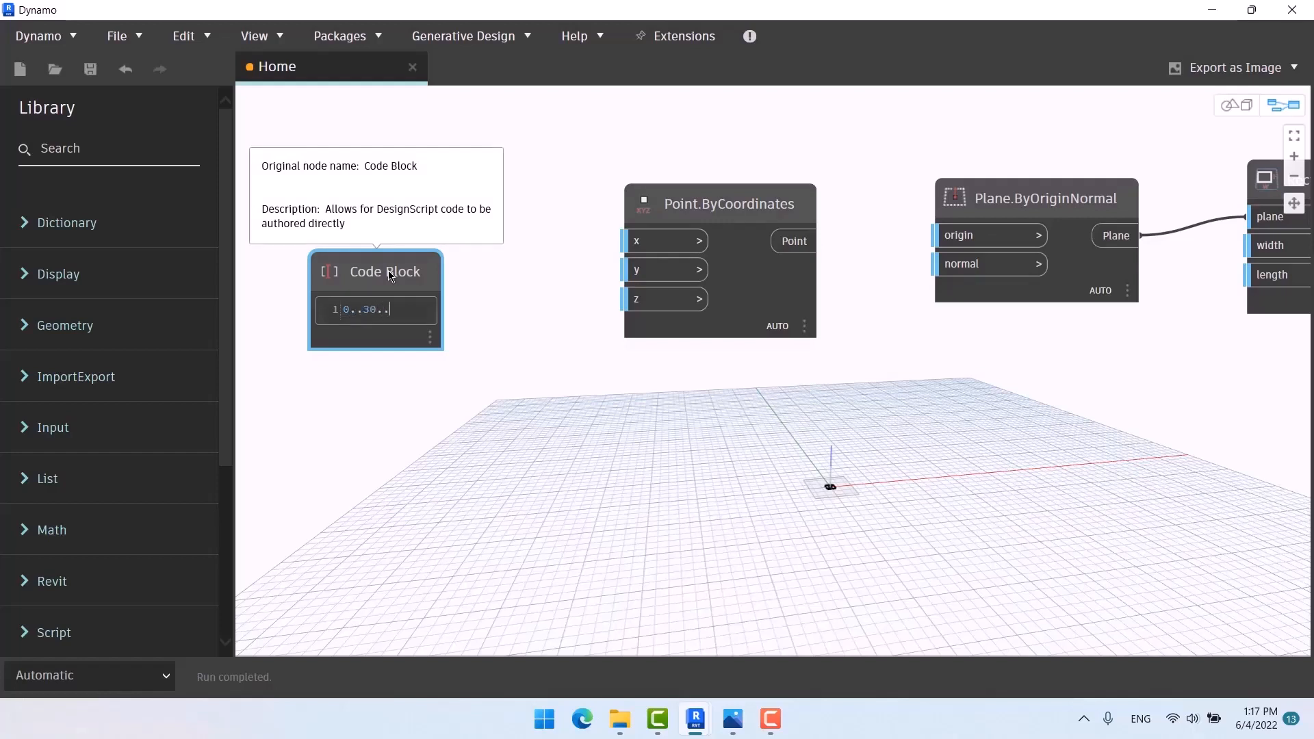
pyautogui.write('1')
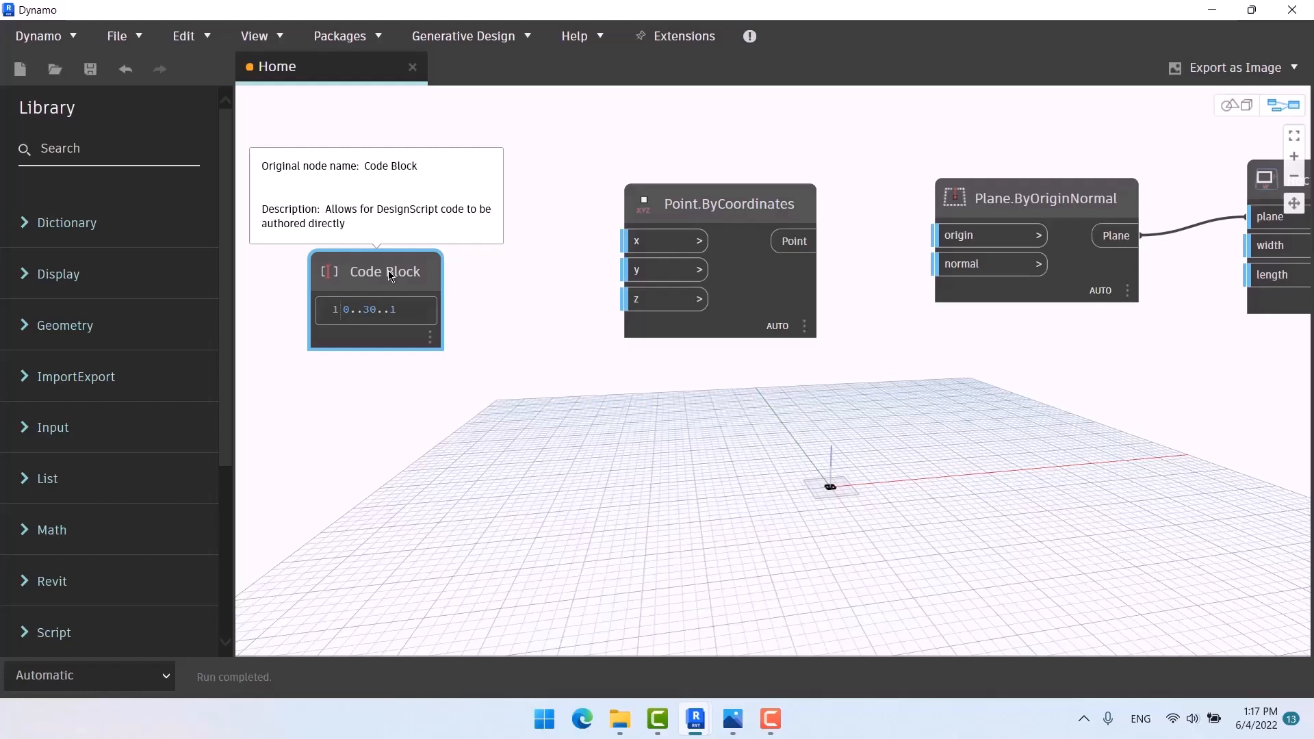
pyautogui.click(481, 375)
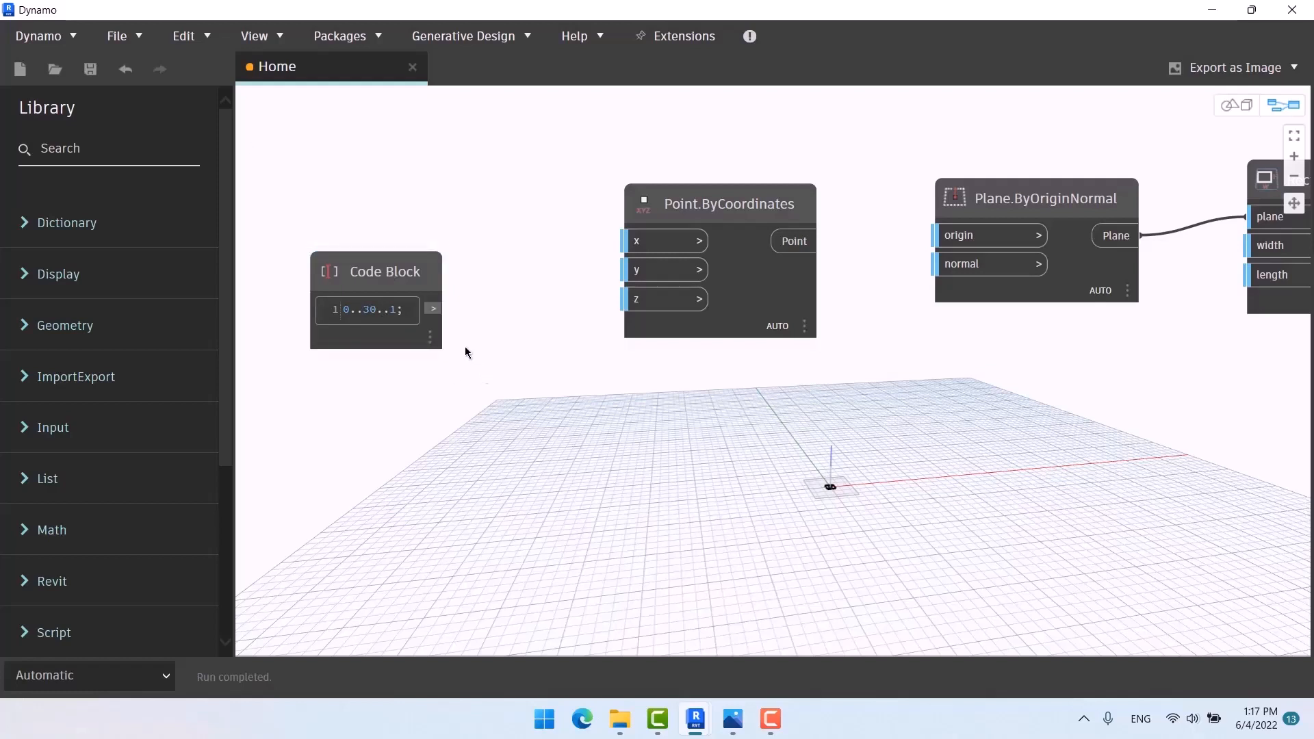
pyautogui.doubleClick(392, 309)
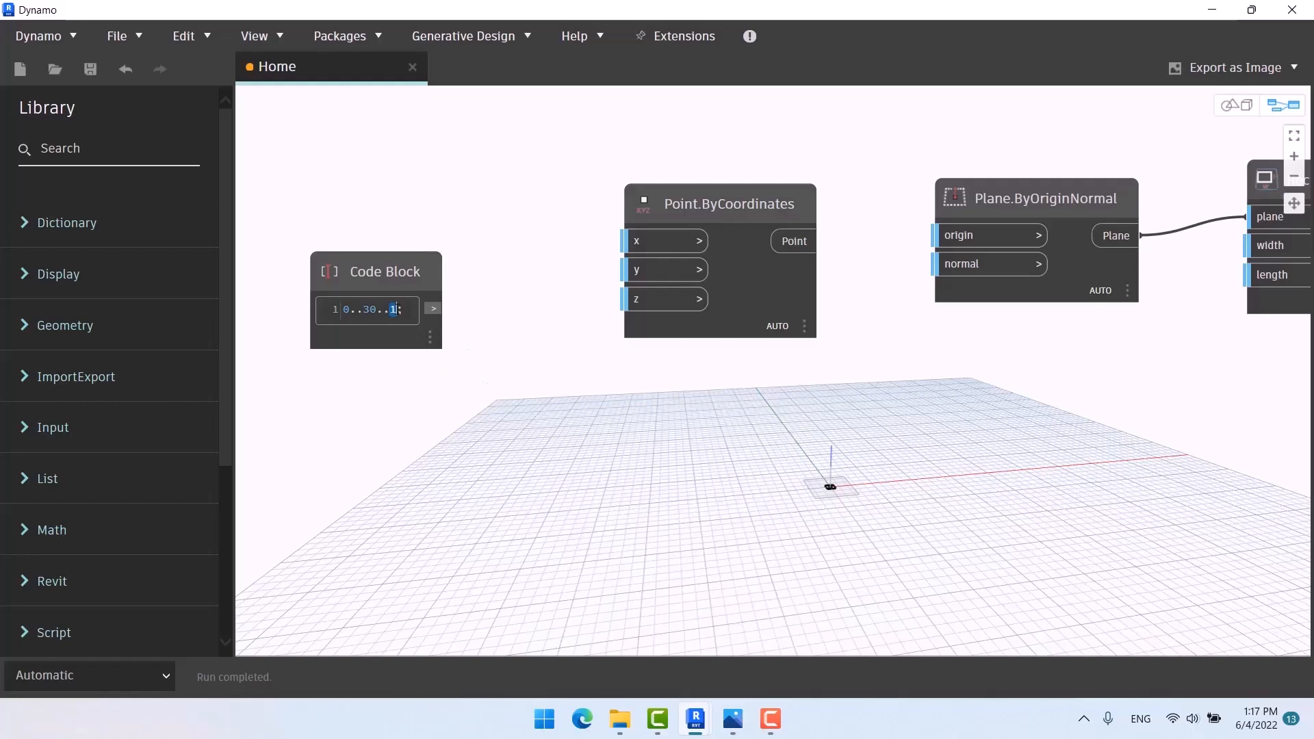
pyautogui.write('#')
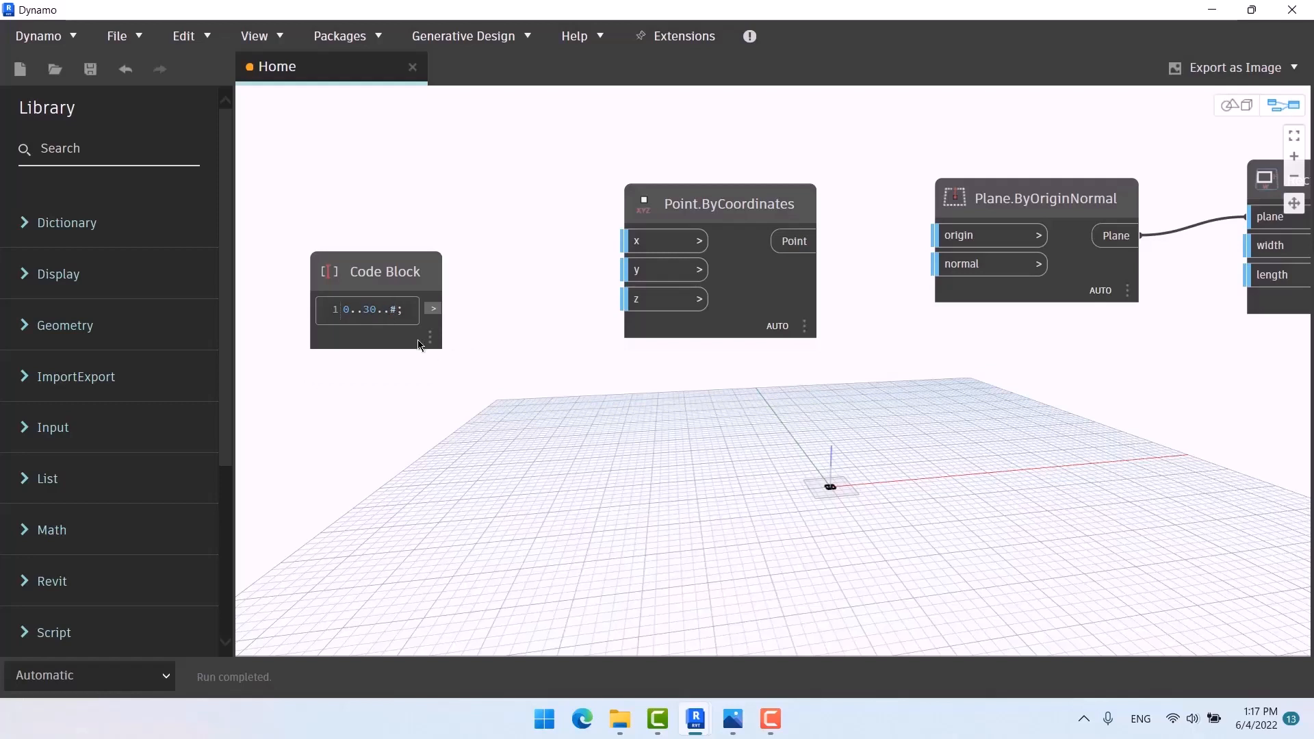
pyautogui.write('20')
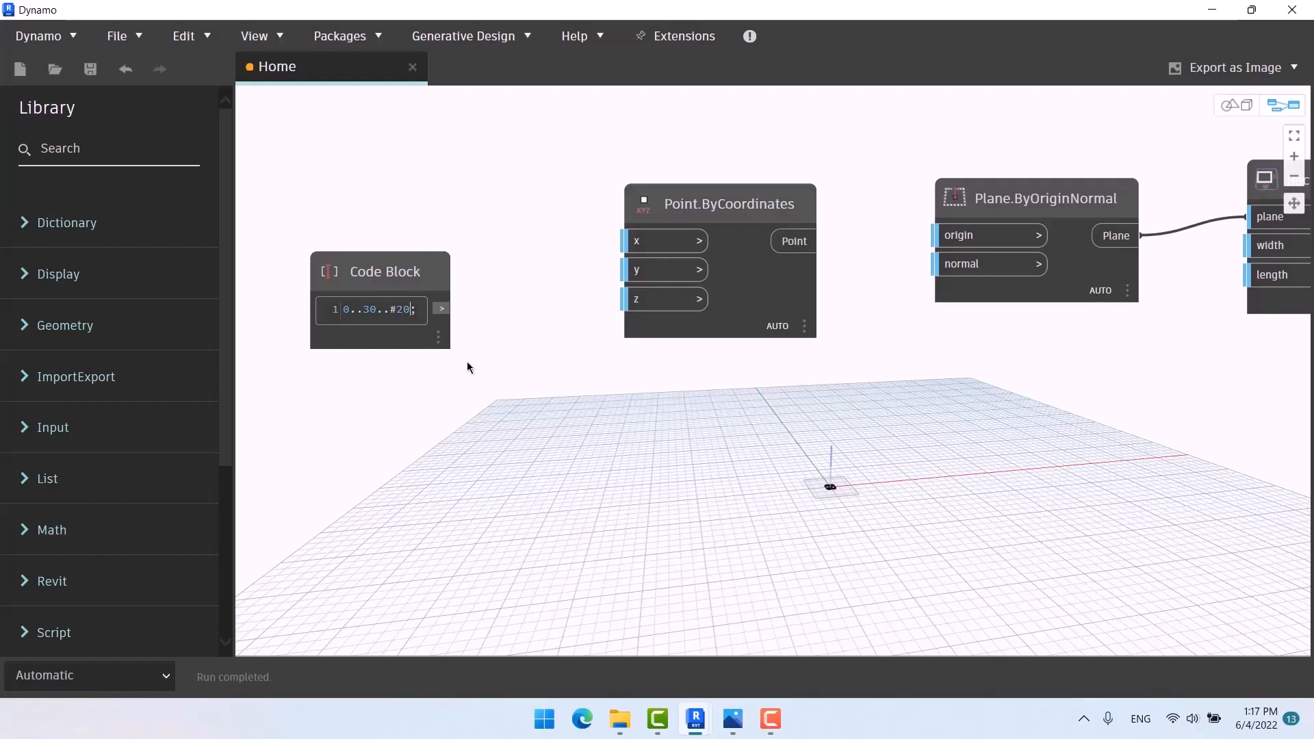
pyautogui.moveTo(441, 309); pyautogui.dragTo(636, 240)
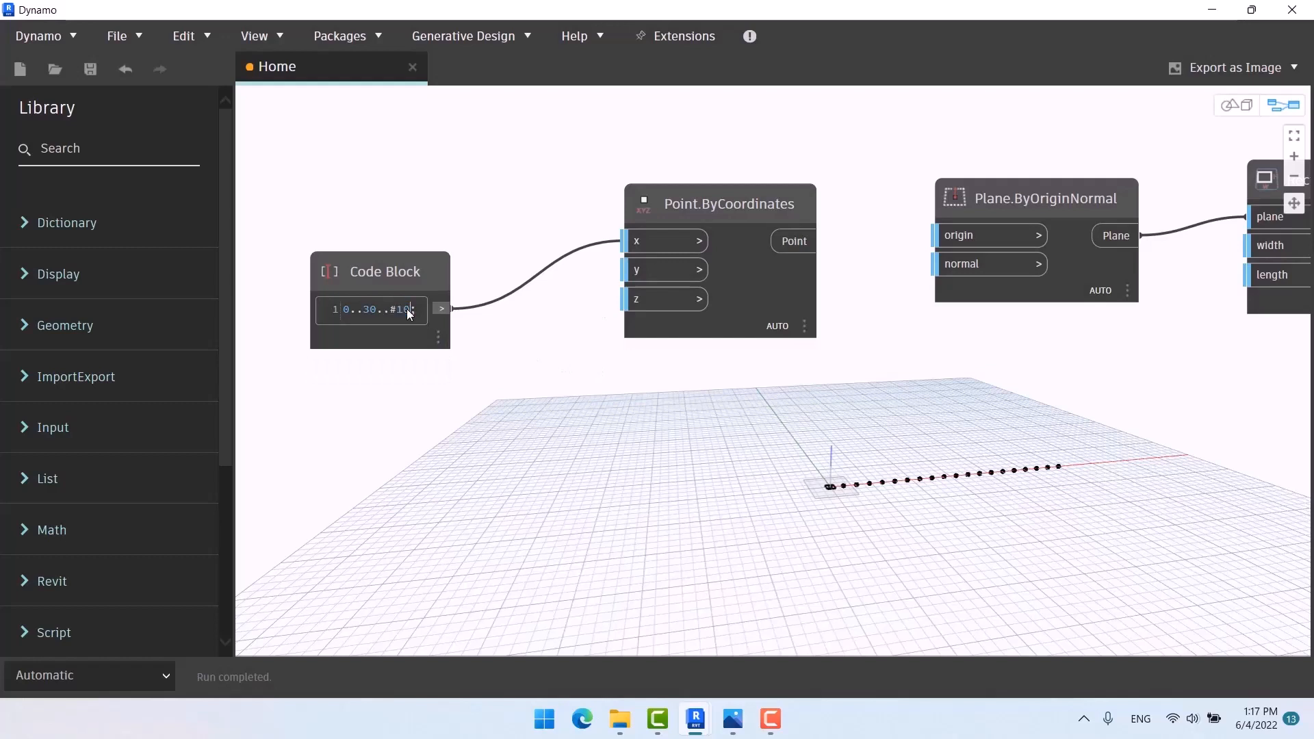
pyautogui.click(718, 204)
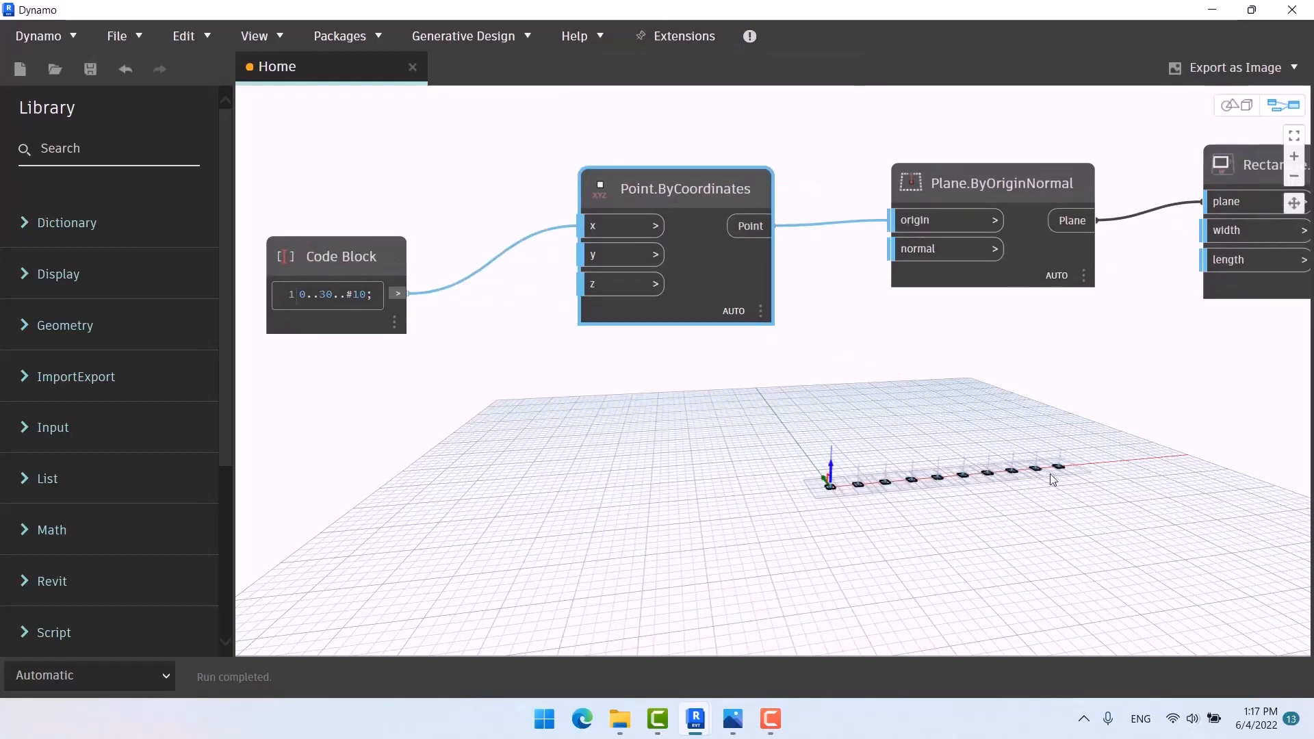
# Step: Wire a Vector.XAxis node into Plane.ByOriginNormal's normal input
pyautogui.moveTo(340, 257); pyautogui.dragTo(466, 190)
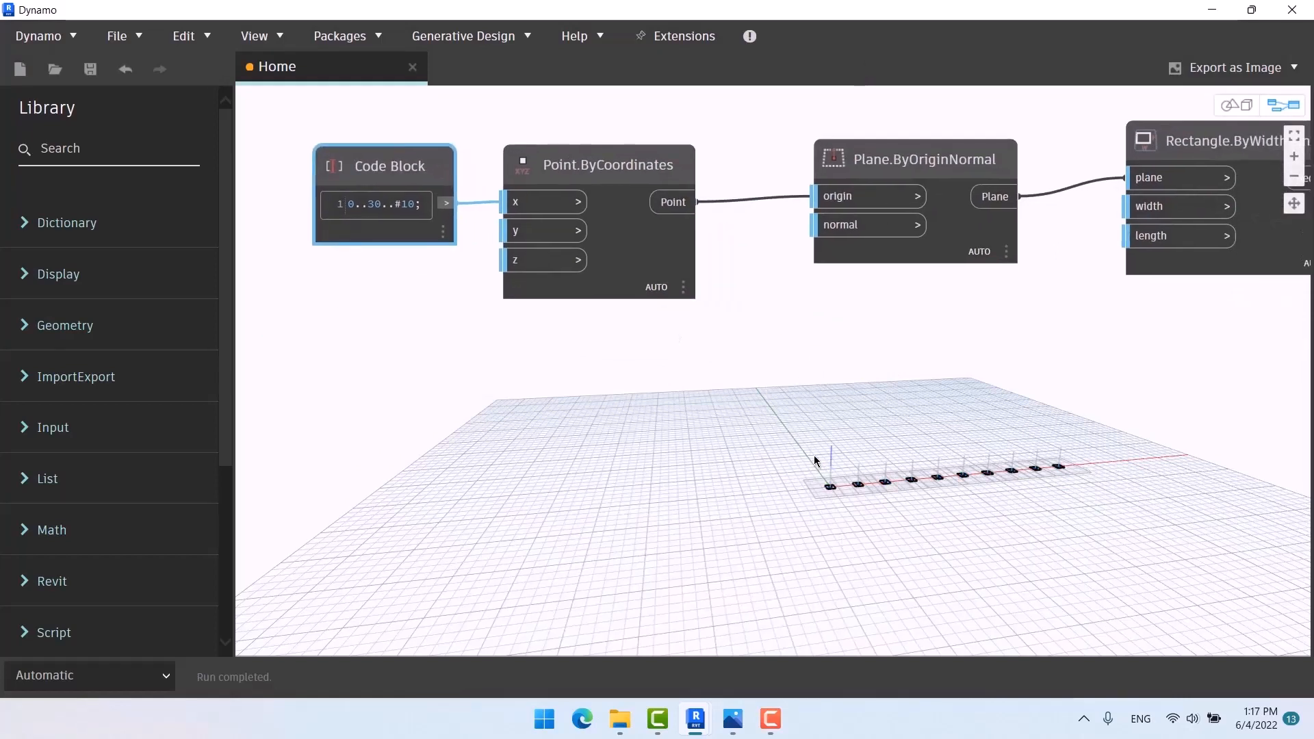
pyautogui.moveTo(763, 358)
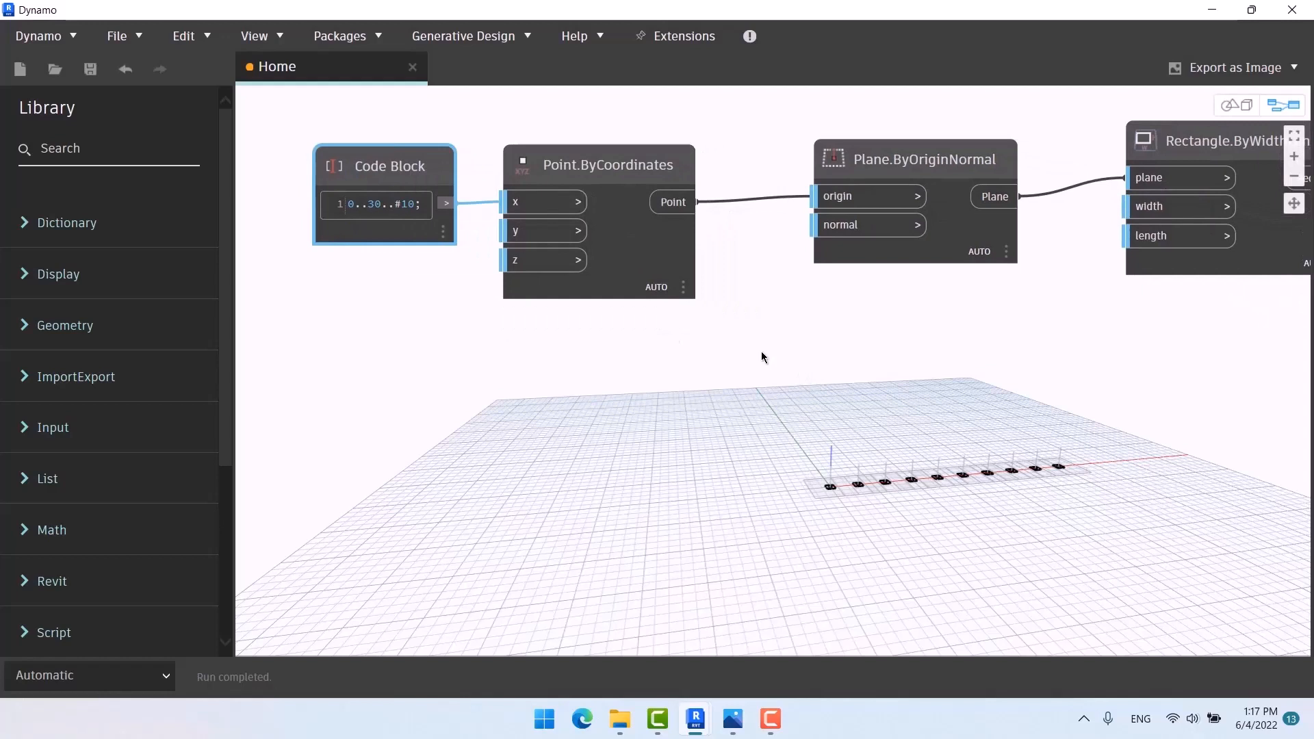
pyautogui.rightClick(762, 339)
pyautogui.write('x')
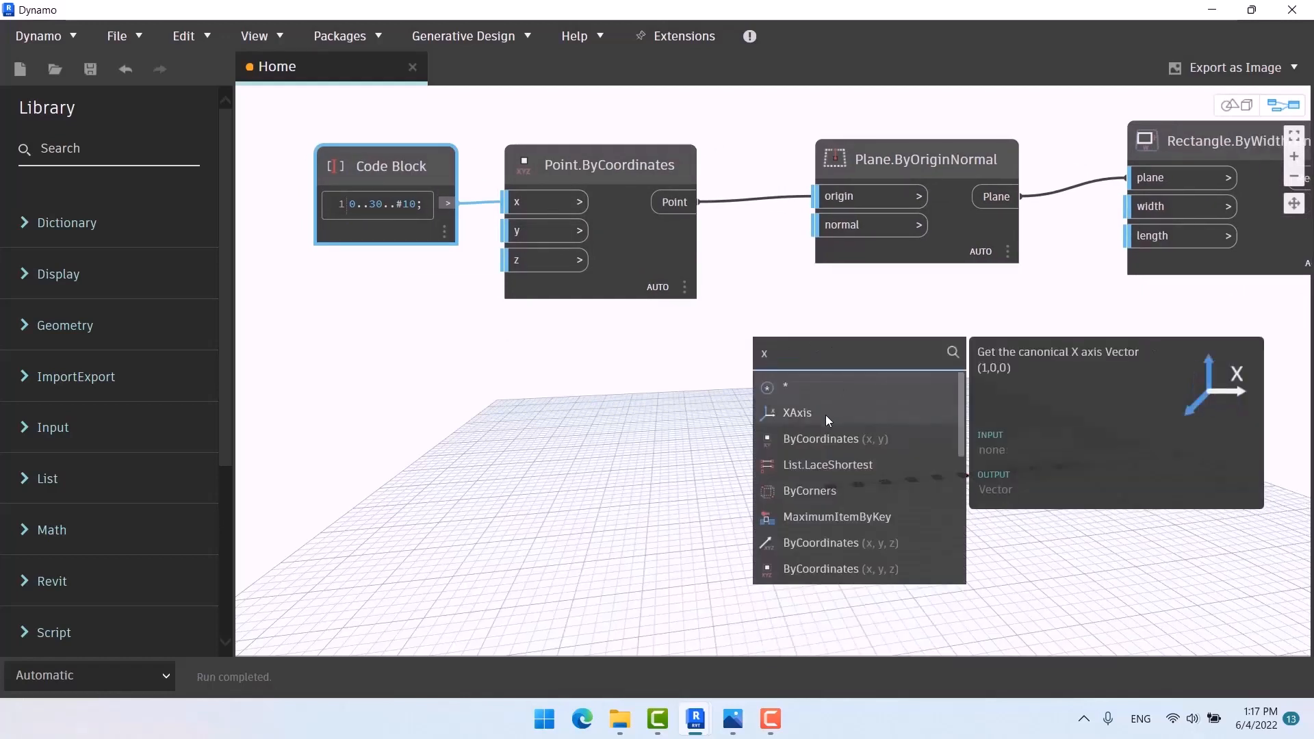
pyautogui.click(796, 412)
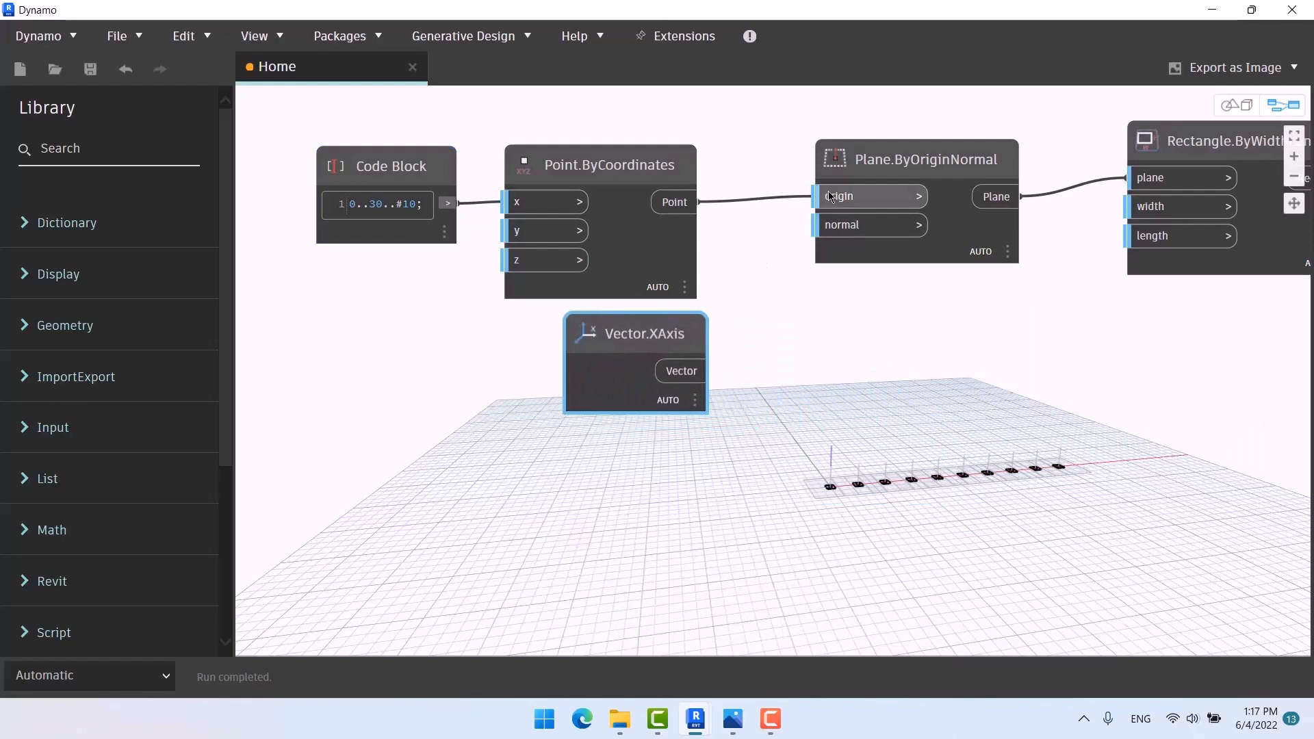
pyautogui.moveTo(681, 370); pyautogui.dragTo(835, 224)
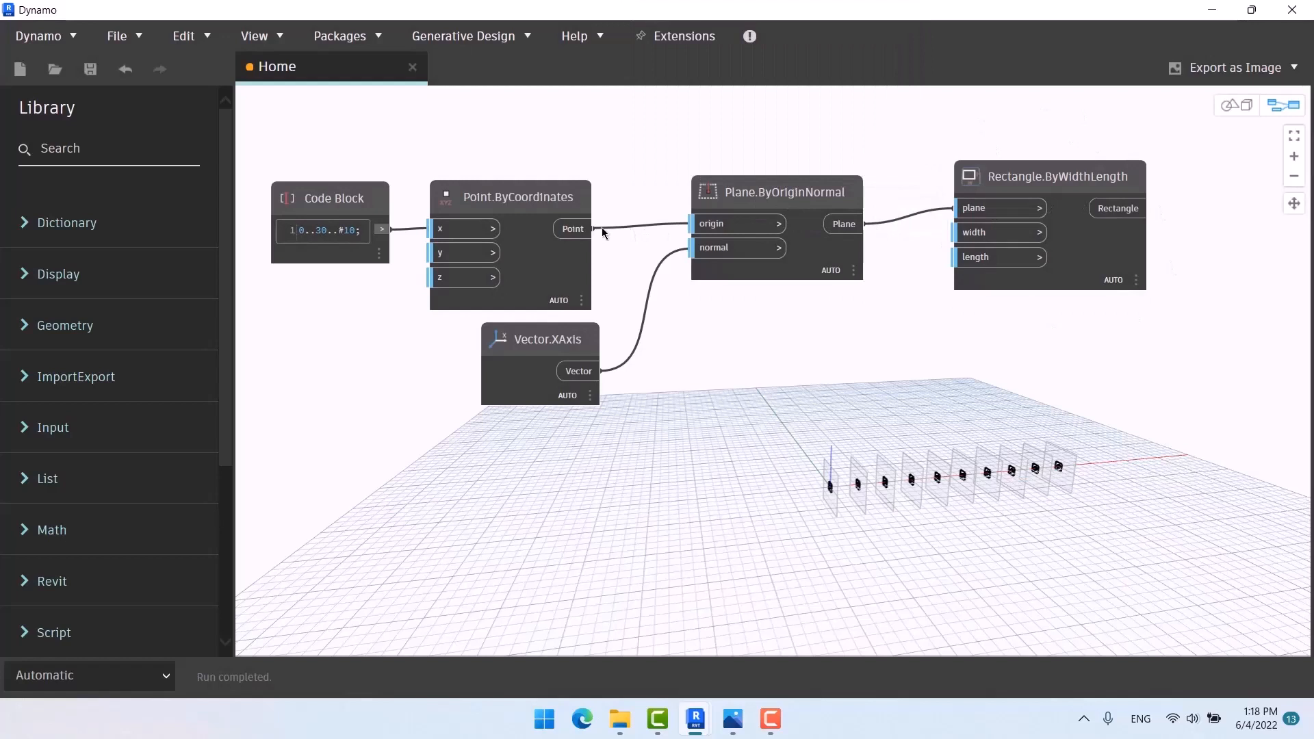
pyautogui.moveTo(459, 351)
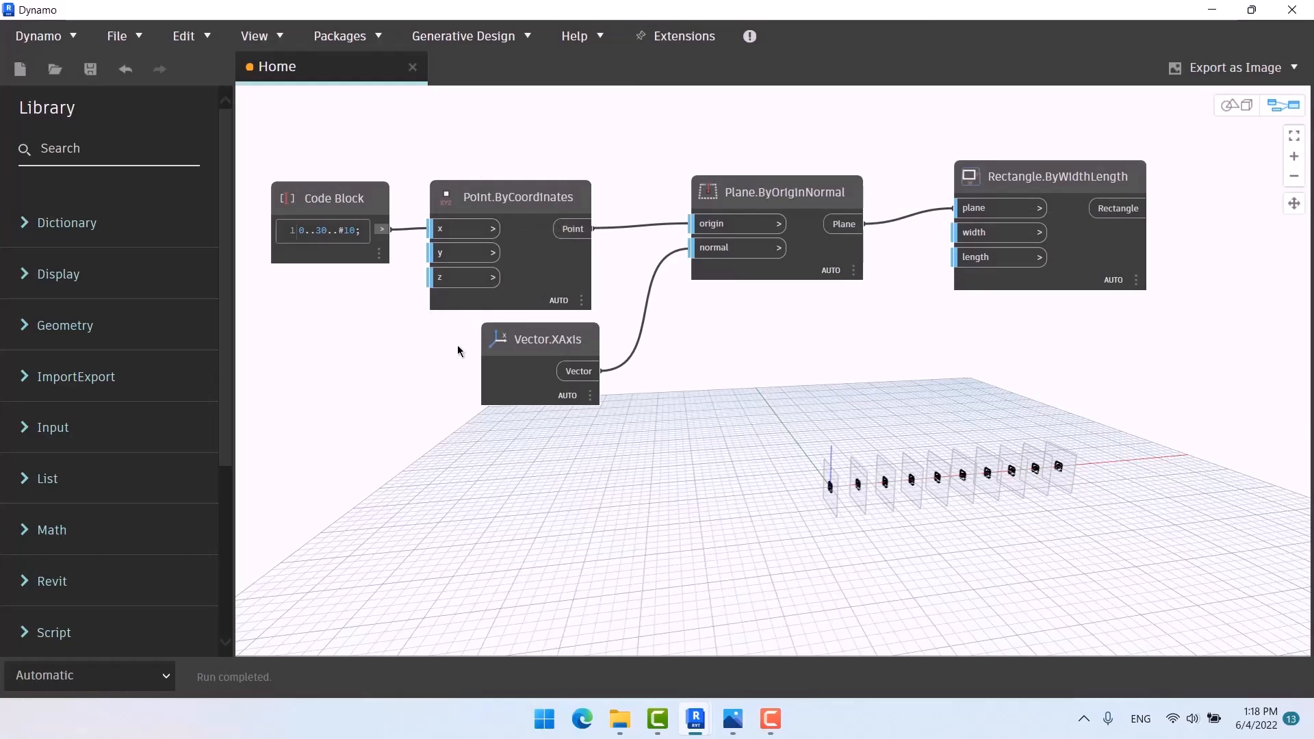
pyautogui.moveTo(699, 488)
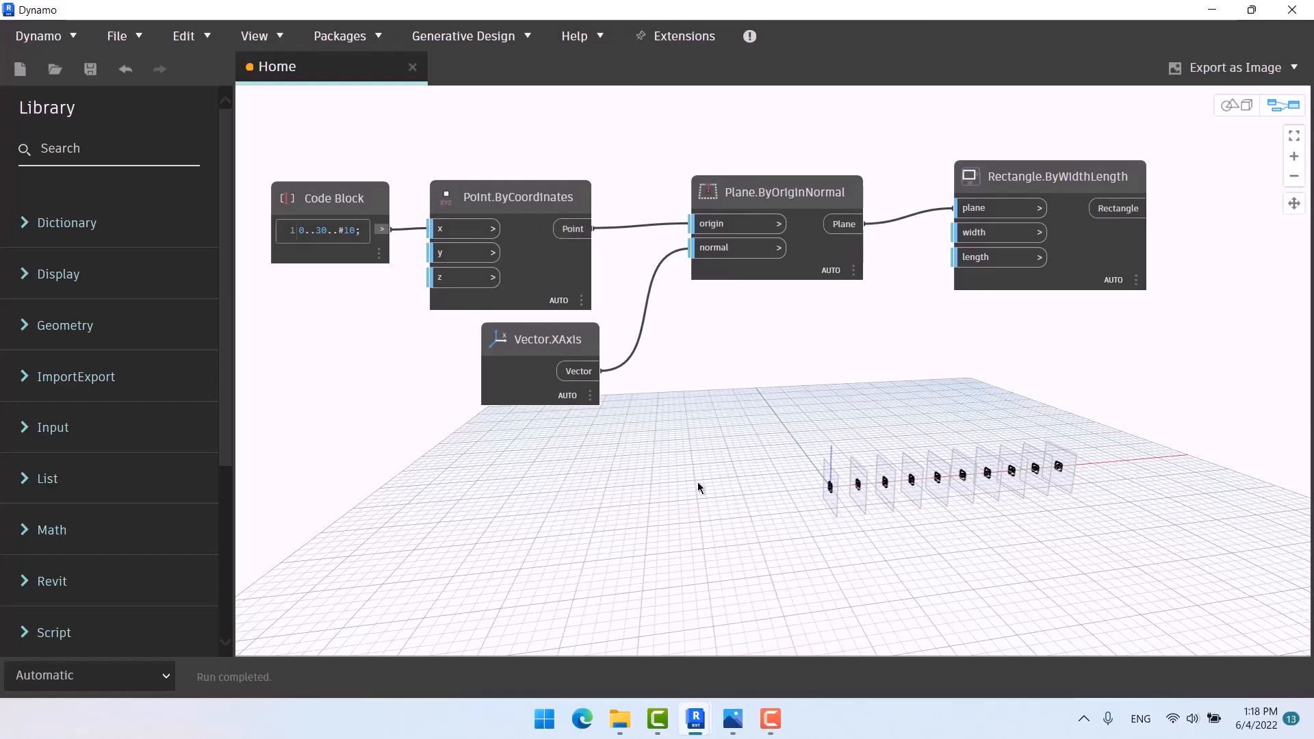
pyautogui.moveTo(879, 505)
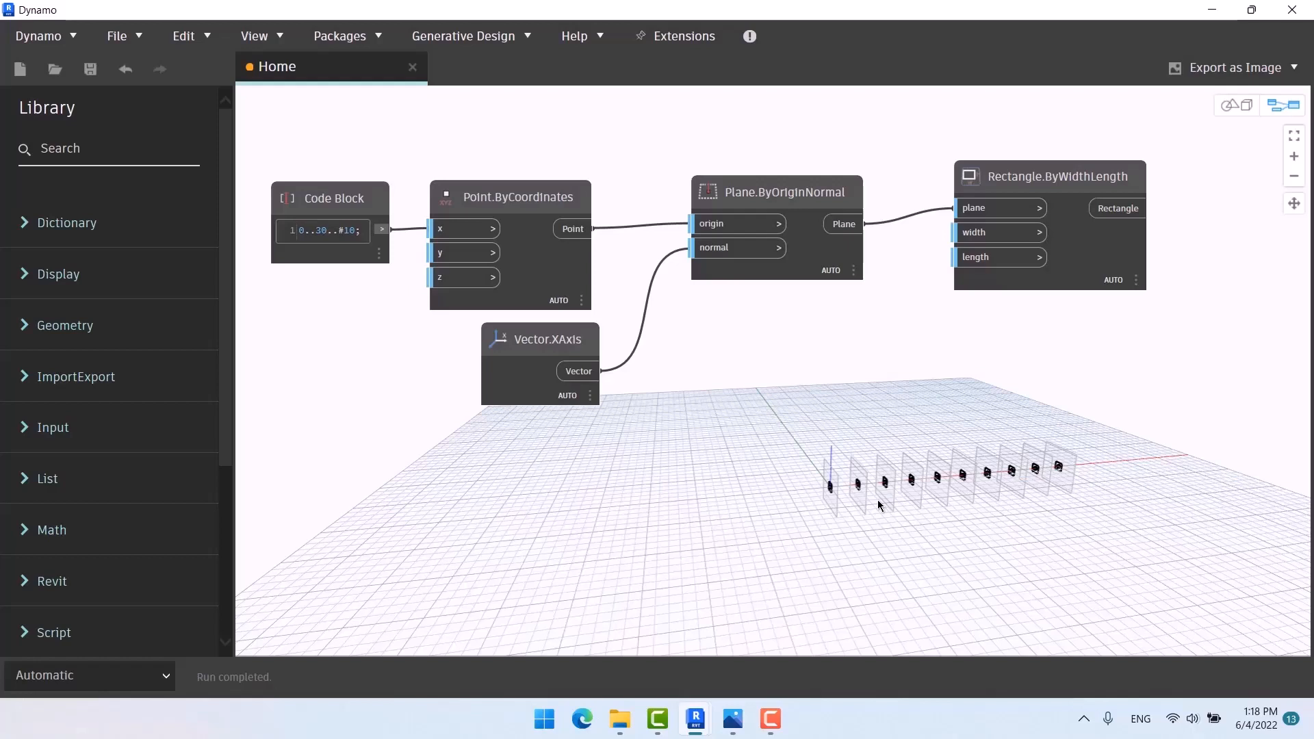
pyautogui.moveTo(761, 426)
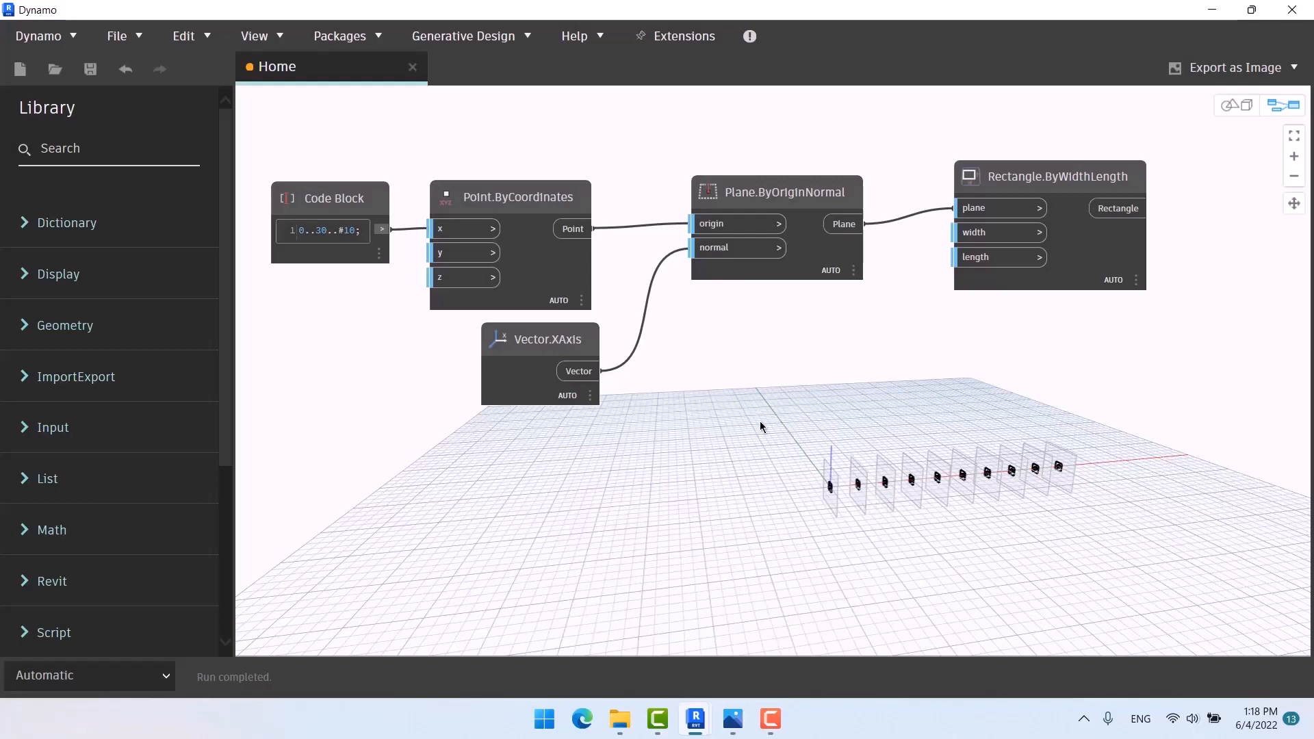
pyautogui.moveTo(820, 506)
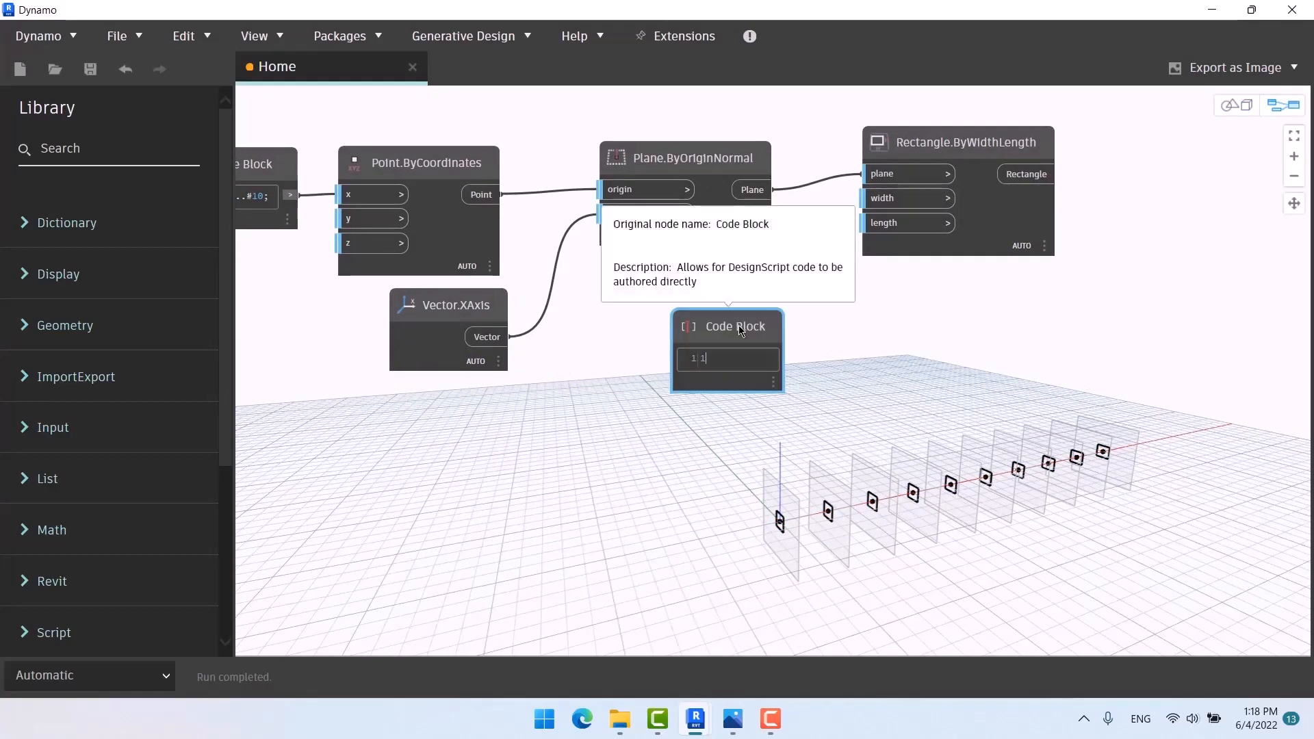
# Step: Wire a 10..1..#10 Code Block into rectangle width and length, viewing side-on
pyautogui.write('0..1..#10')
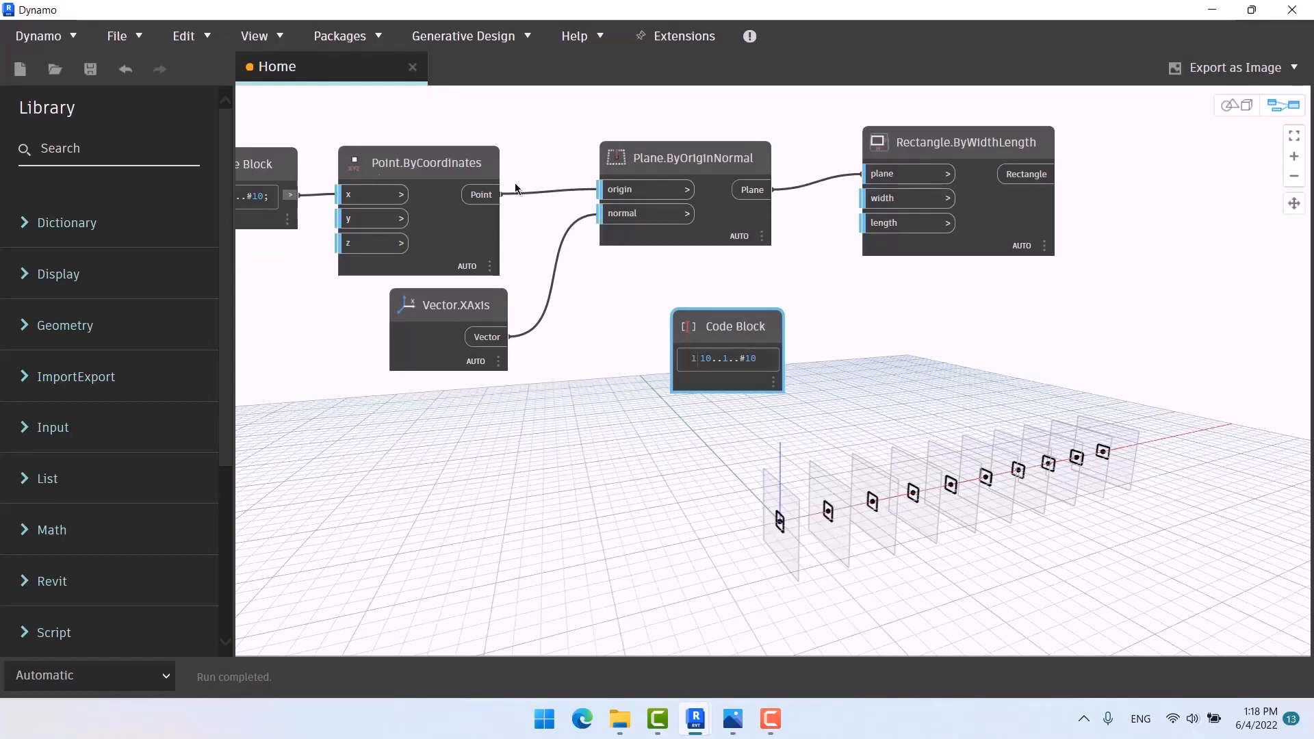
pyautogui.moveTo(727, 326); pyautogui.dragTo(709, 294)
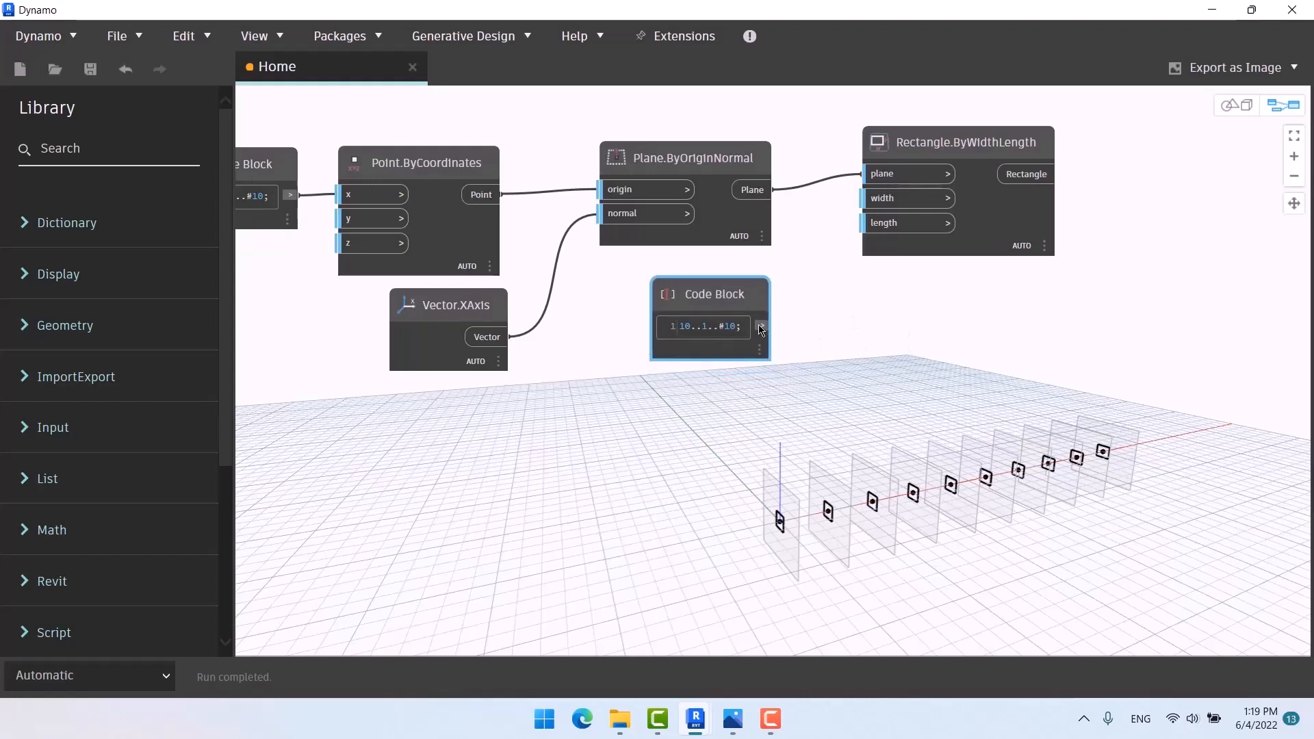
pyautogui.moveTo(760, 325); pyautogui.dragTo(870, 198)
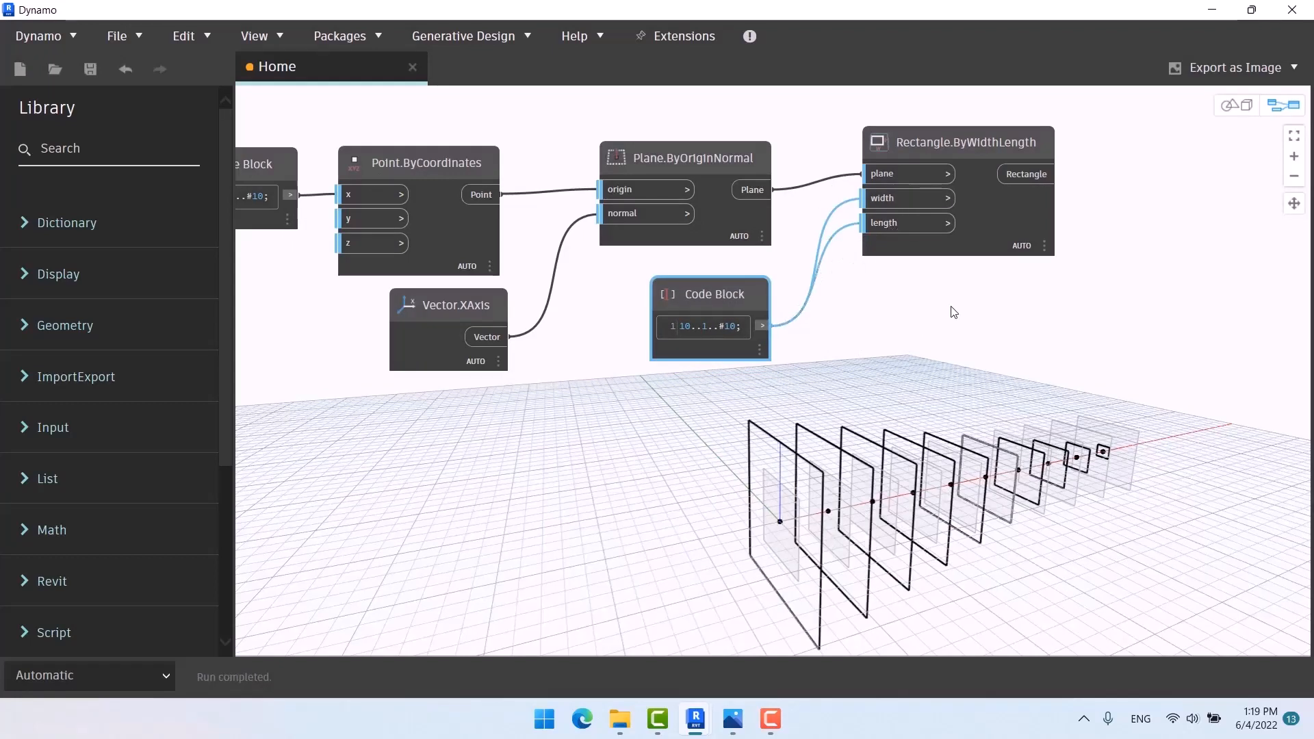
pyautogui.scroll(-3)
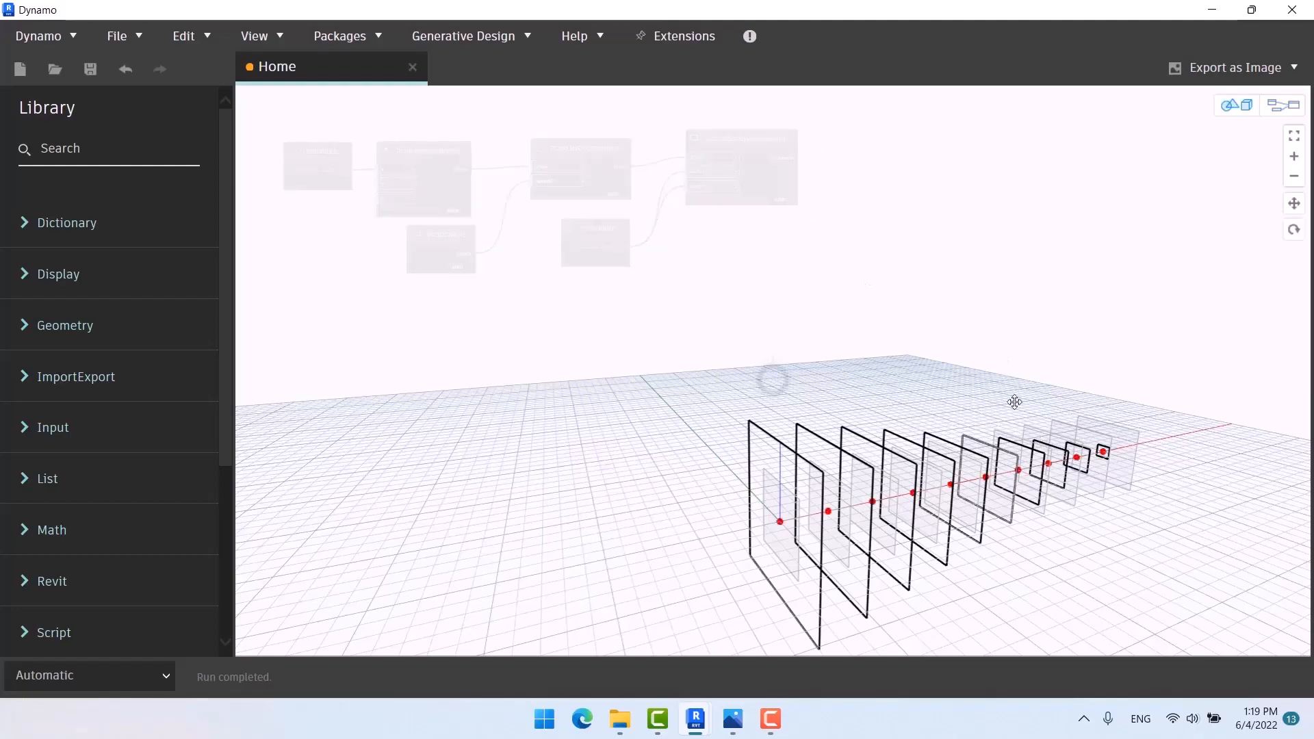
pyautogui.moveTo(1014, 401); pyautogui.dragTo(769, 414)
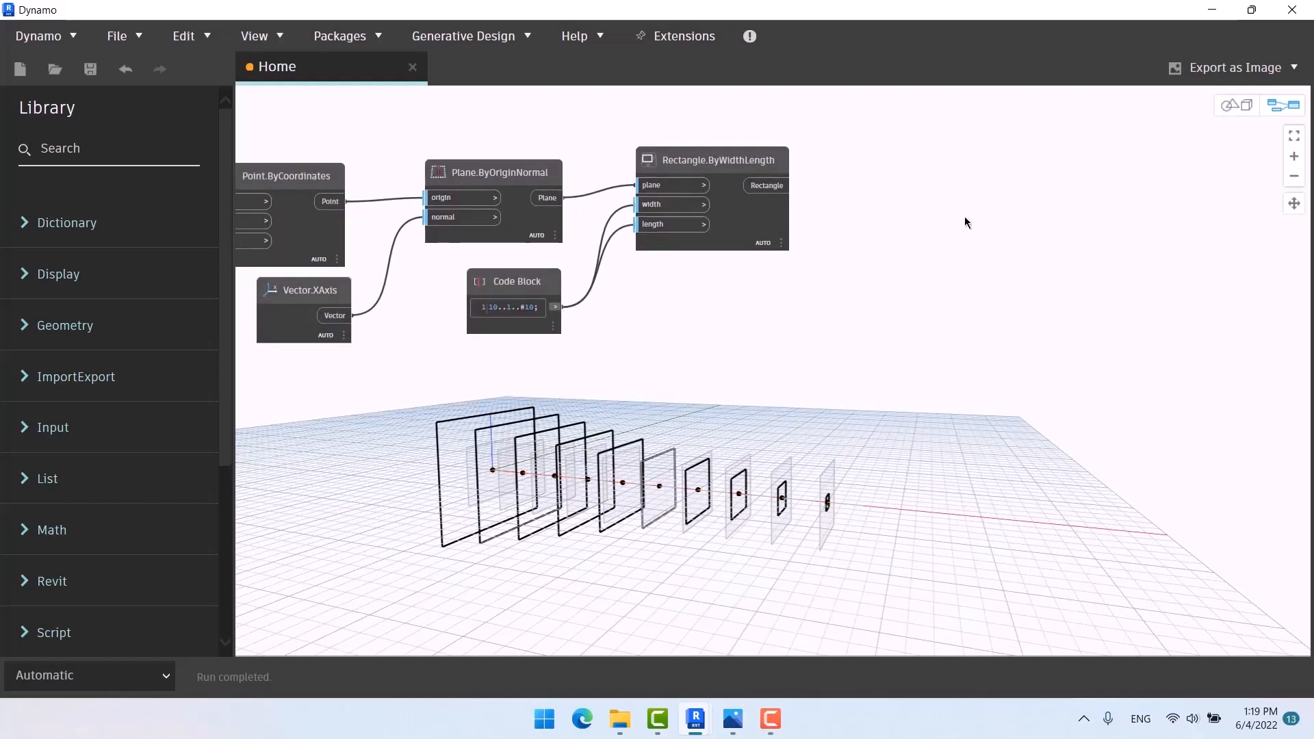
pyautogui.rightClick(956, 266)
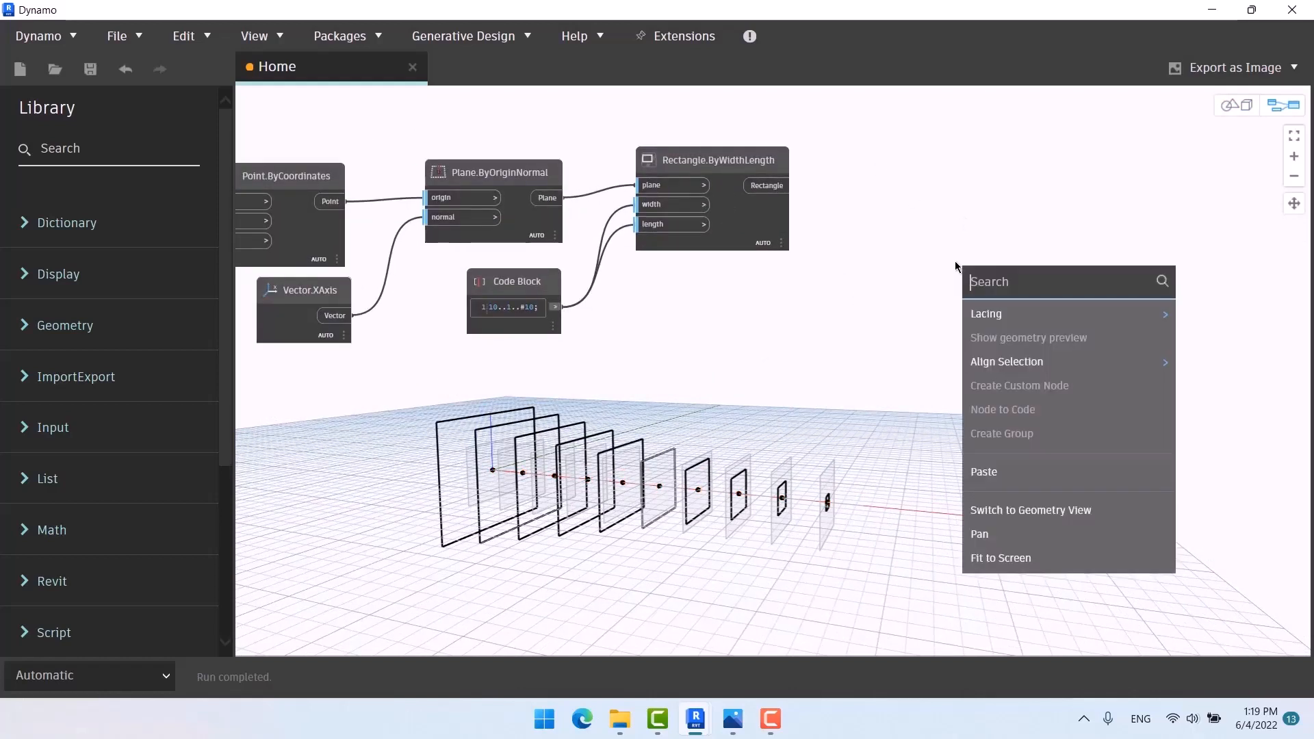
pyautogui.write('loft')
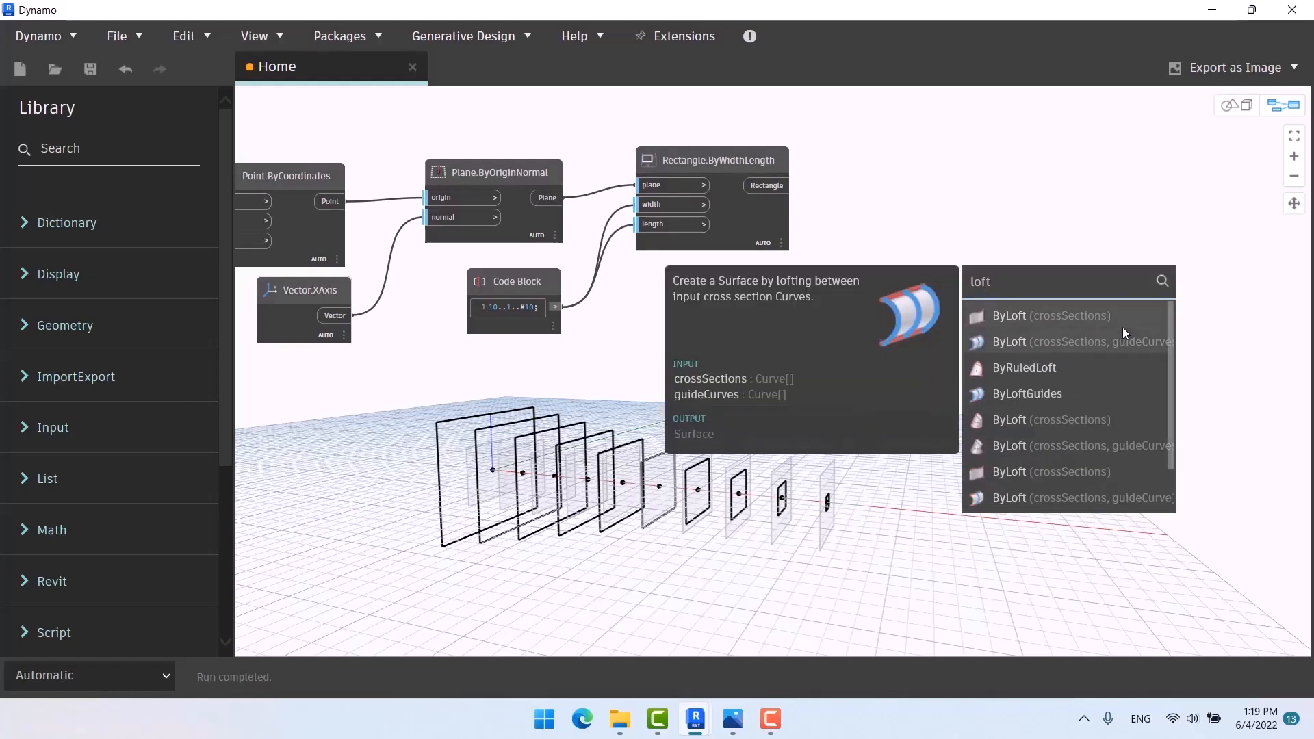
pyautogui.moveTo(1050, 315)
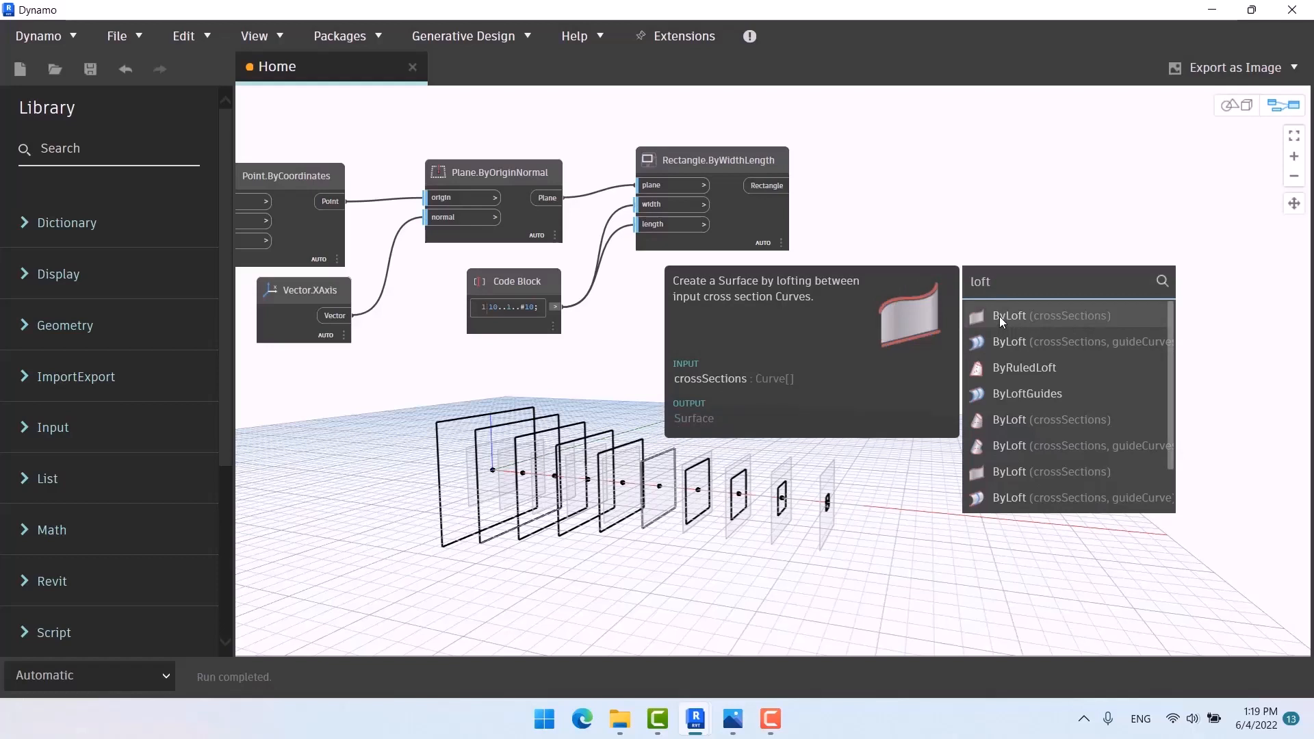
pyautogui.moveTo(1052, 419)
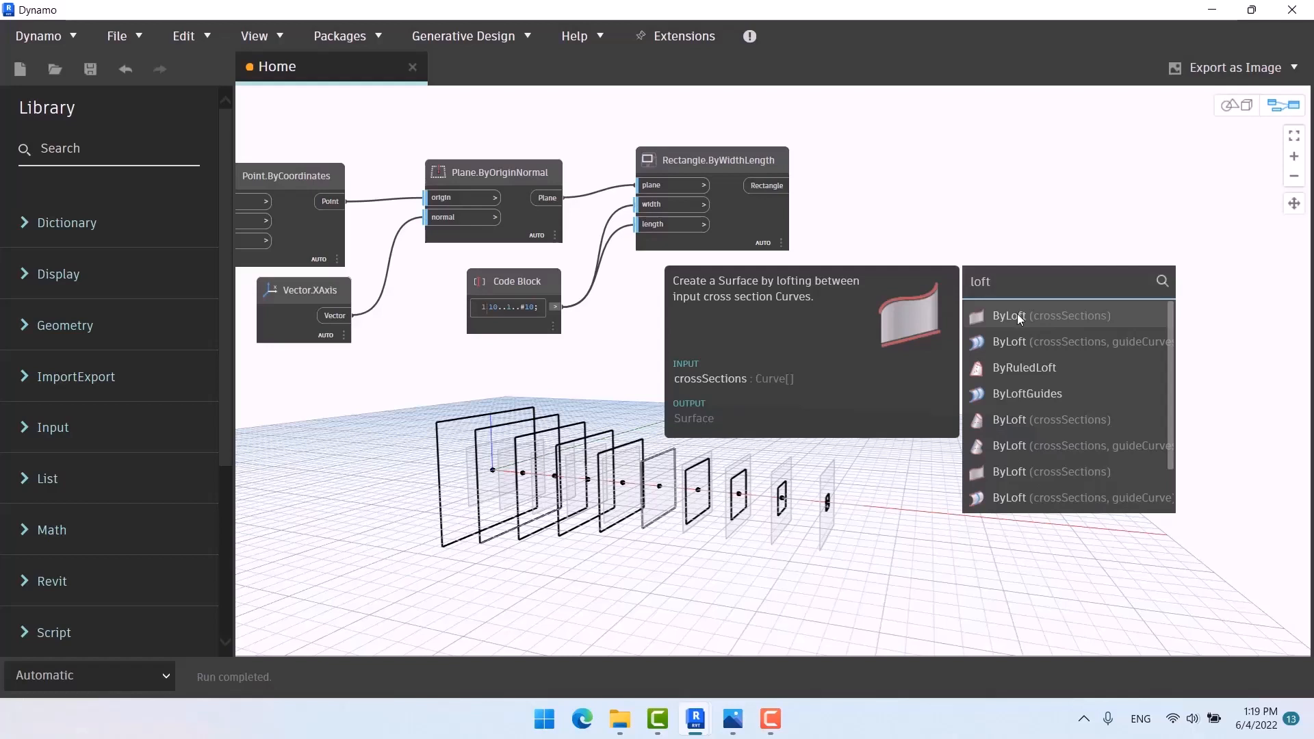
# Step: Add Surface.ByLoft, then place a Solid.ByLoft node below it
pyautogui.click(1011, 317)
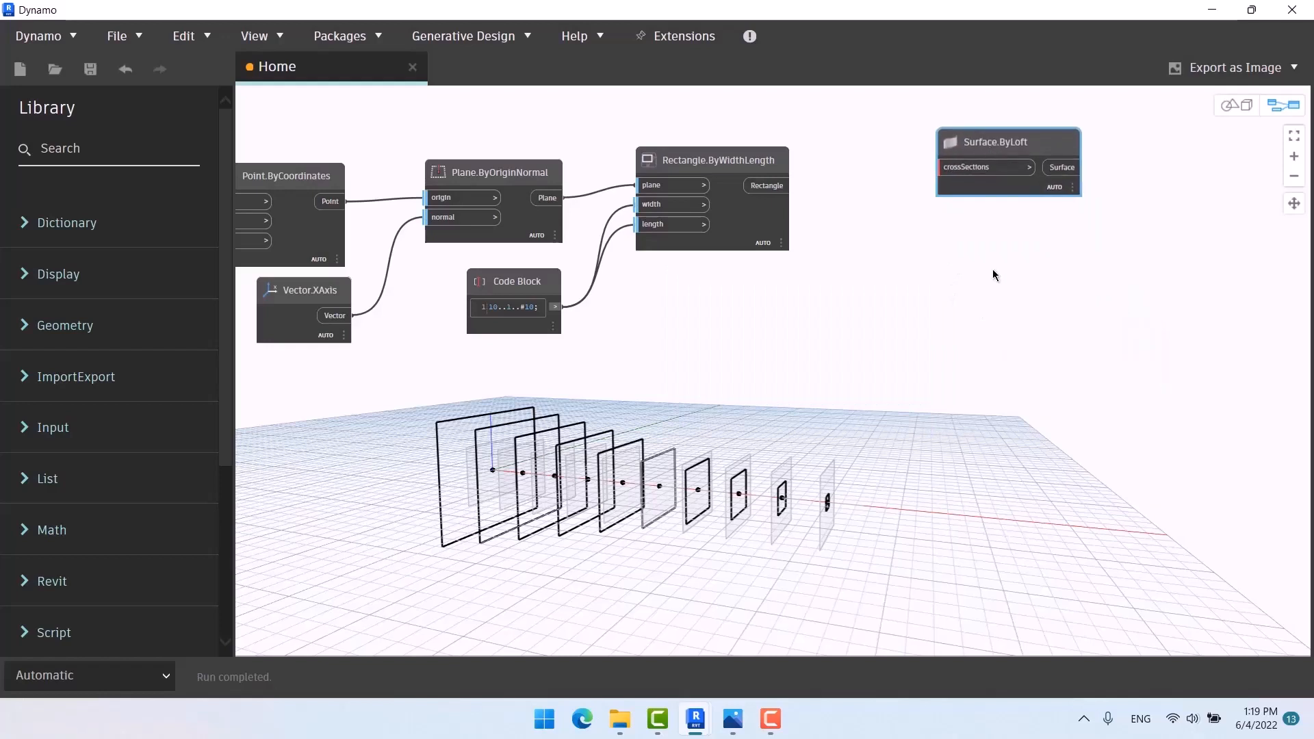
pyautogui.write('loft')
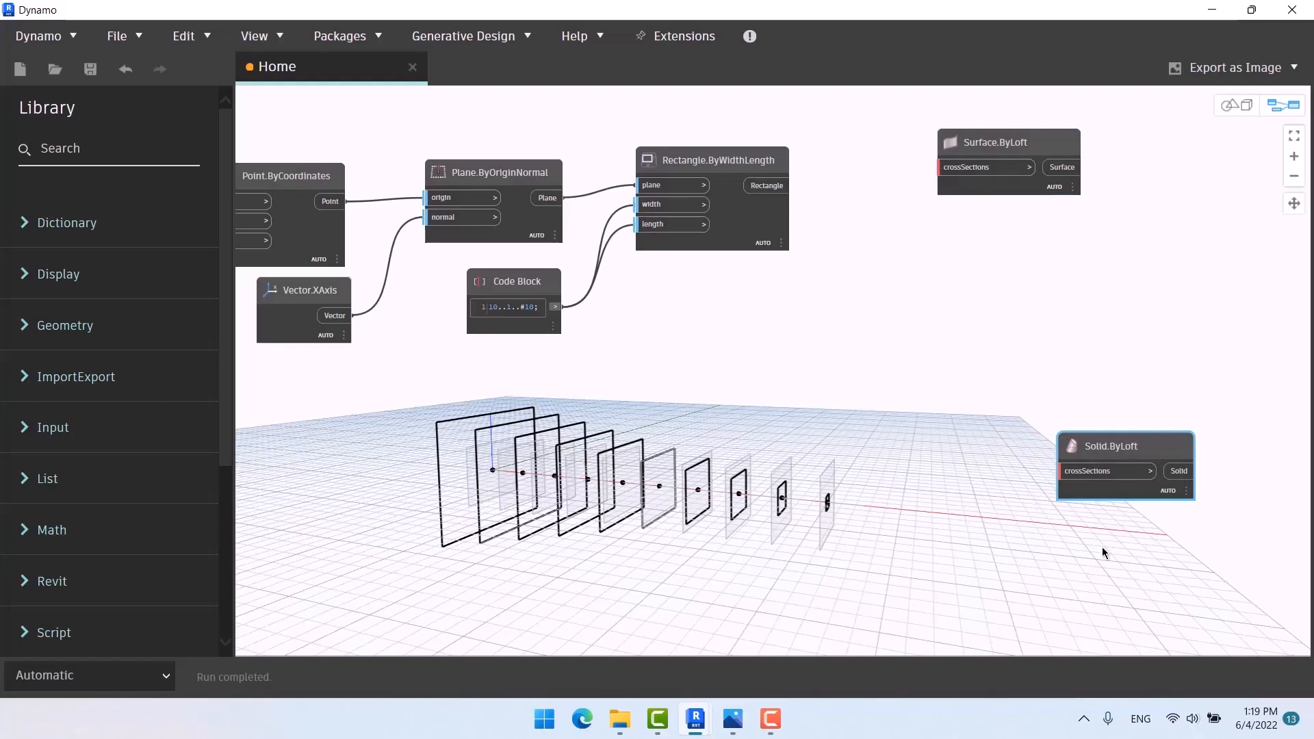
pyautogui.moveTo(1125, 446); pyautogui.dragTo(1009, 246)
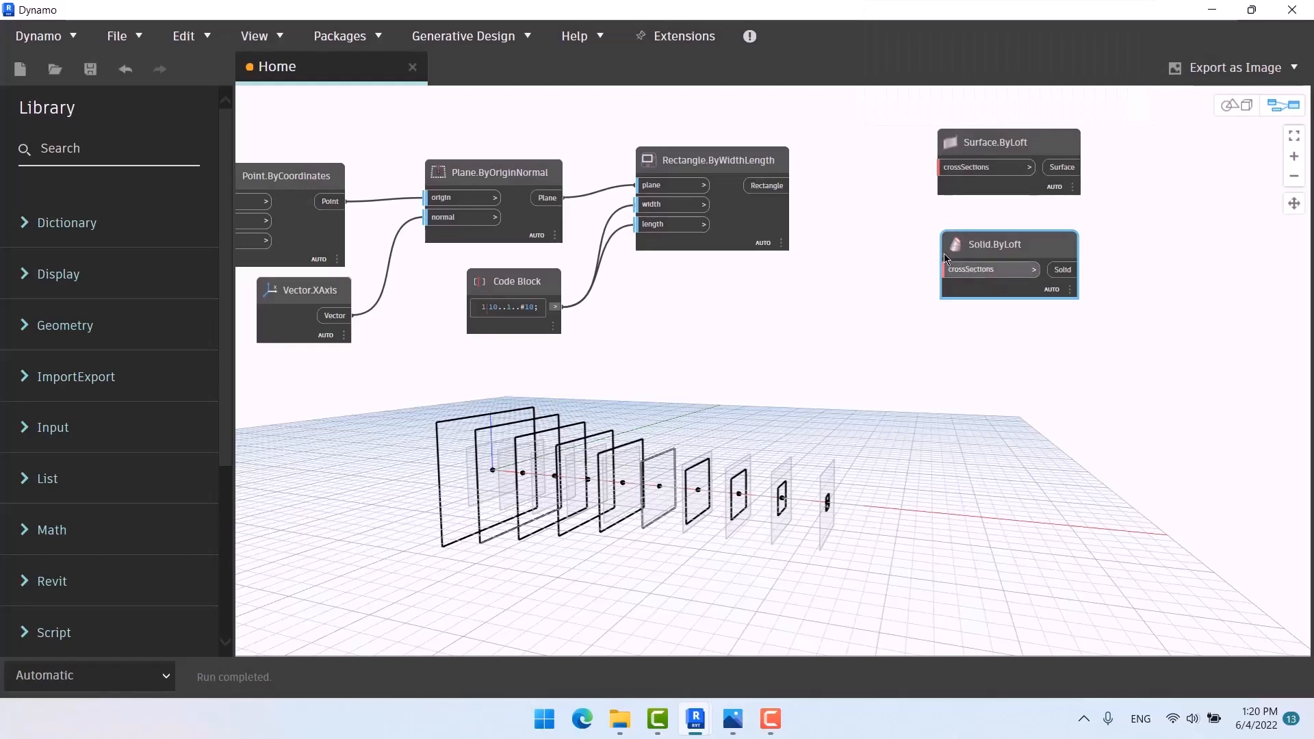
pyautogui.moveTo(969, 380)
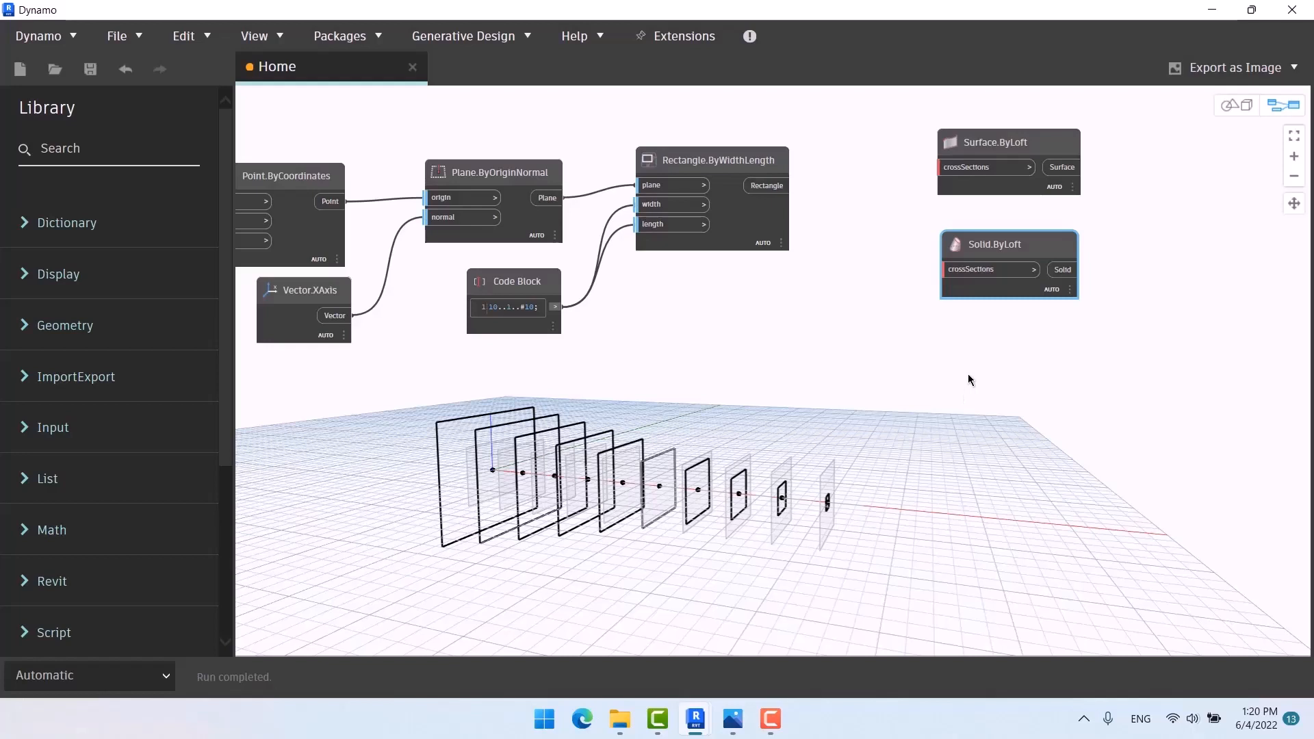
pyautogui.moveTo(970, 154)
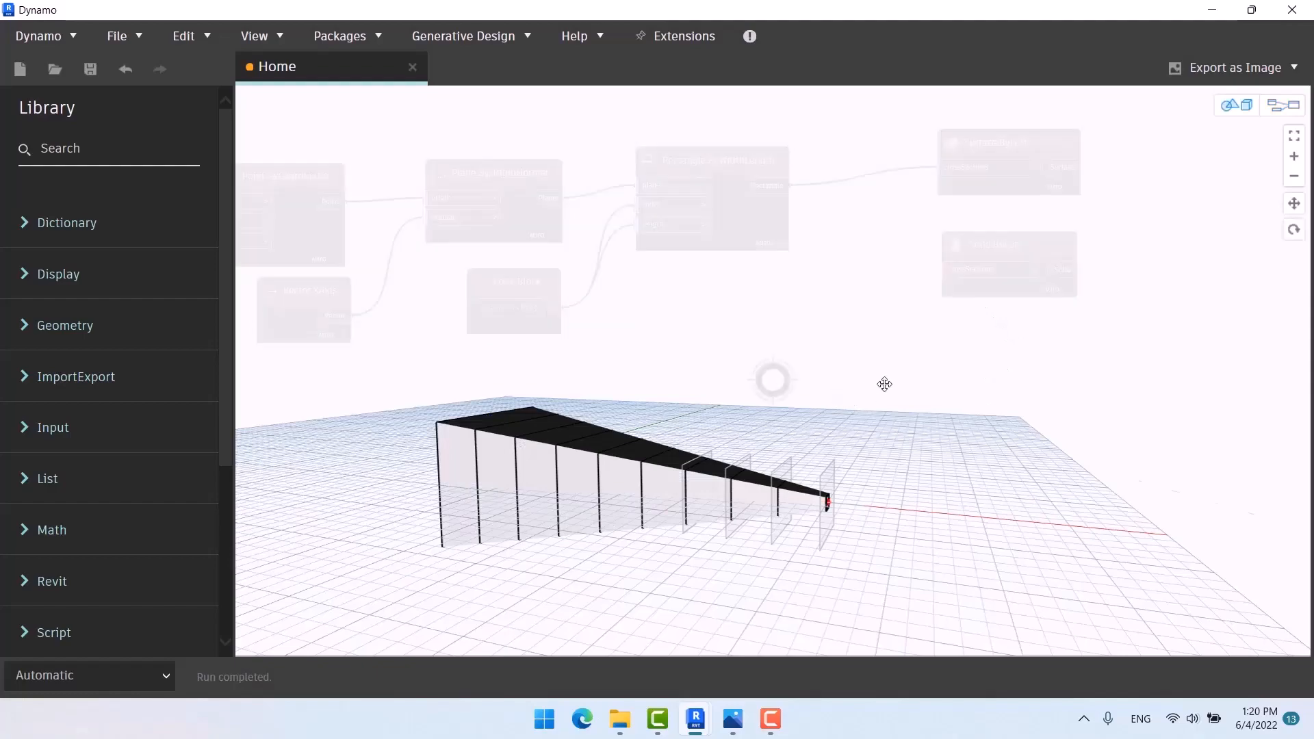
# Step: Orbit around the tapered solid, then open the exercises folder in File Explorer
pyautogui.moveTo(884, 384); pyautogui.dragTo(964, 375)
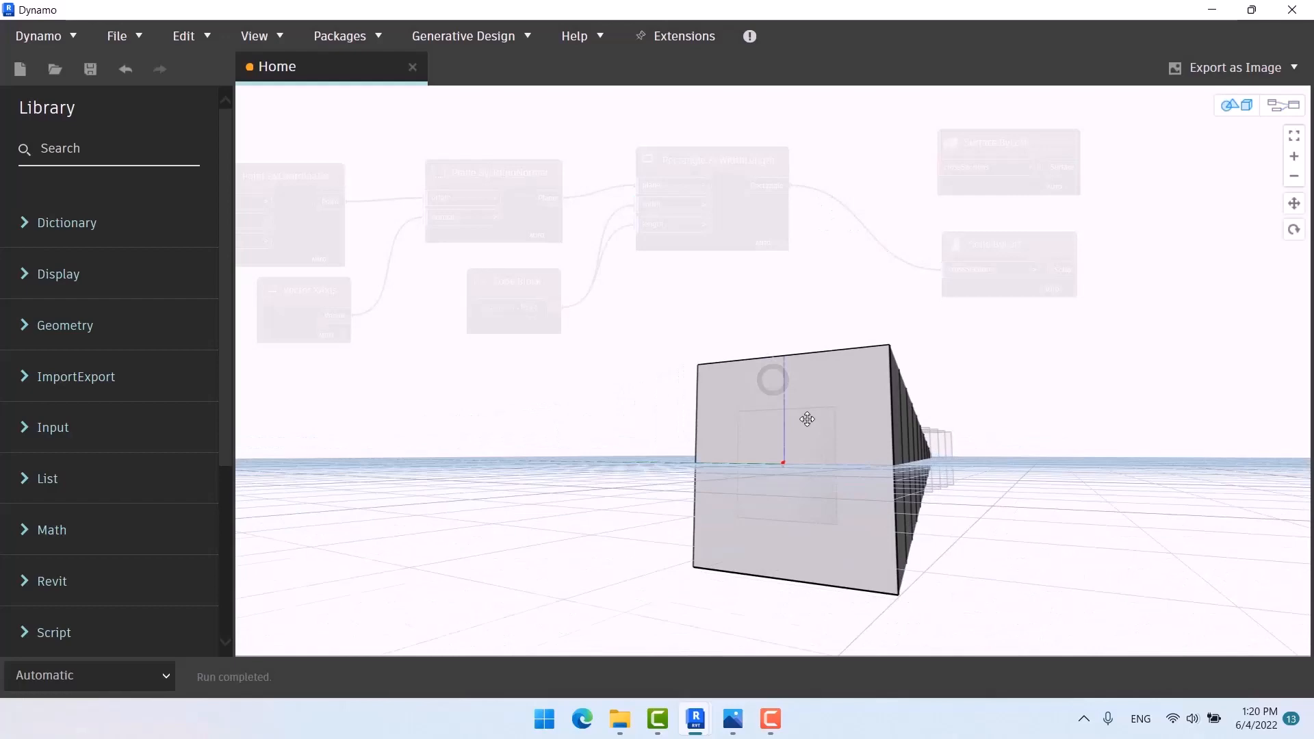
pyautogui.moveTo(807, 419); pyautogui.dragTo(604, 425)
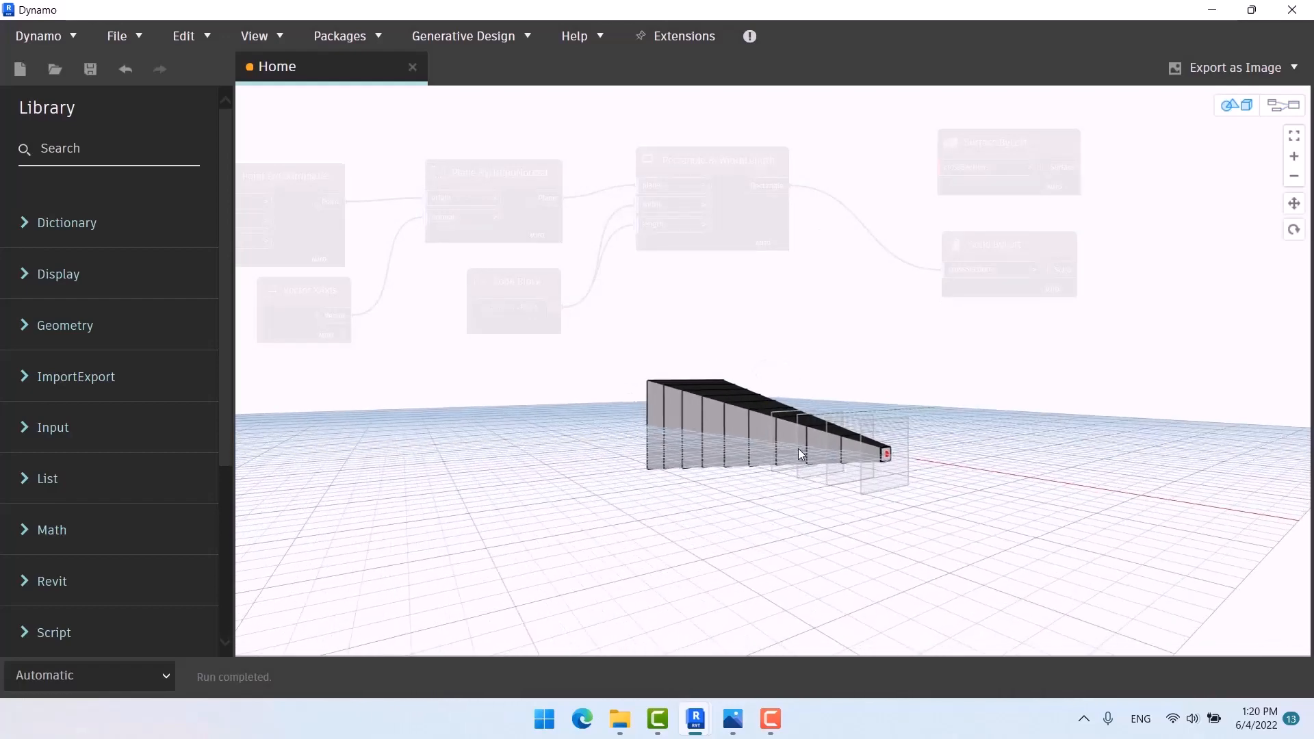
pyautogui.moveTo(796, 452); pyautogui.dragTo(887, 429)
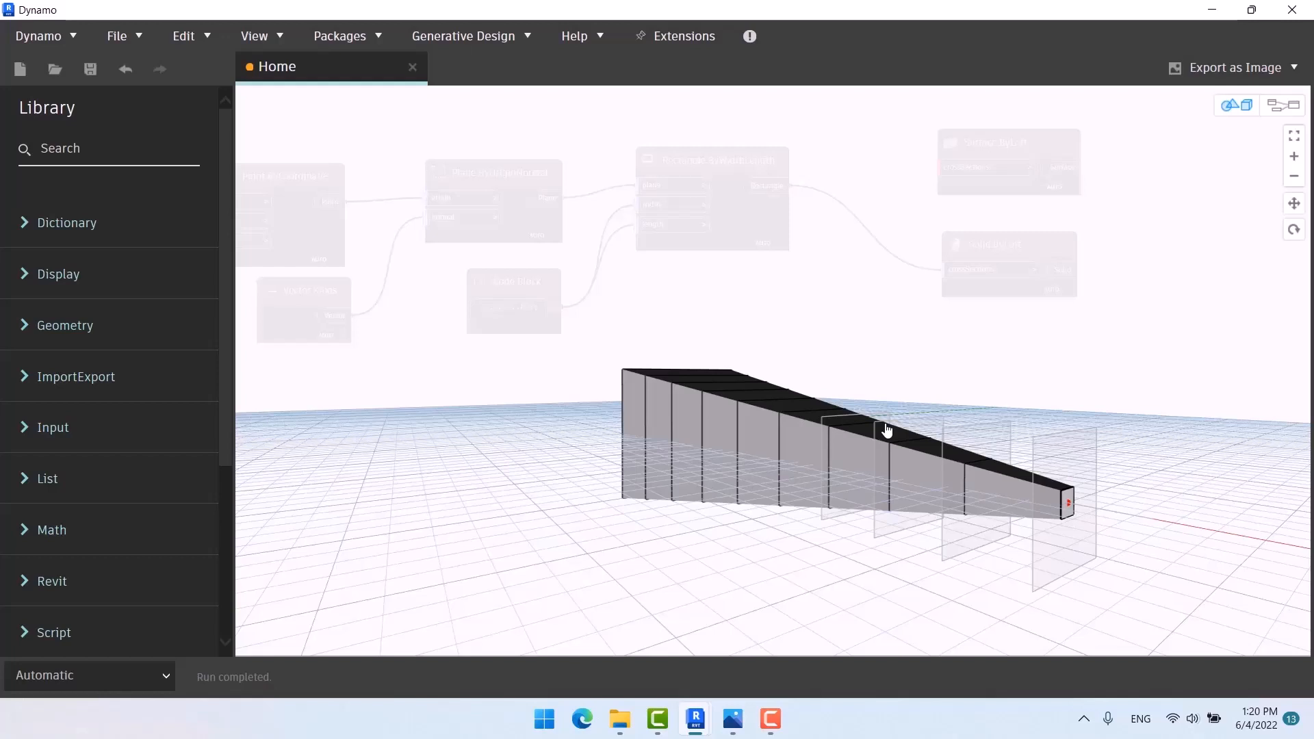
pyautogui.moveTo(874, 313)
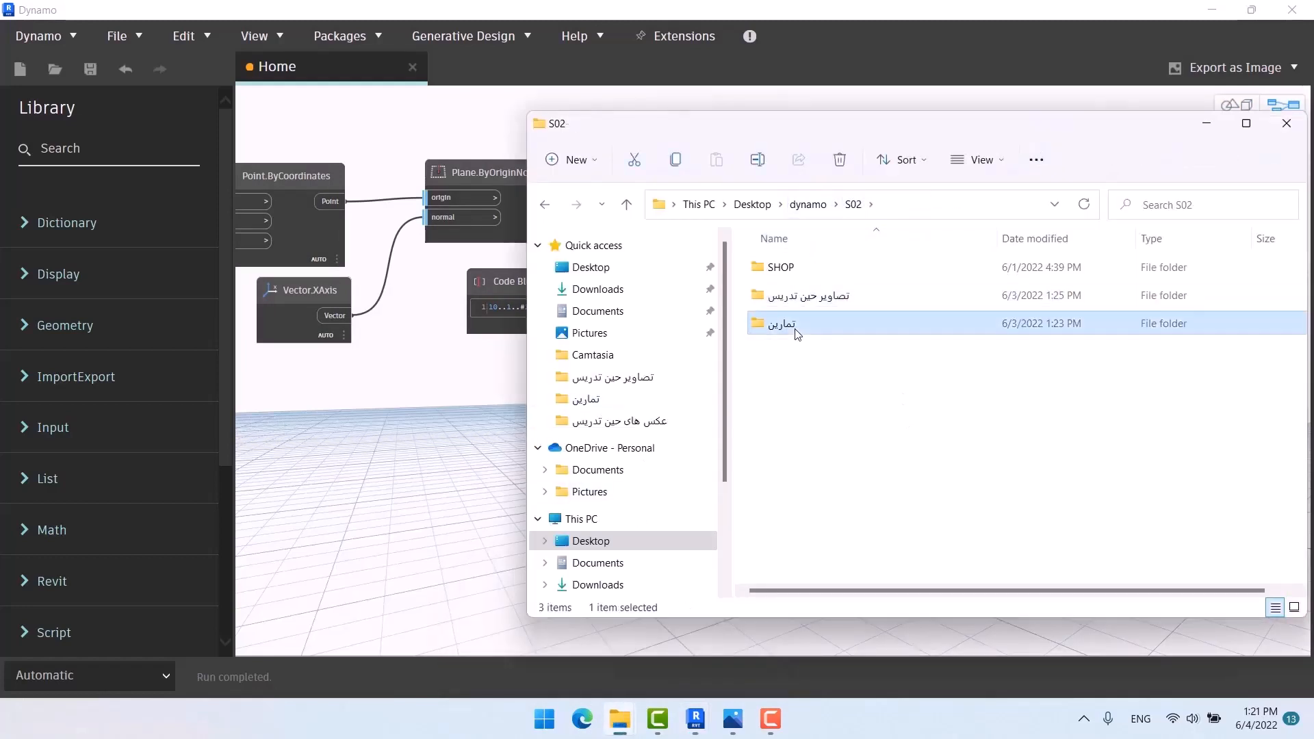
pyautogui.doubleClick(779, 324)
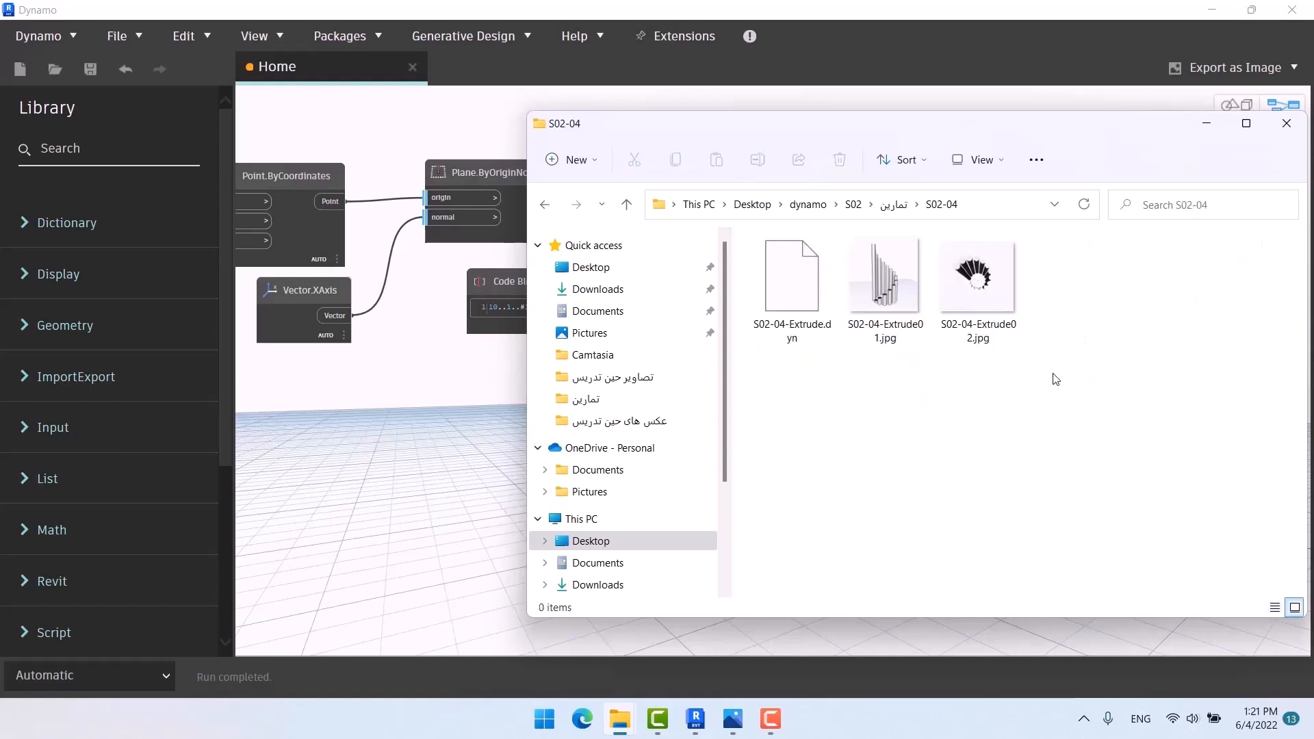
pyautogui.click(545, 204)
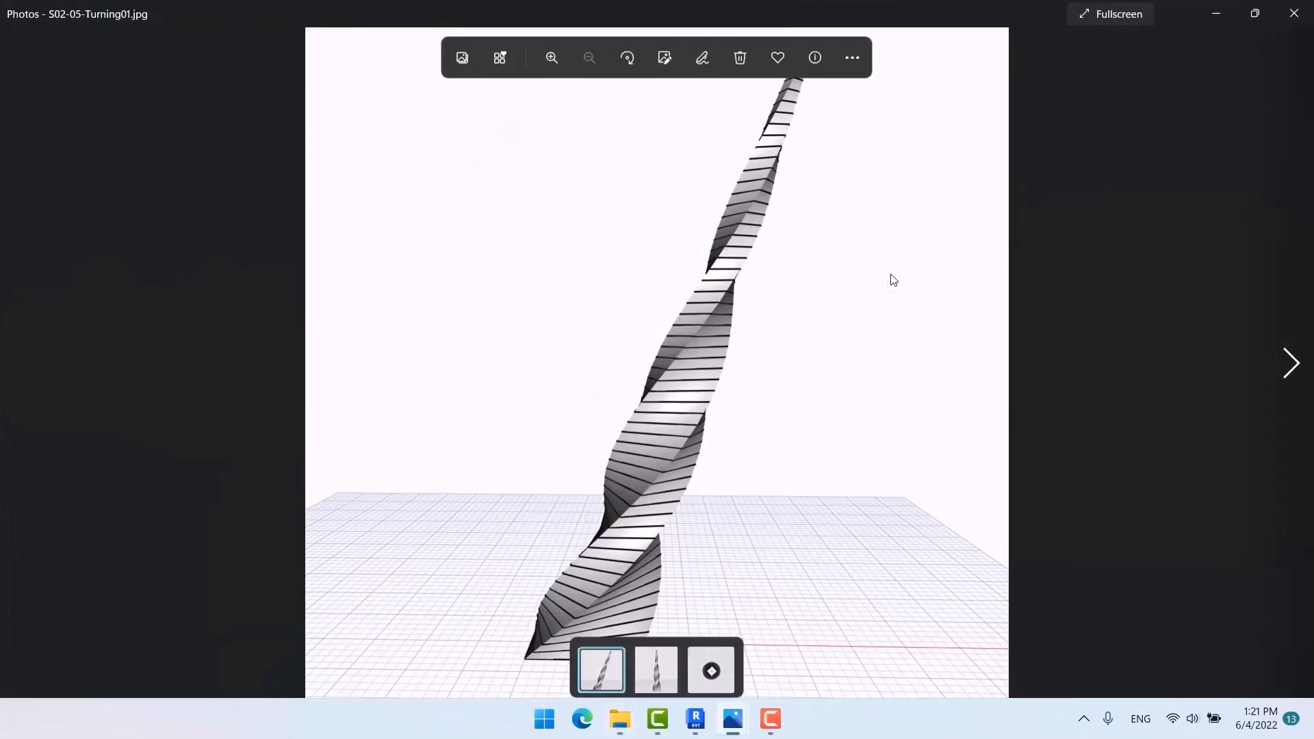
# Step: Open S02-05-Turning01.jpg to view the twisting tower render
pyautogui.click(1289, 362)
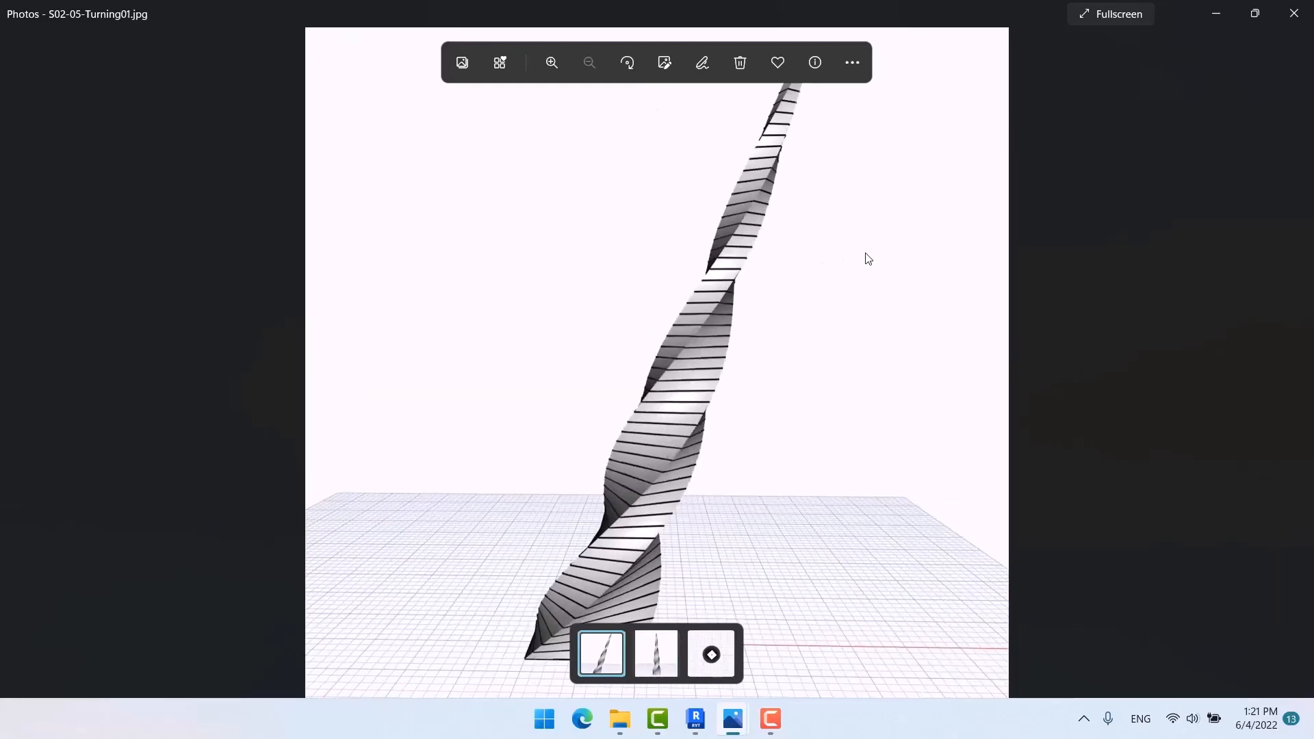
pyautogui.moveTo(1294, 14)
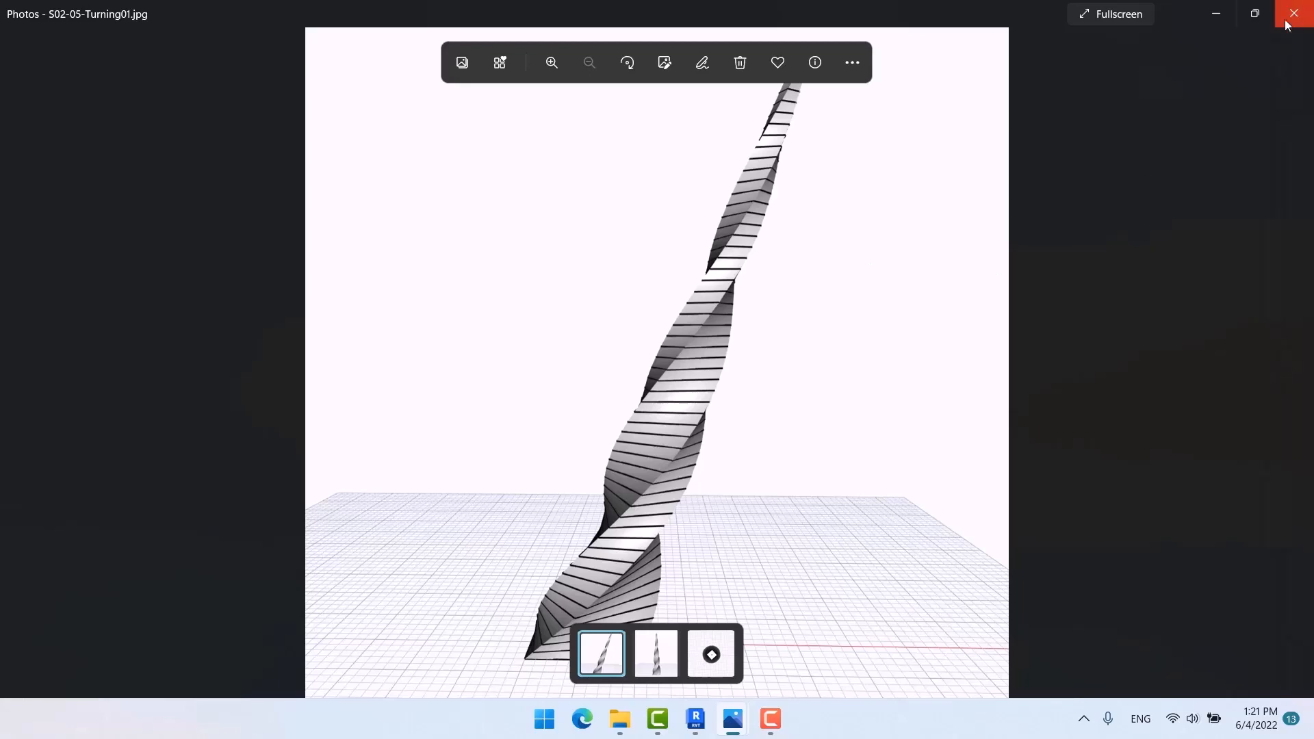
# Step: Close the reference image and experiment with the tower's lean and height sliders
pyautogui.click(1298, 14)
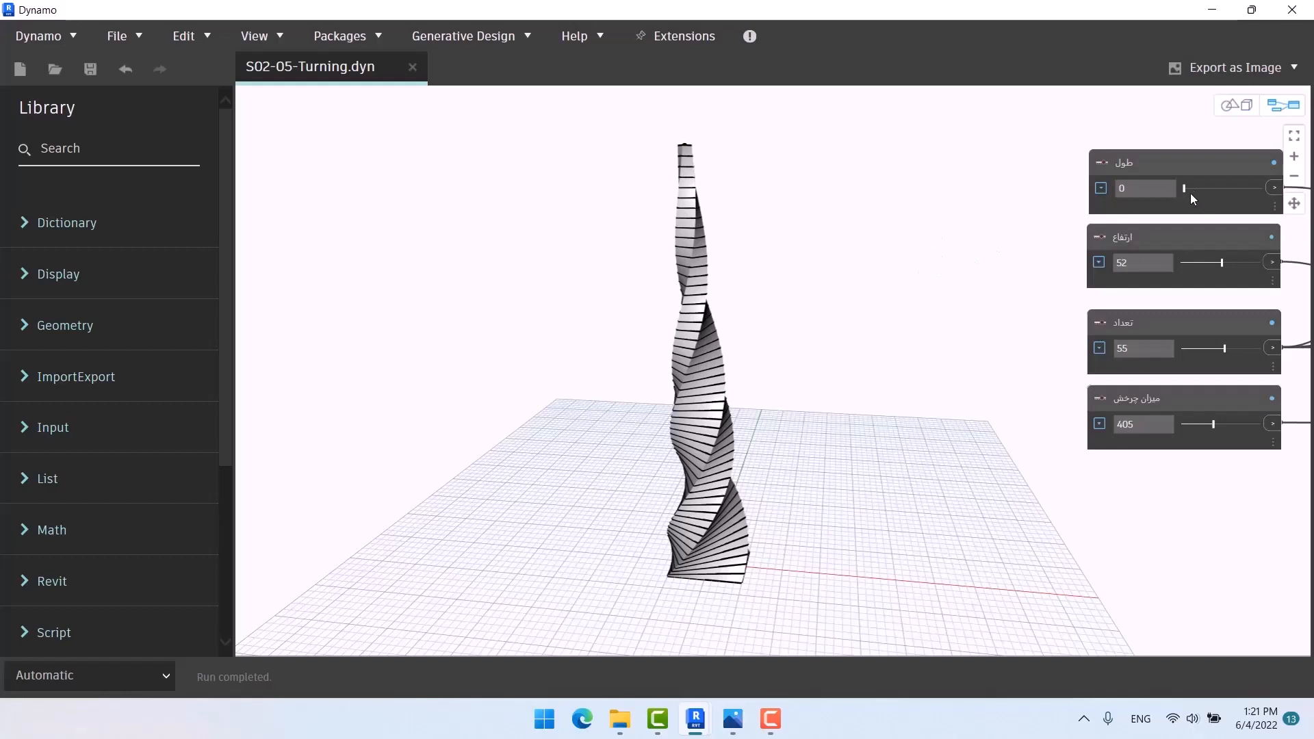
pyautogui.moveTo(1184, 188); pyautogui.dragTo(1198, 188)
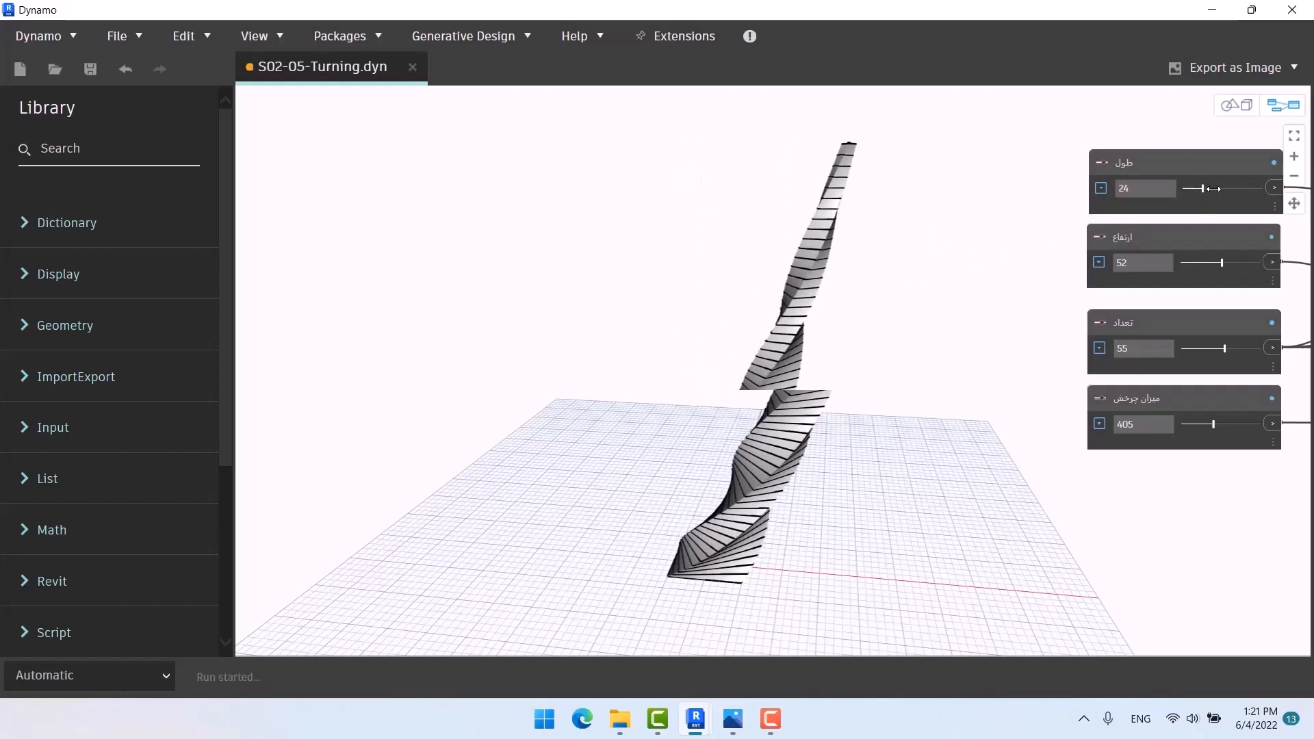
pyautogui.moveTo(1203, 187); pyautogui.dragTo(1216, 187)
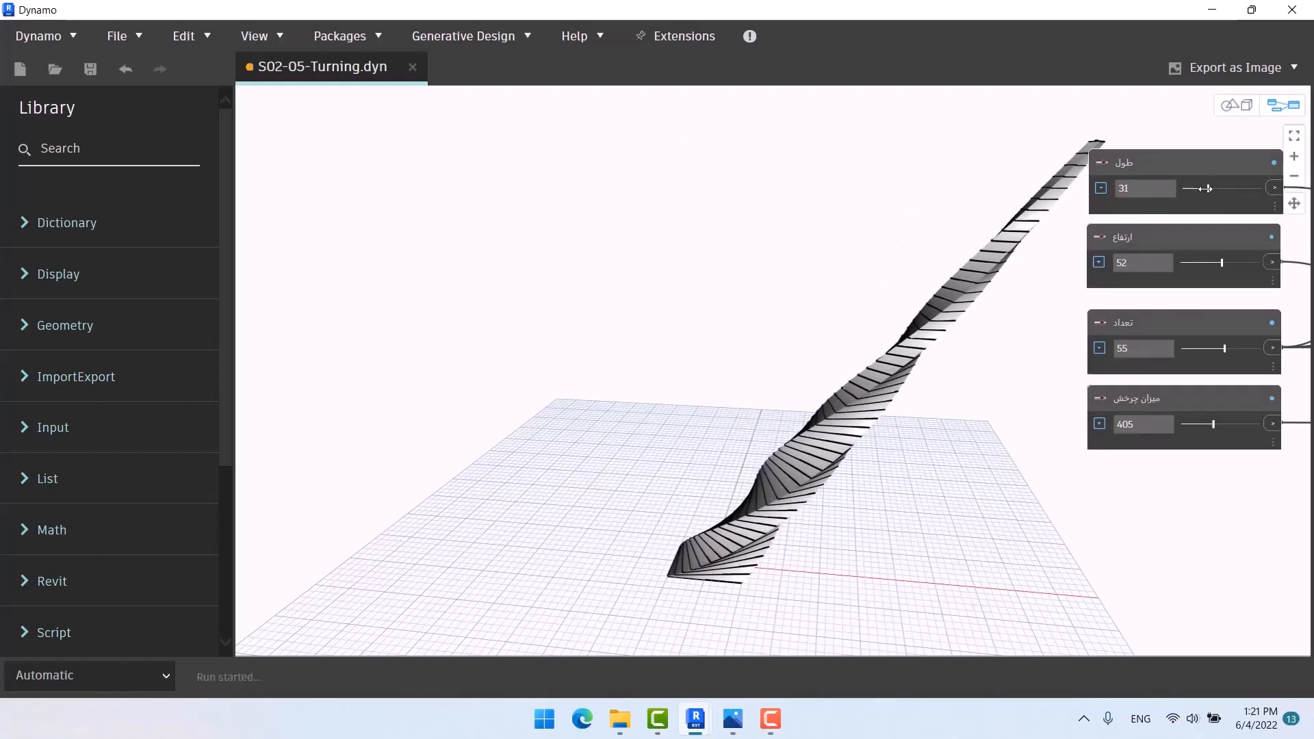
pyautogui.moveTo(1211, 188); pyautogui.dragTo(1193, 188)
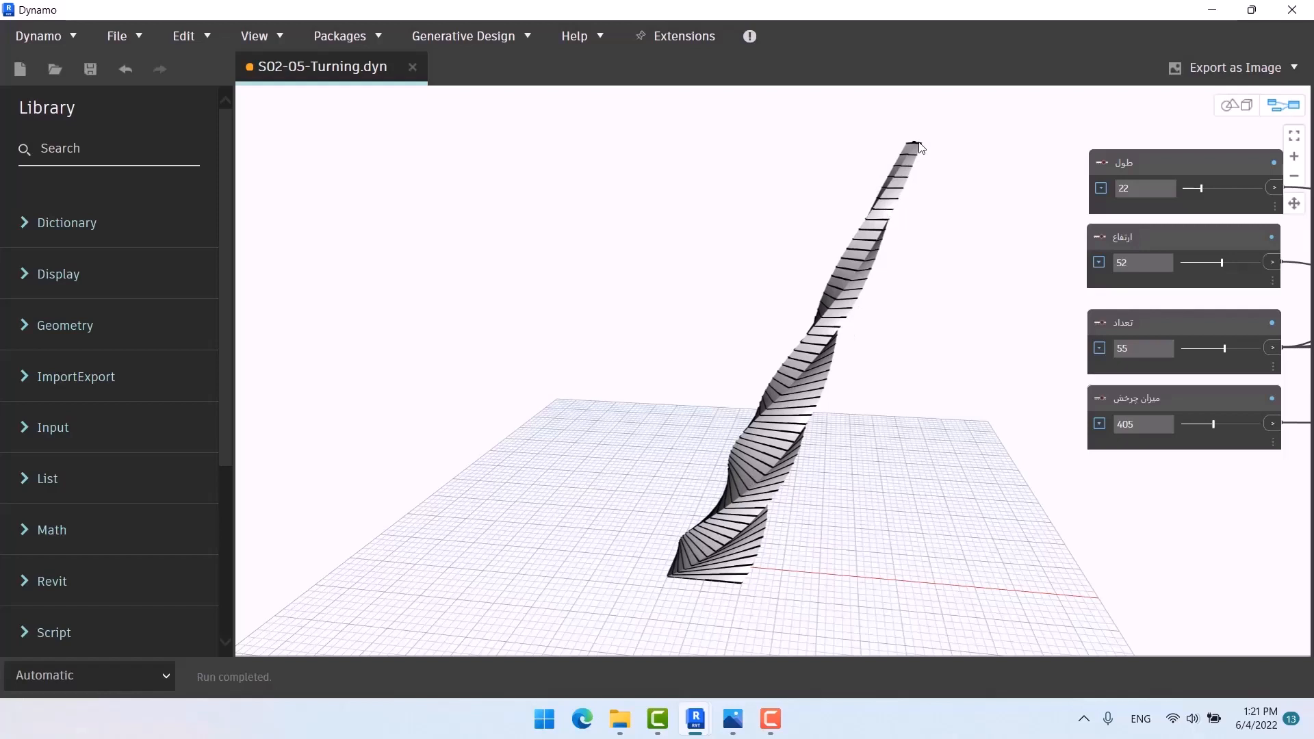
pyautogui.moveTo(1236, 290)
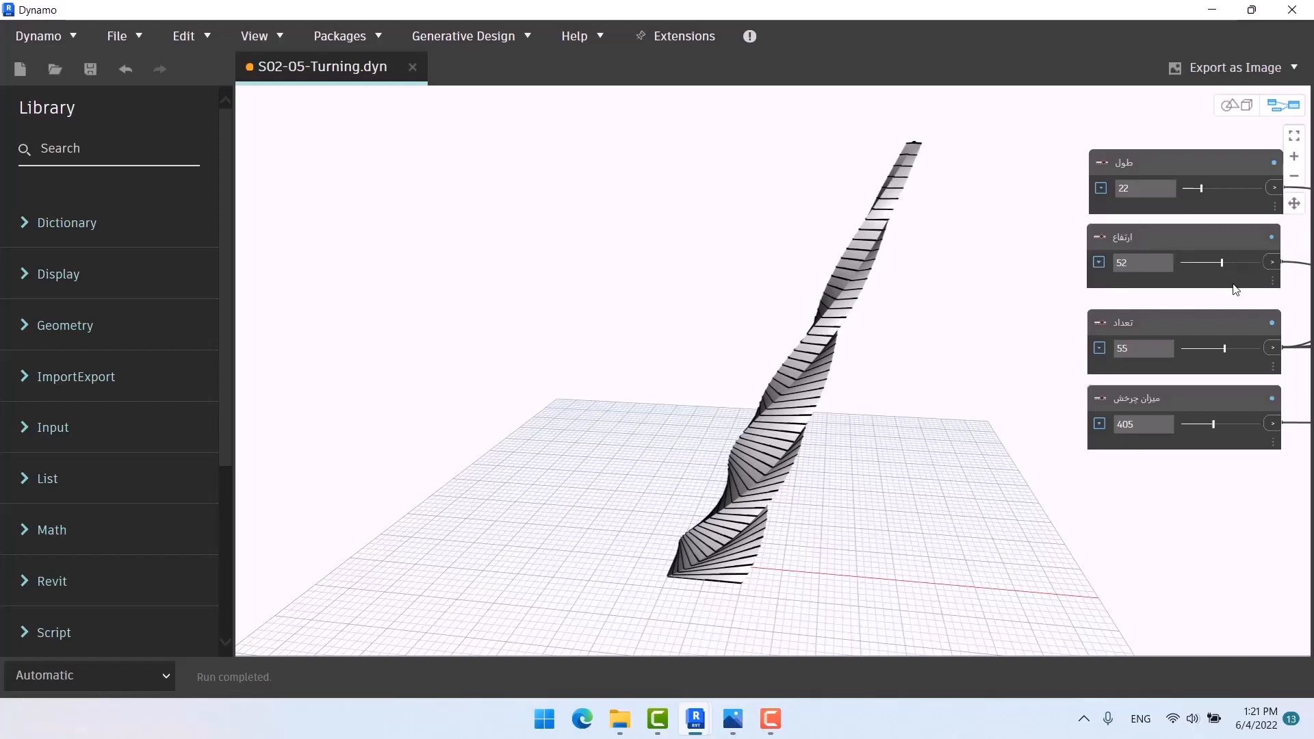
pyautogui.moveTo(1224, 262); pyautogui.dragTo(1209, 262)
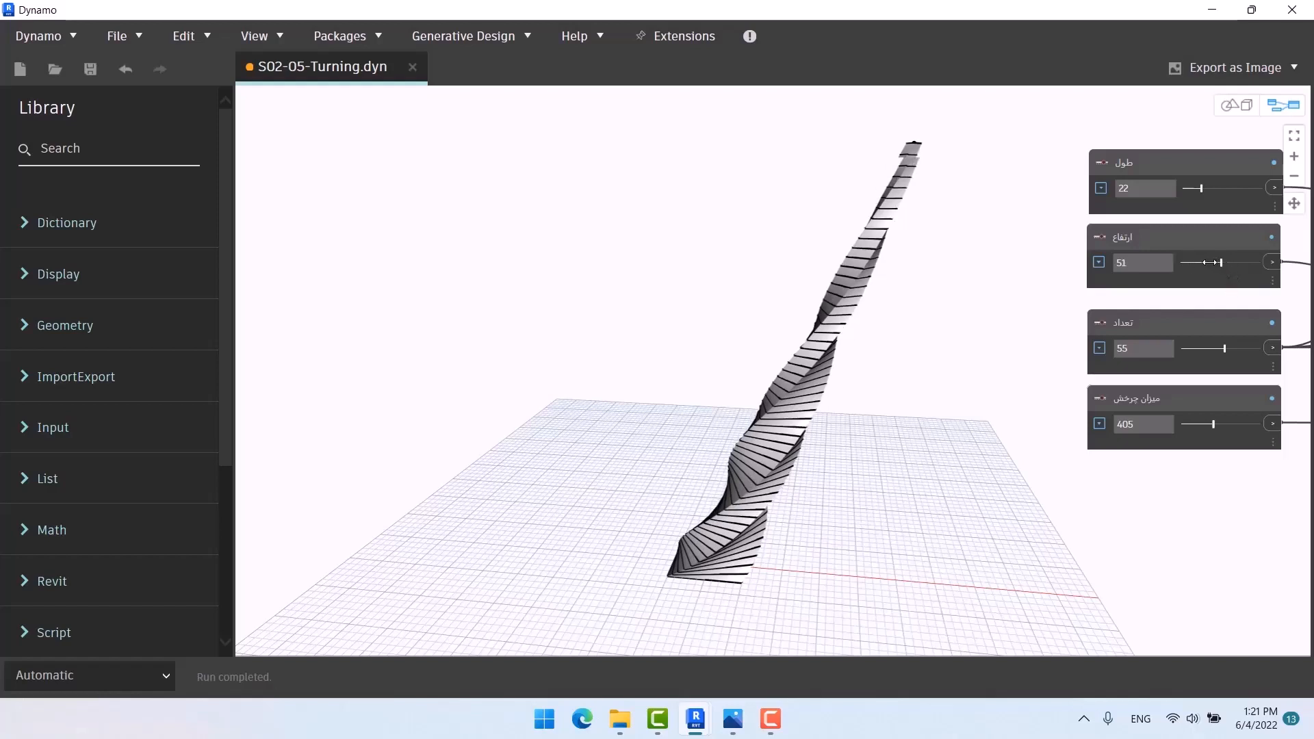
pyautogui.moveTo(1206, 262); pyautogui.dragTo(1153, 262)
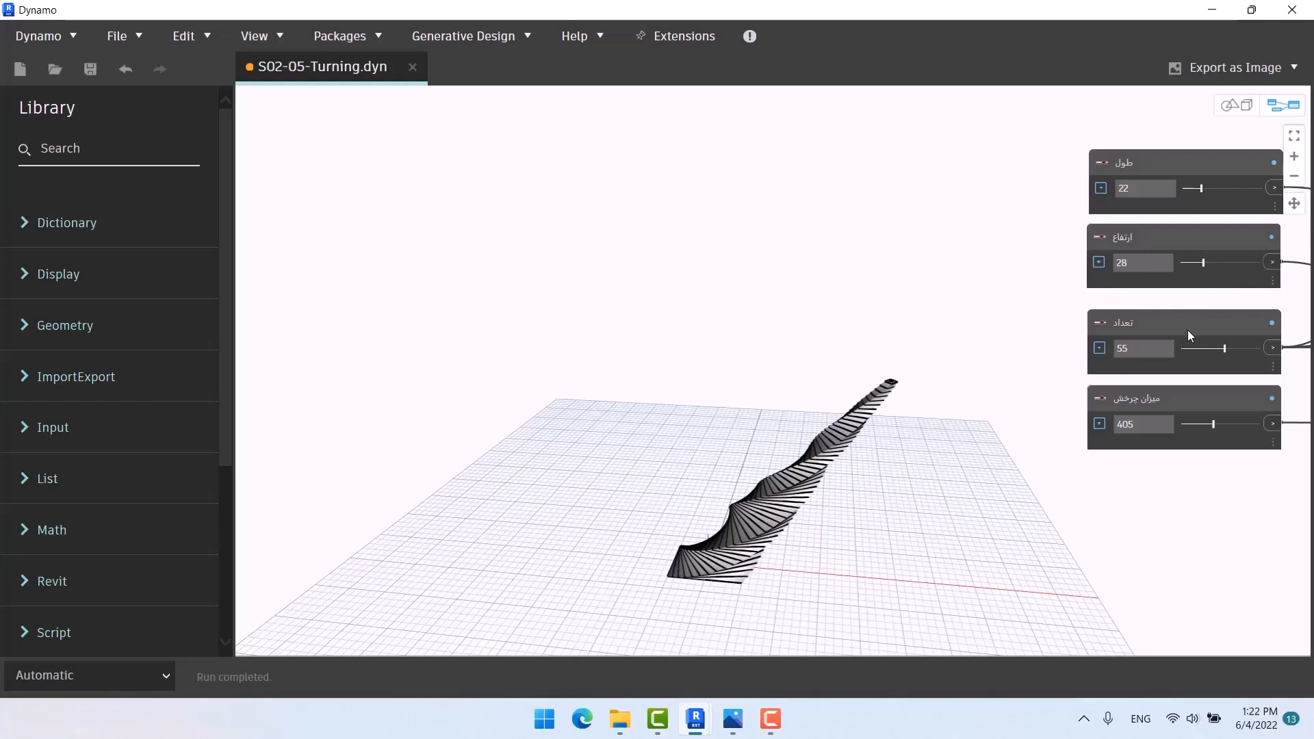
# Step: Set slice count to 44, lean back to 0, and height to 53
pyautogui.moveTo(1226, 348); pyautogui.dragTo(1213, 347)
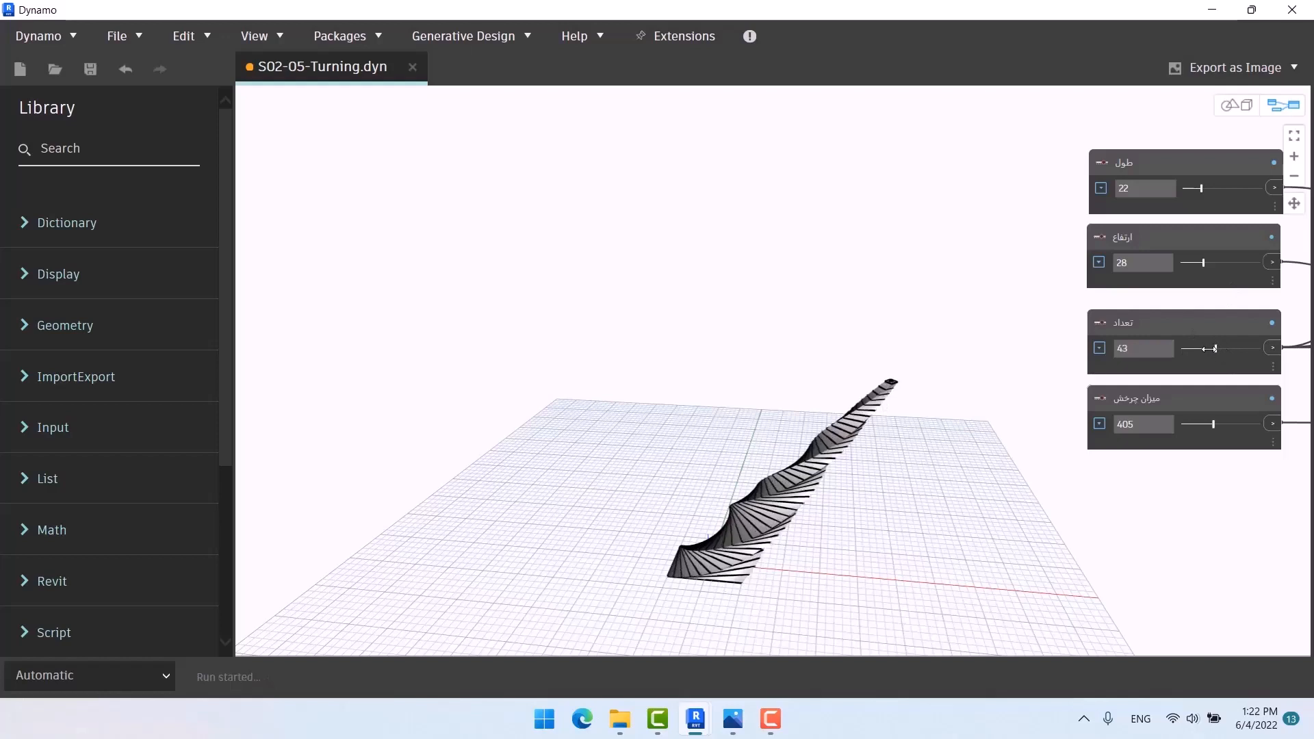
pyautogui.moveTo(1213, 349); pyautogui.dragTo(1207, 349)
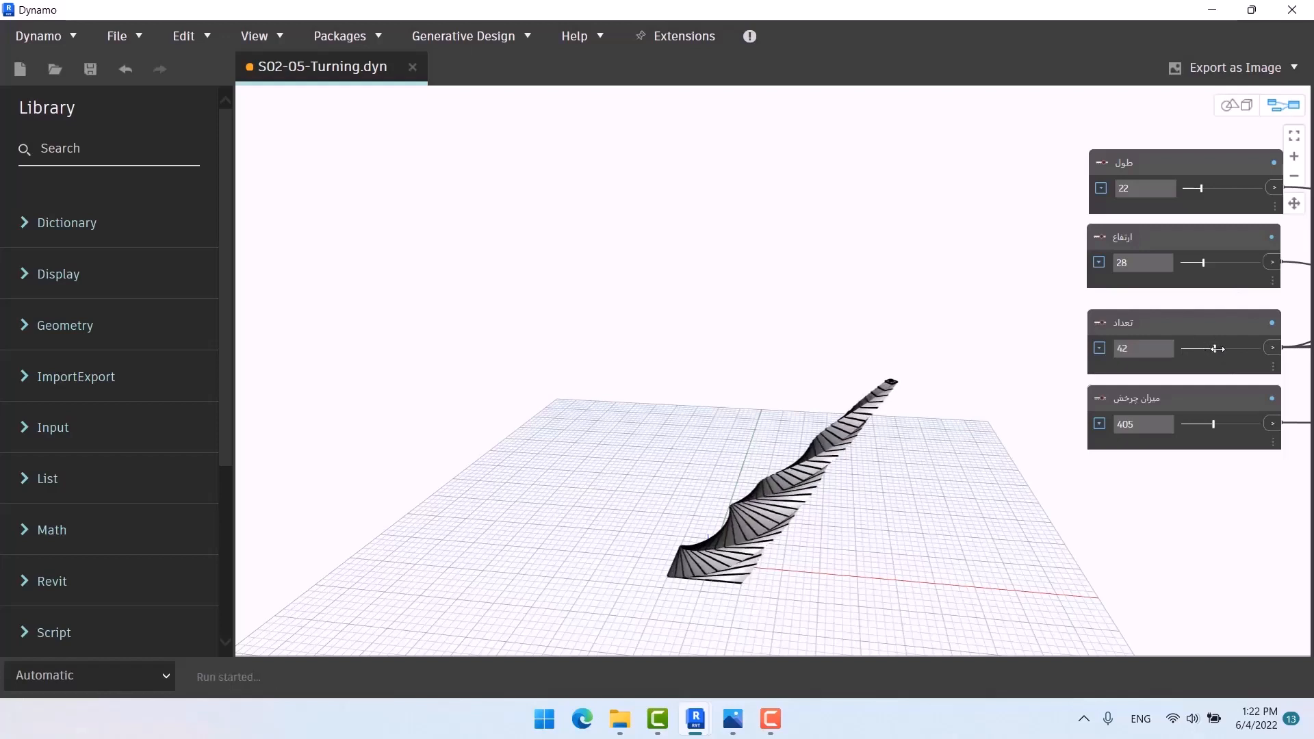
pyautogui.moveTo(1199, 187); pyautogui.dragTo(1190, 187)
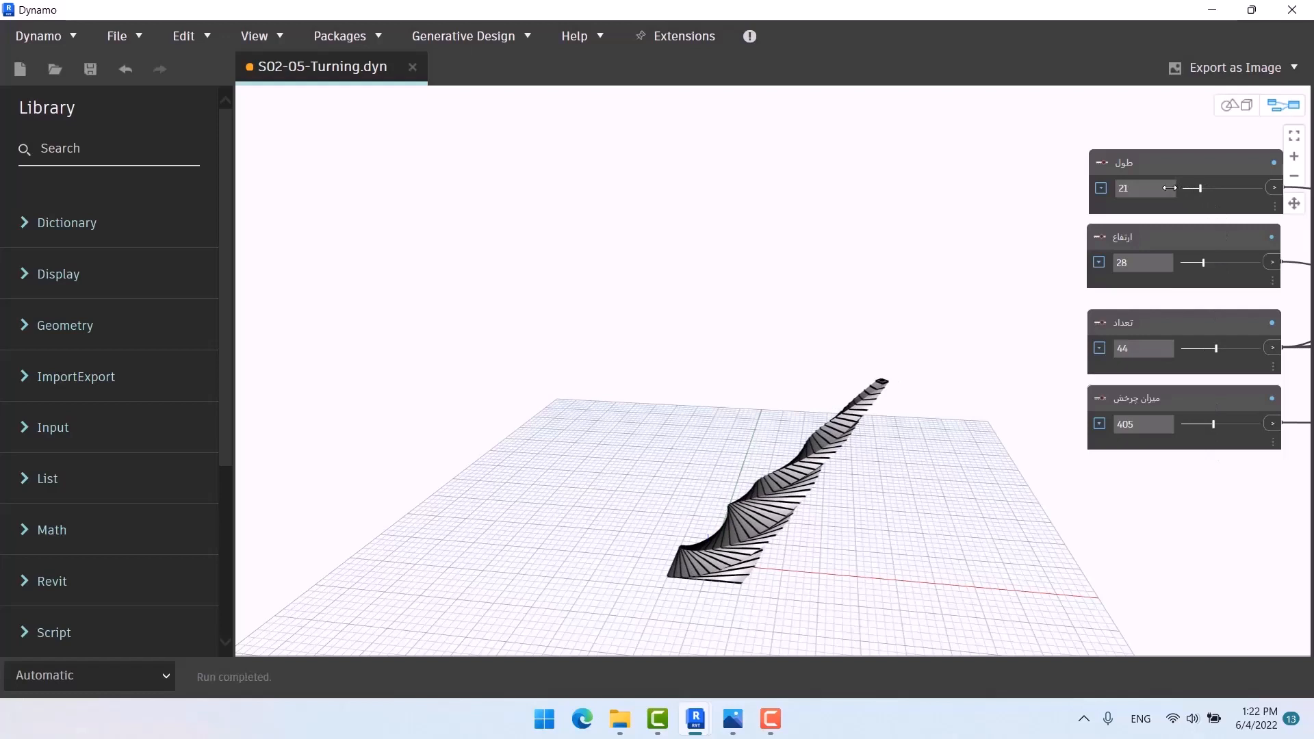
pyautogui.moveTo(1195, 187); pyautogui.dragTo(1180, 188)
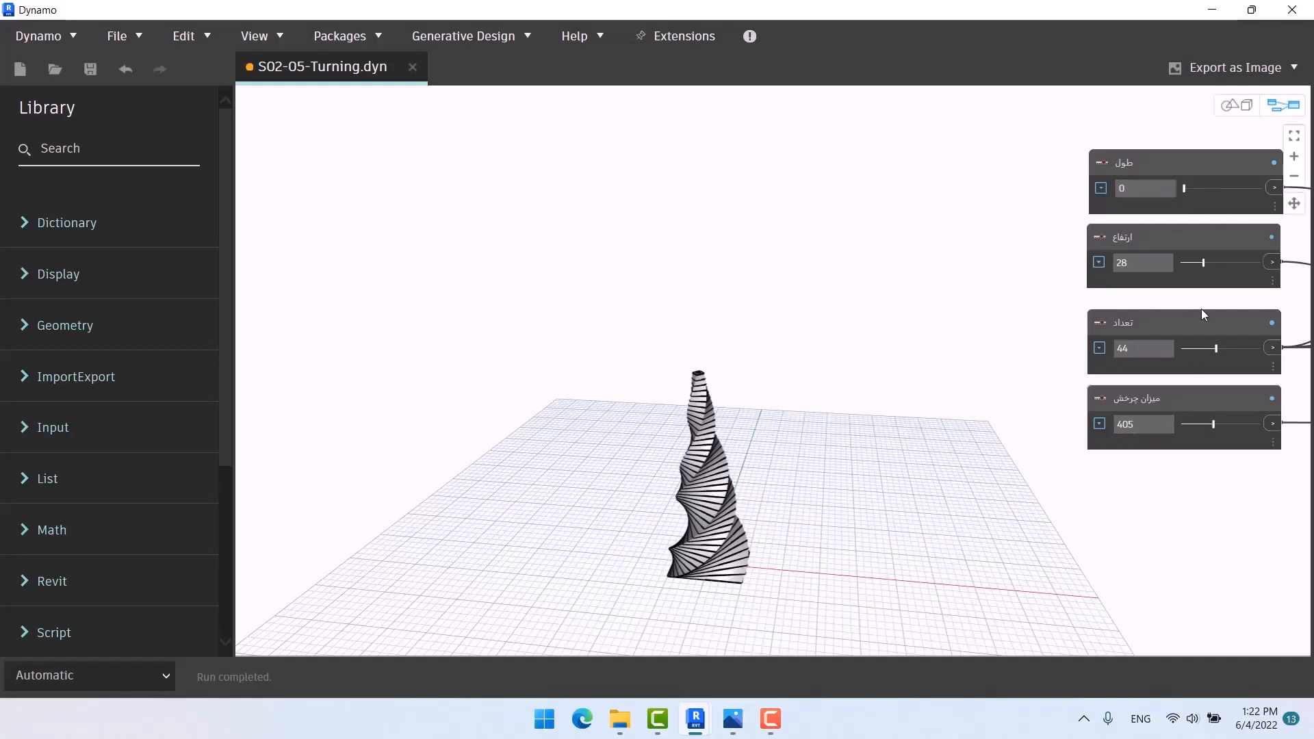
pyautogui.moveTo(1194, 262); pyautogui.dragTo(1211, 262)
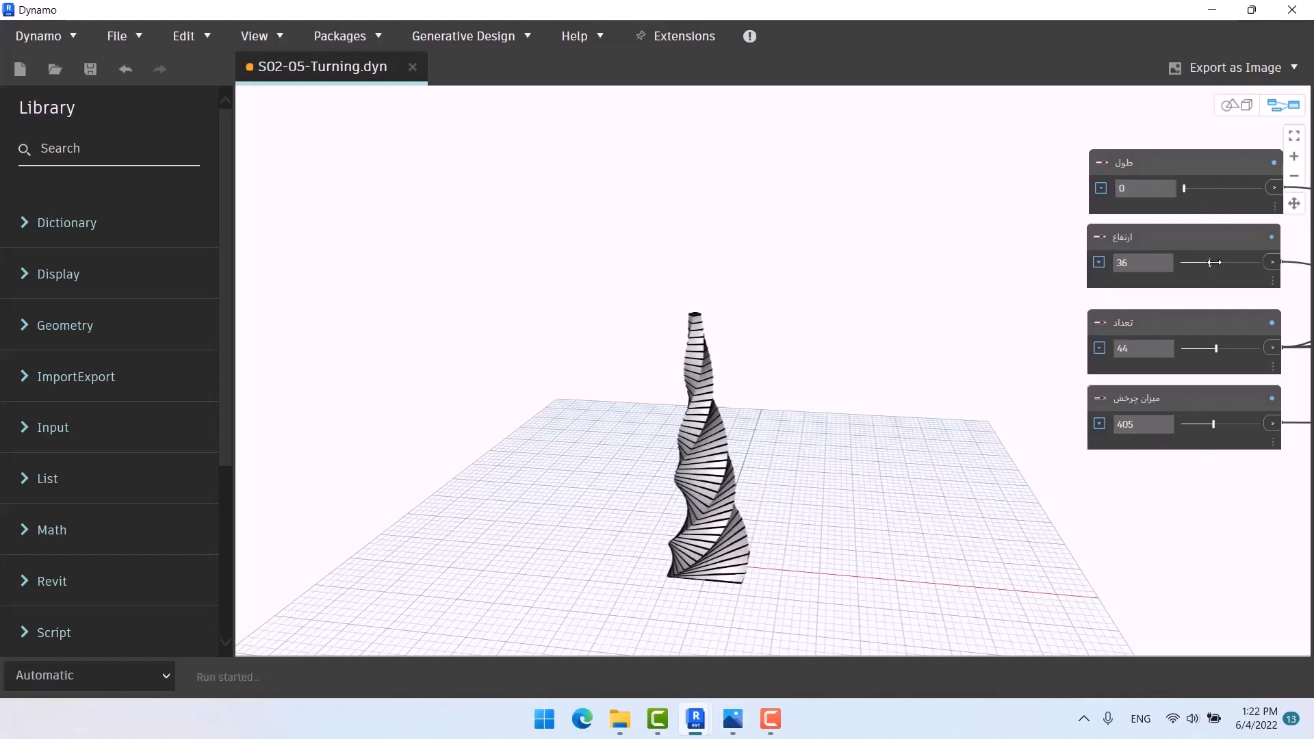
pyautogui.moveTo(1201, 262); pyautogui.dragTo(1213, 262)
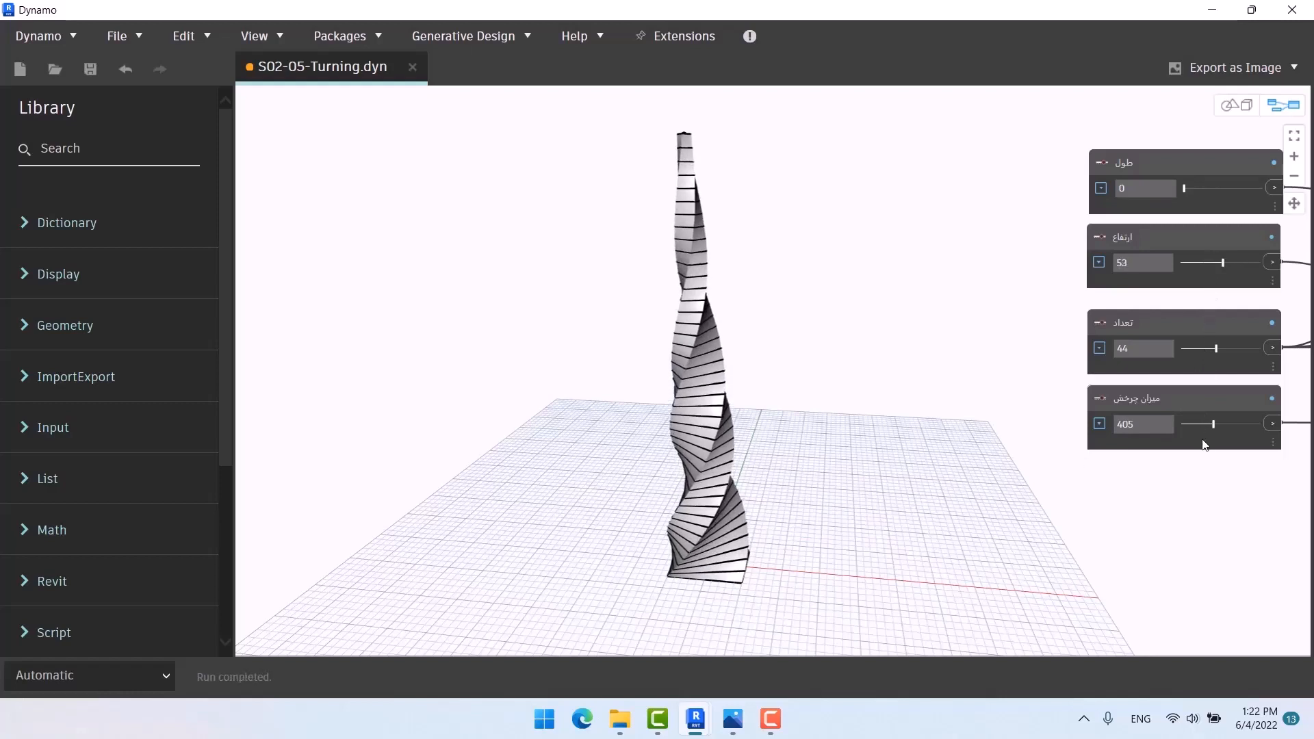
# Step: Sweep the rotation slider up to about 769, then settle it at 237
pyautogui.click(1143, 424)
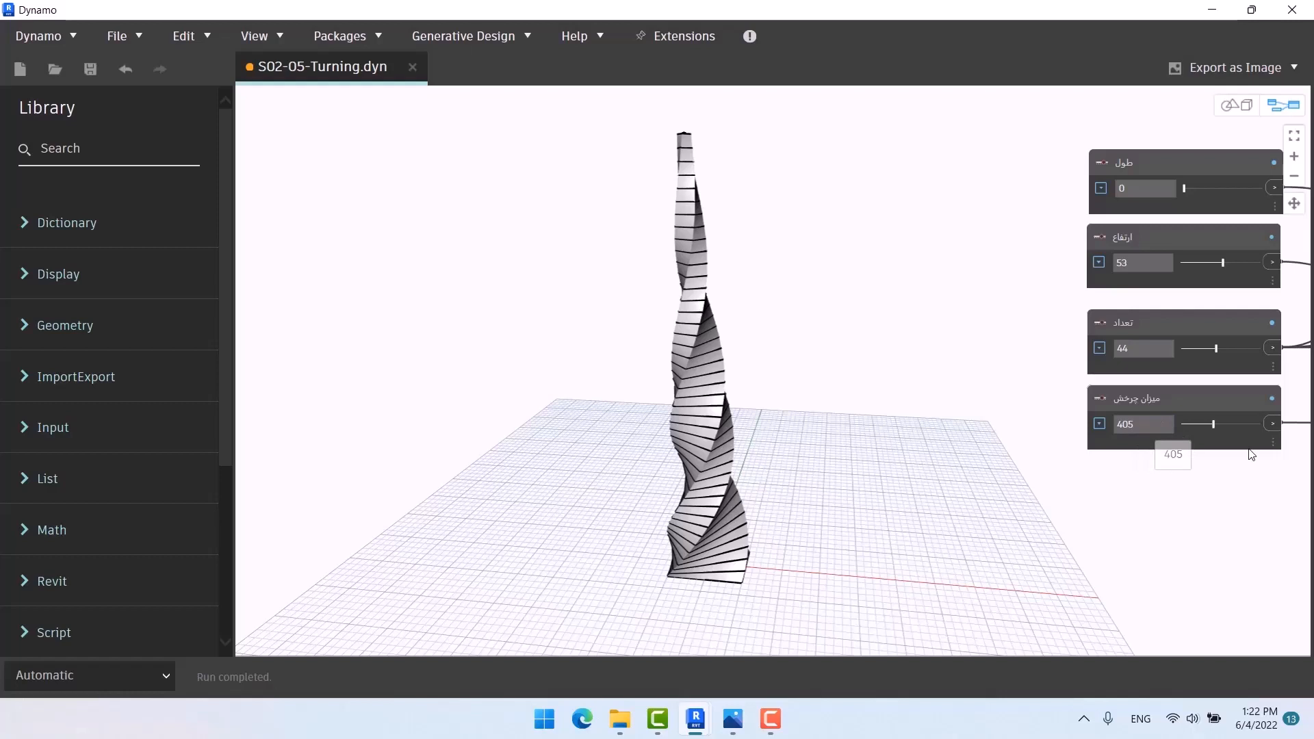
pyautogui.moveTo(1203, 425); pyautogui.dragTo(1232, 425)
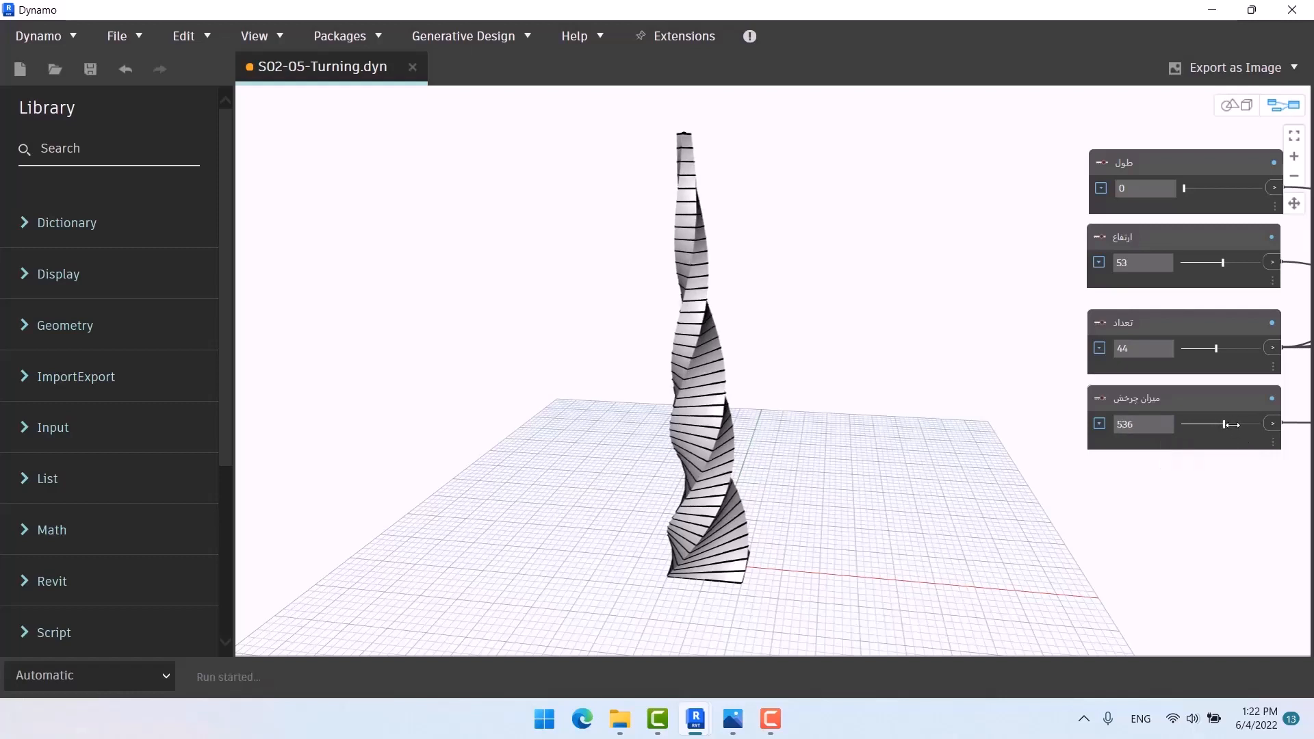
pyautogui.moveTo(1225, 424); pyautogui.dragTo(1242, 424)
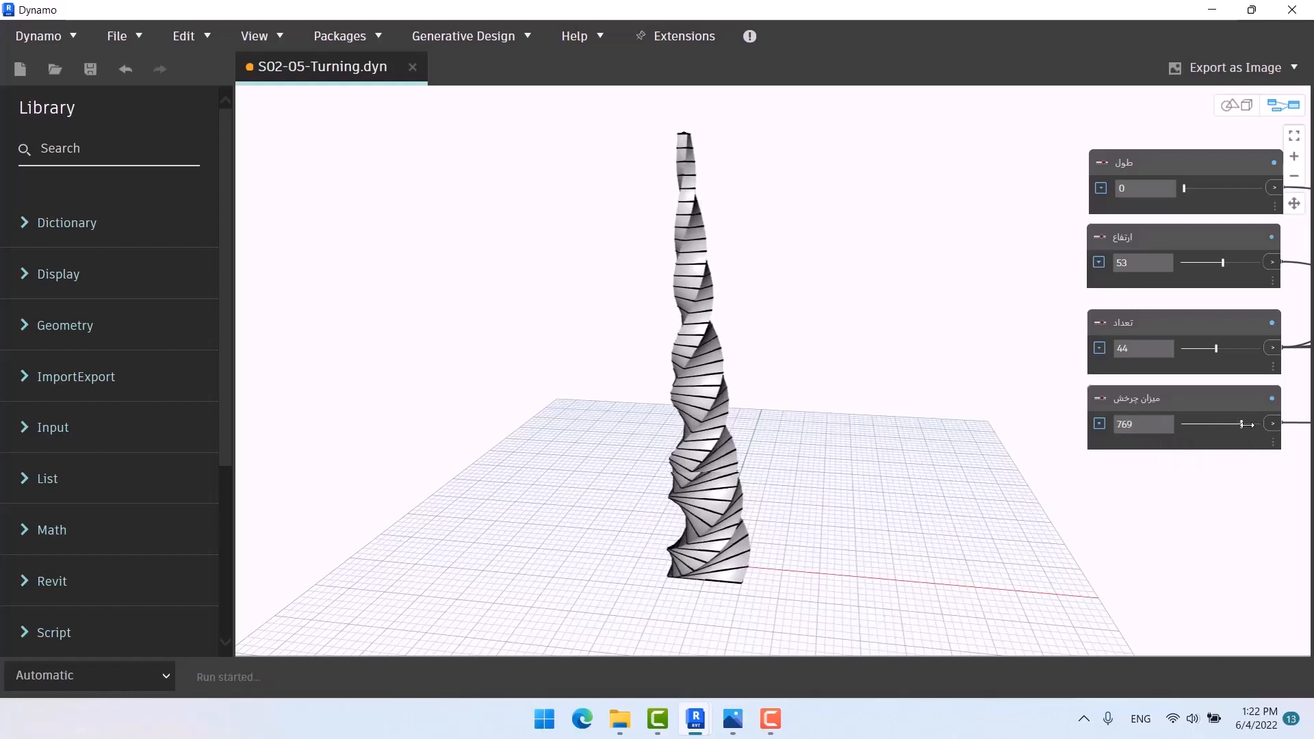
pyautogui.moveTo(1243, 423); pyautogui.dragTo(1239, 423)
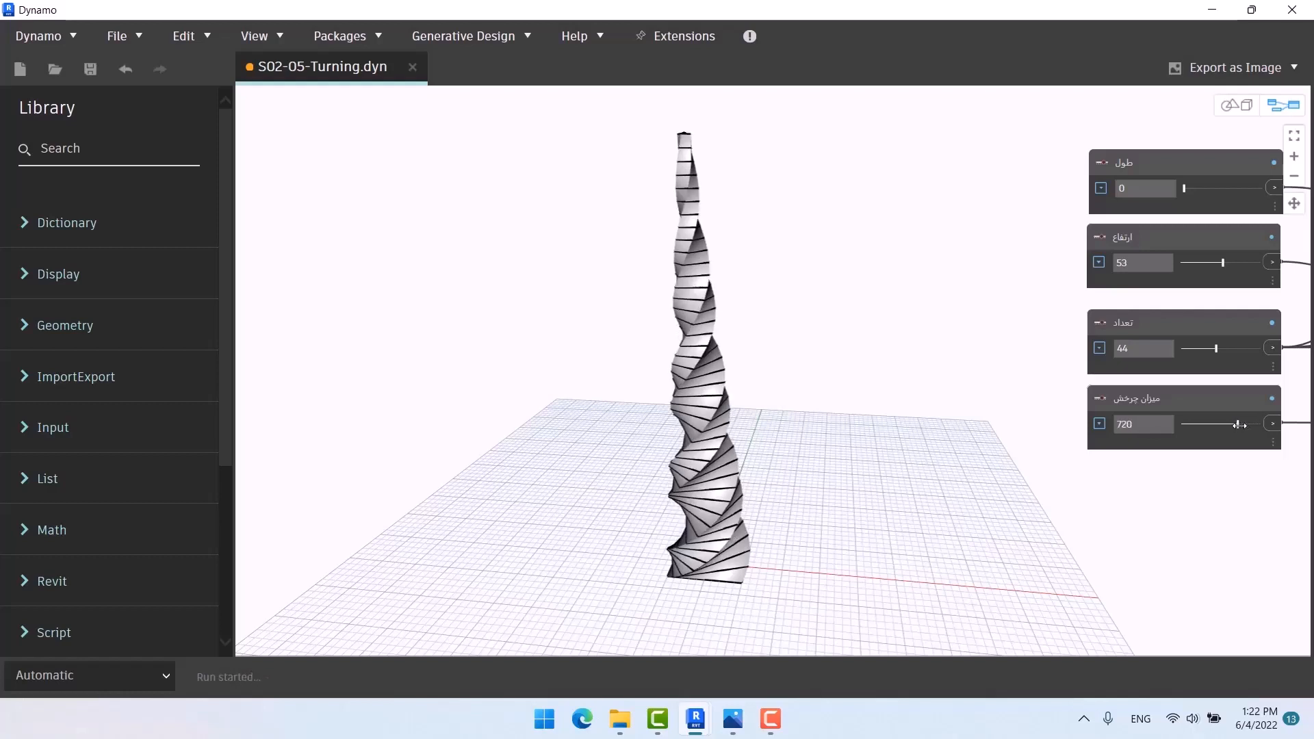
pyautogui.moveTo(1243, 424); pyautogui.dragTo(1232, 424)
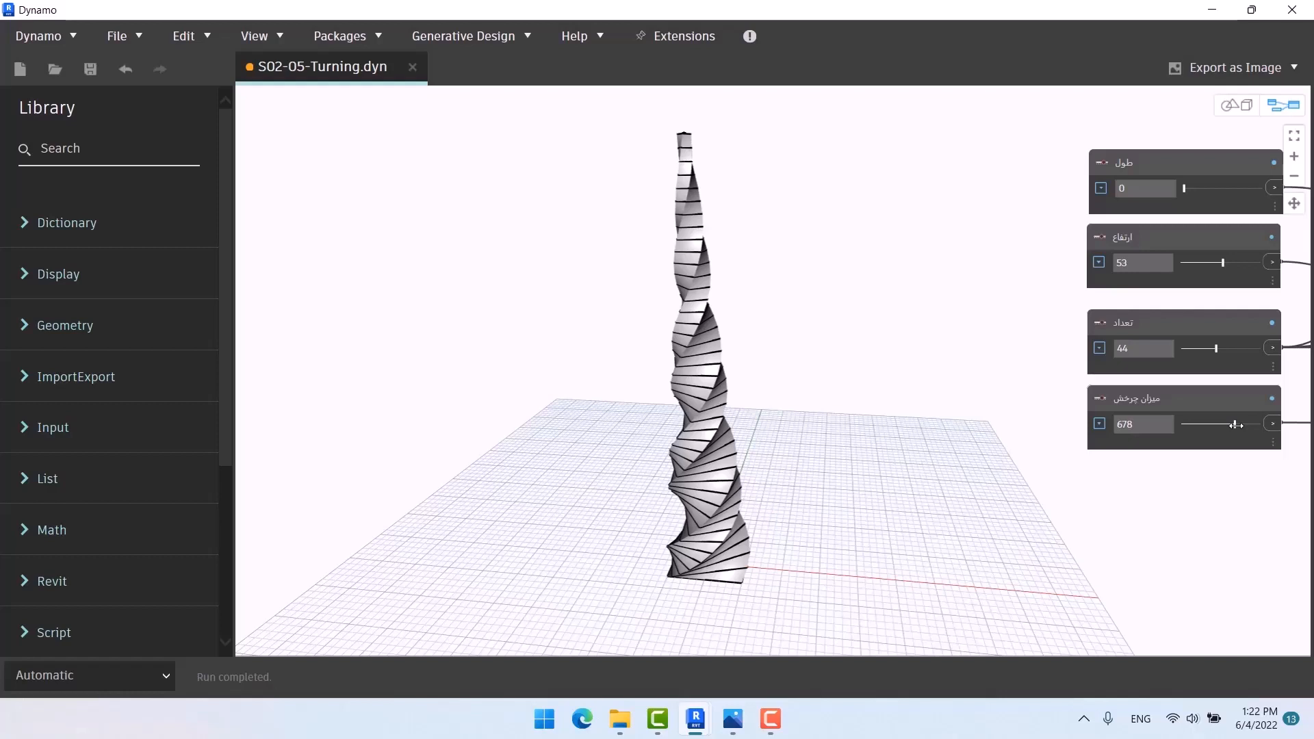
pyautogui.moveTo(1235, 424); pyautogui.dragTo(1211, 425)
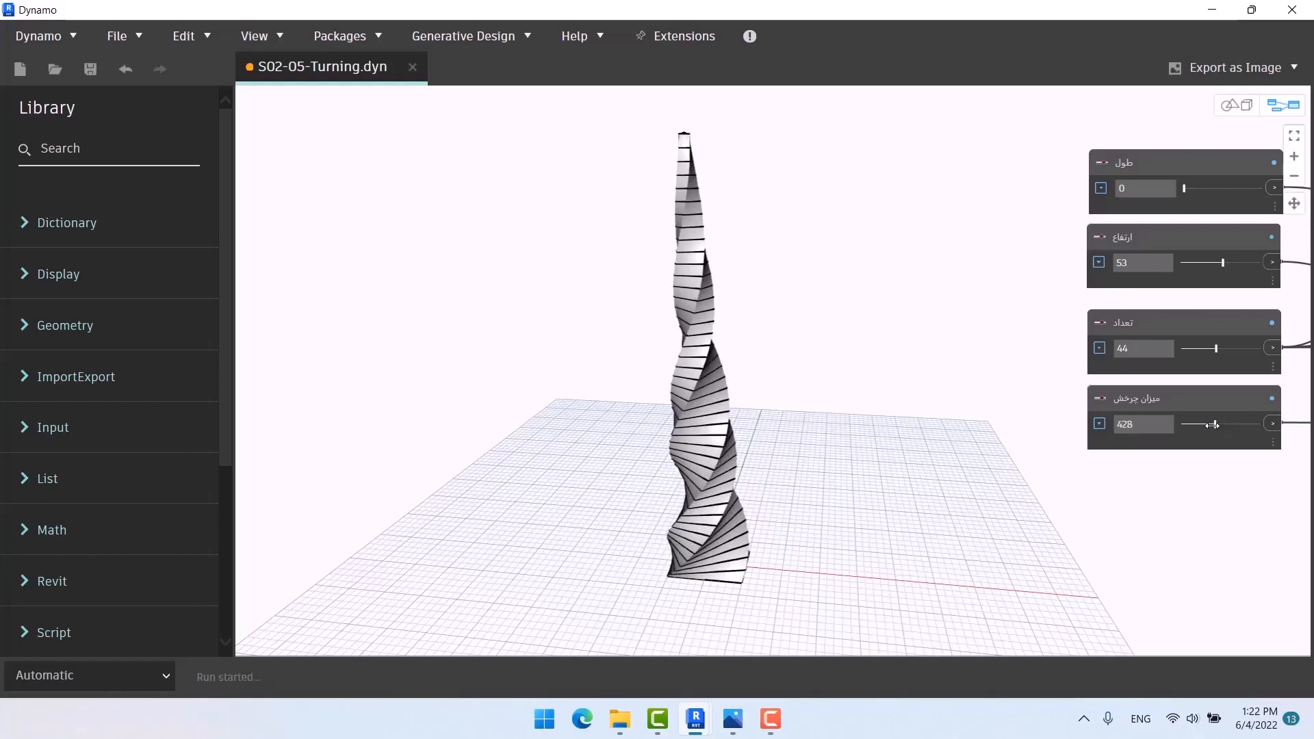
pyautogui.moveTo(1214, 424); pyautogui.dragTo(1195, 425)
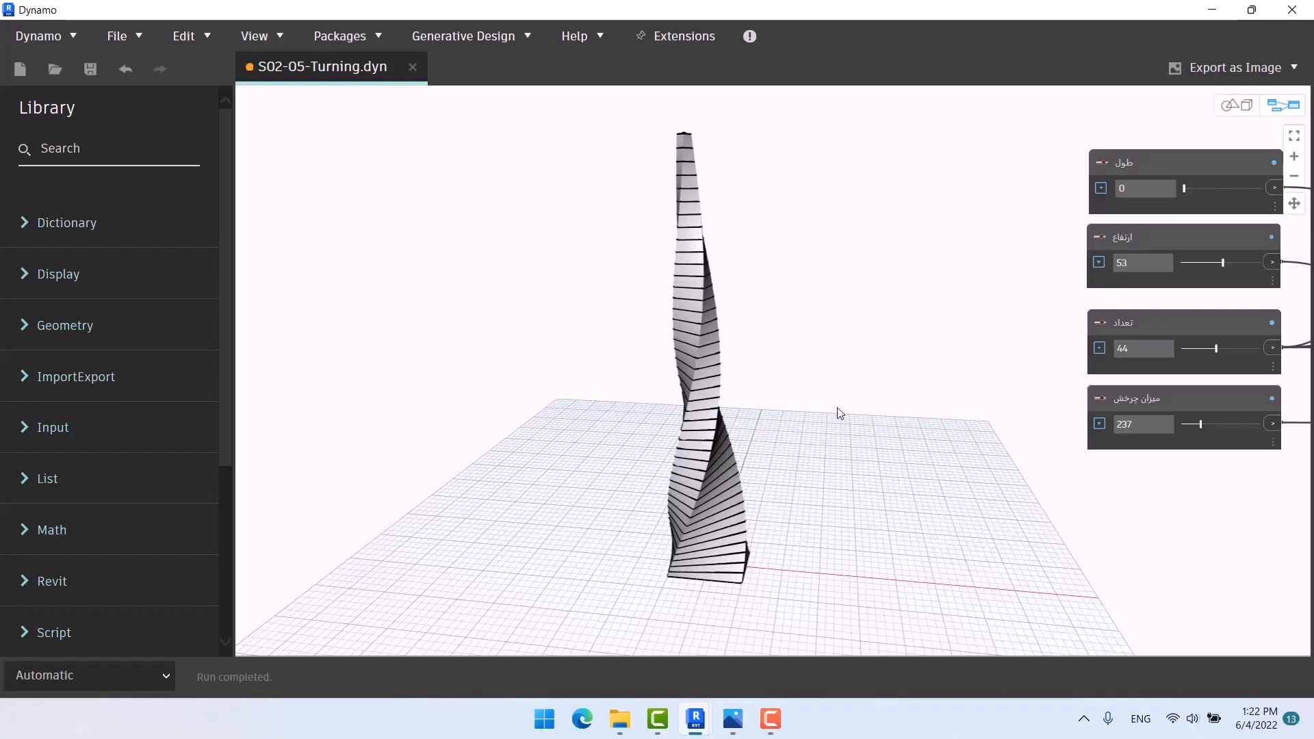
pyautogui.moveTo(705, 474)
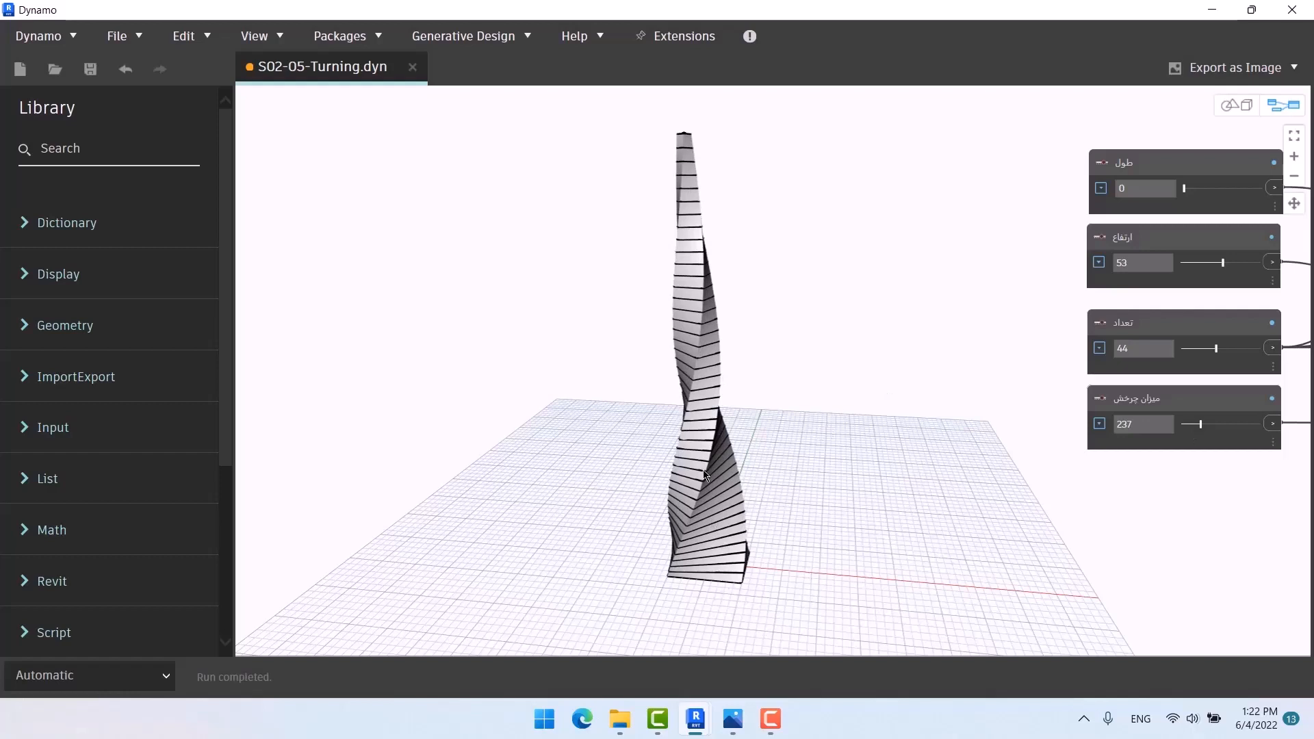
pyautogui.moveTo(788, 340)
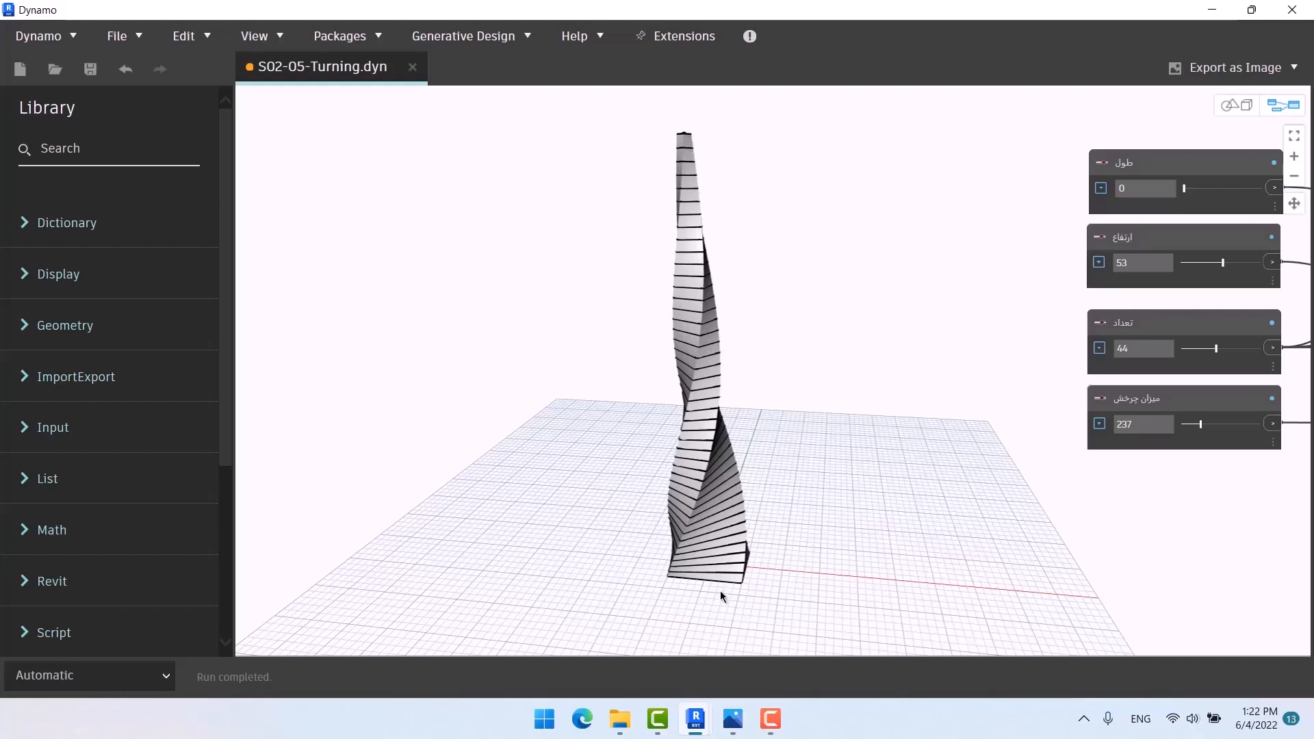
pyautogui.moveTo(671, 91)
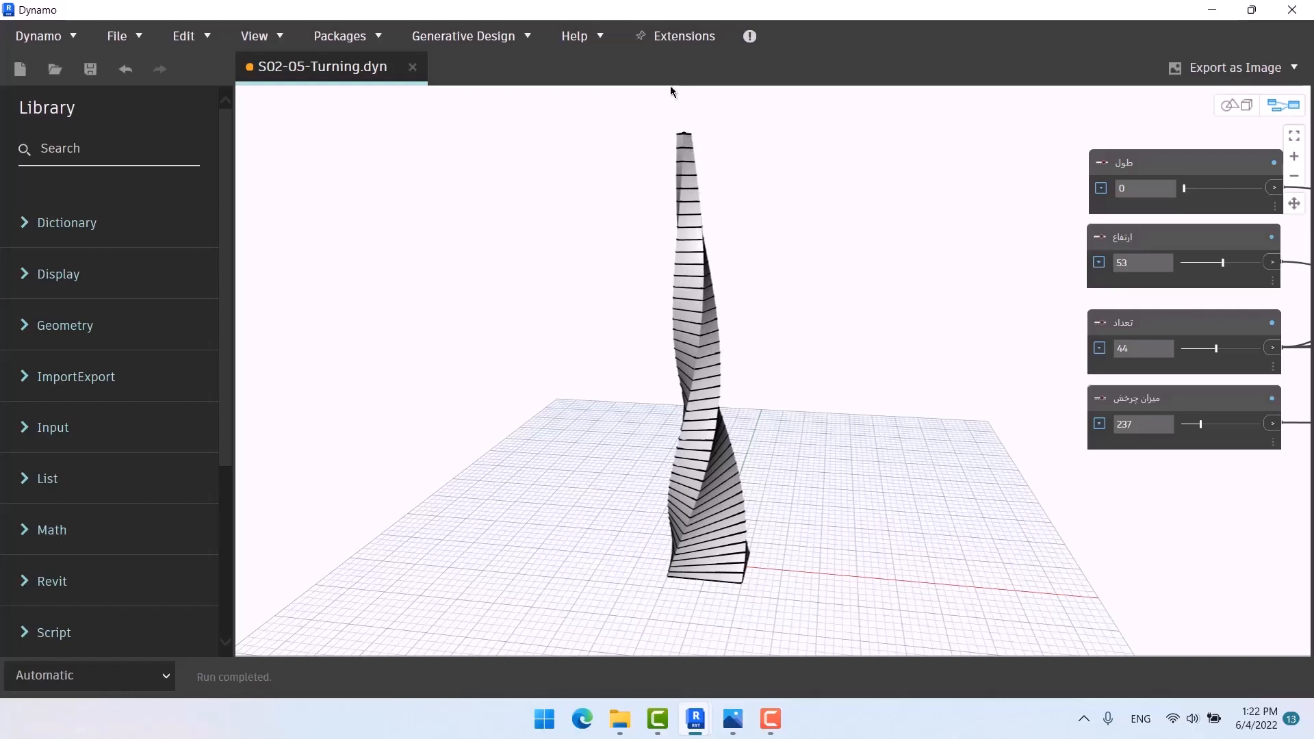
pyautogui.moveTo(729, 223)
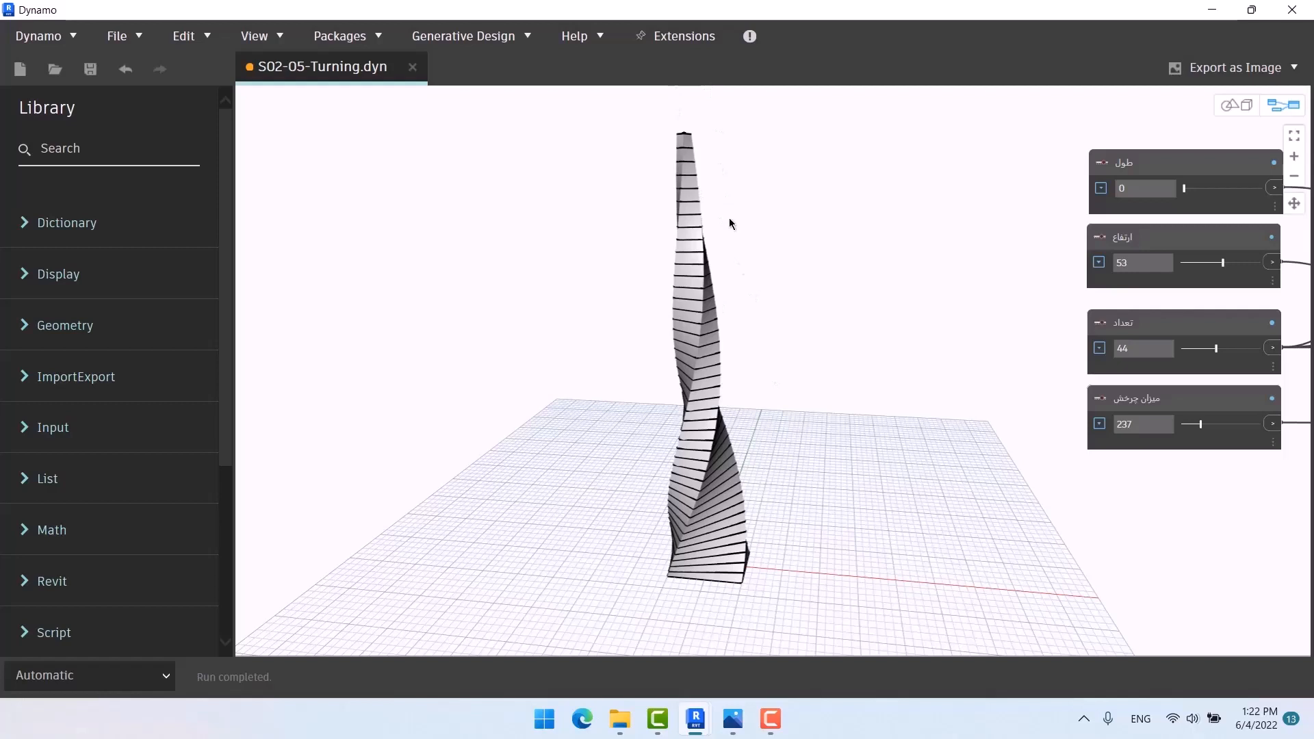
pyautogui.moveTo(795, 499)
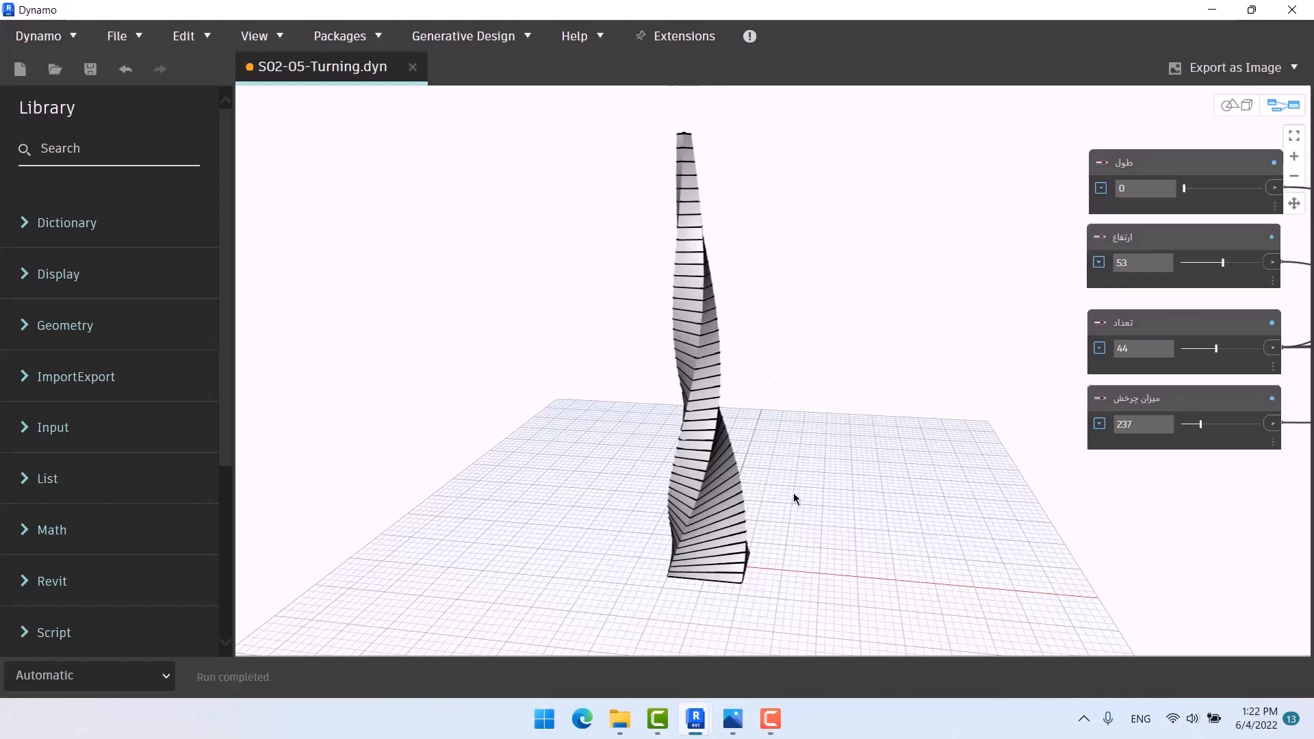
pyautogui.click(1177, 399)
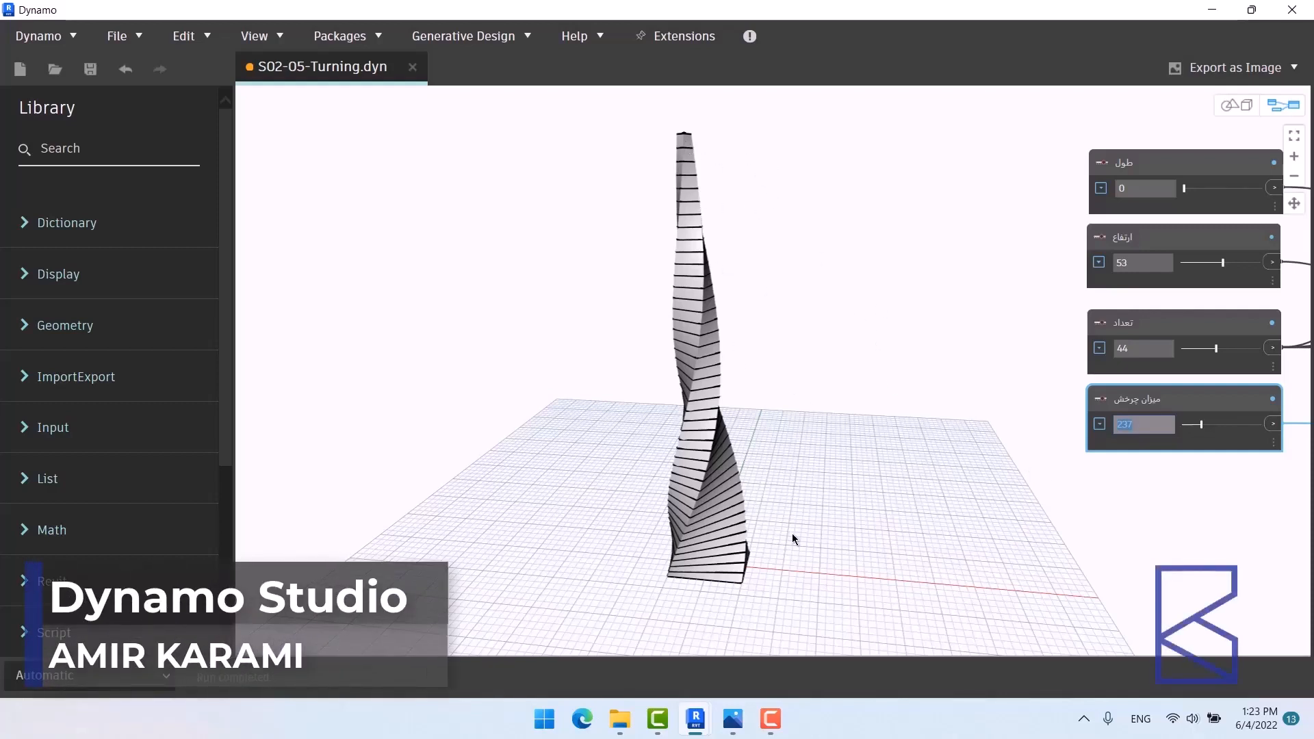
pyautogui.moveTo(869, 416)
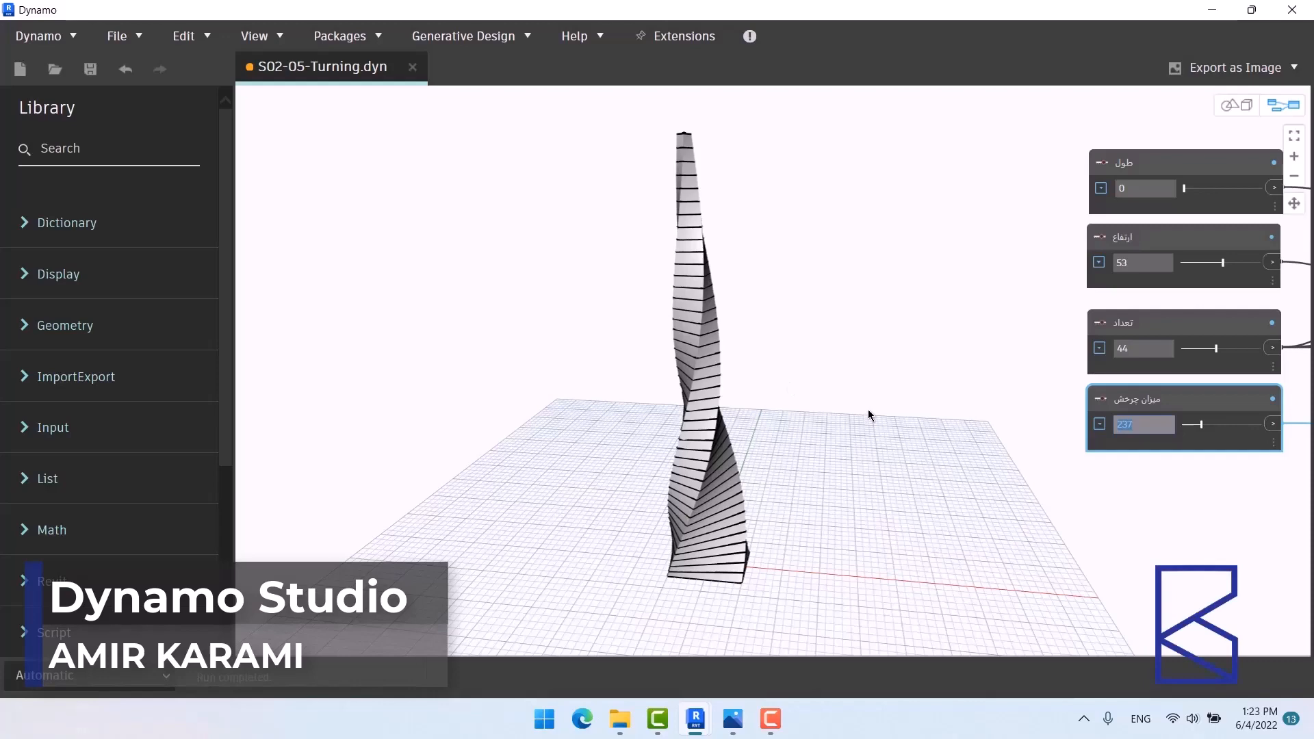
pyautogui.moveTo(870, 454)
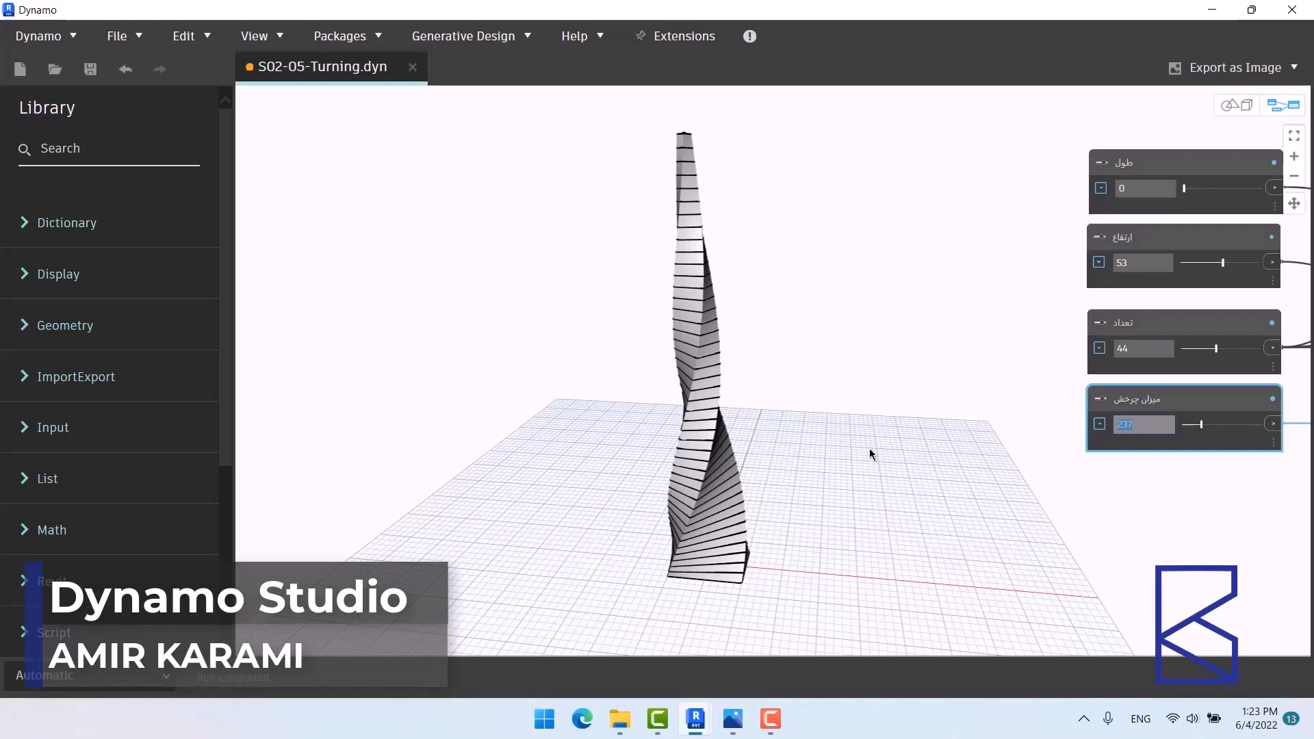